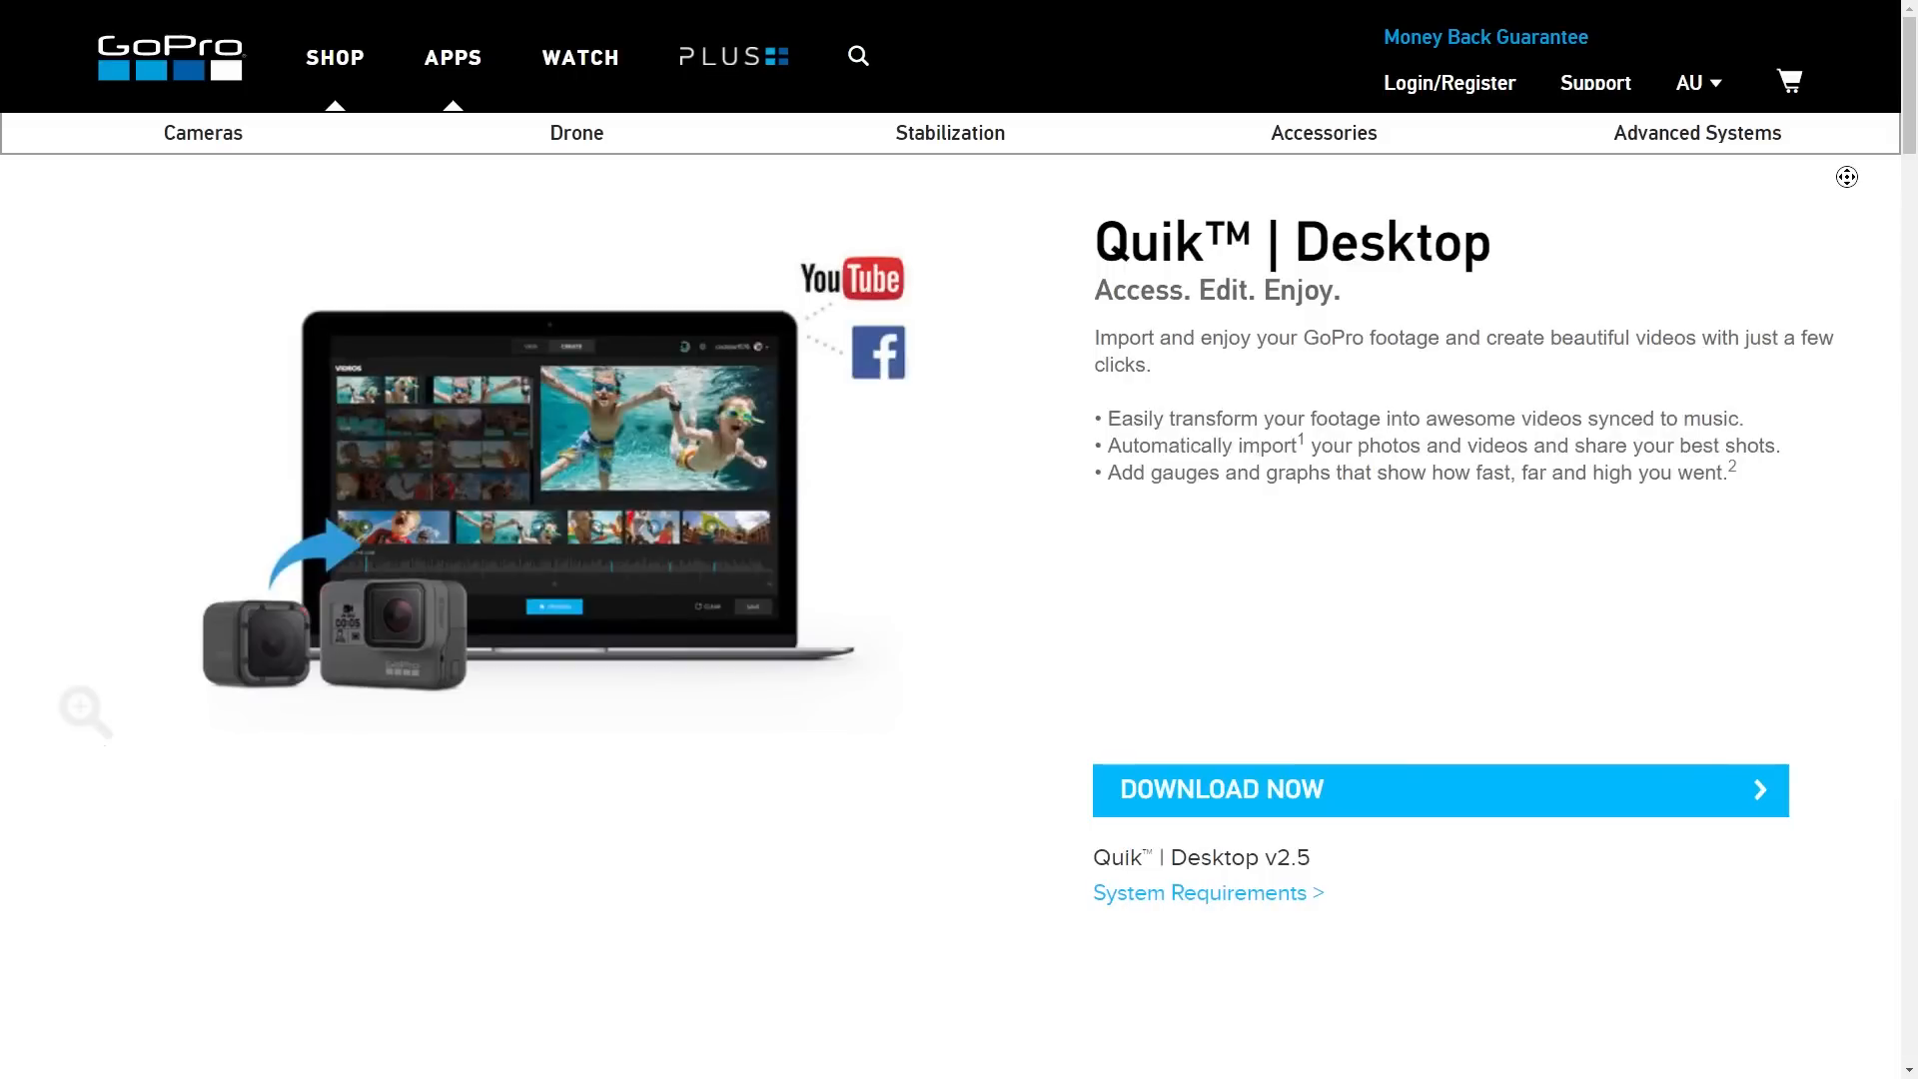
Step: Scroll the media view, then open Quik Settings to view import location and media folders
scroll(down, 3)
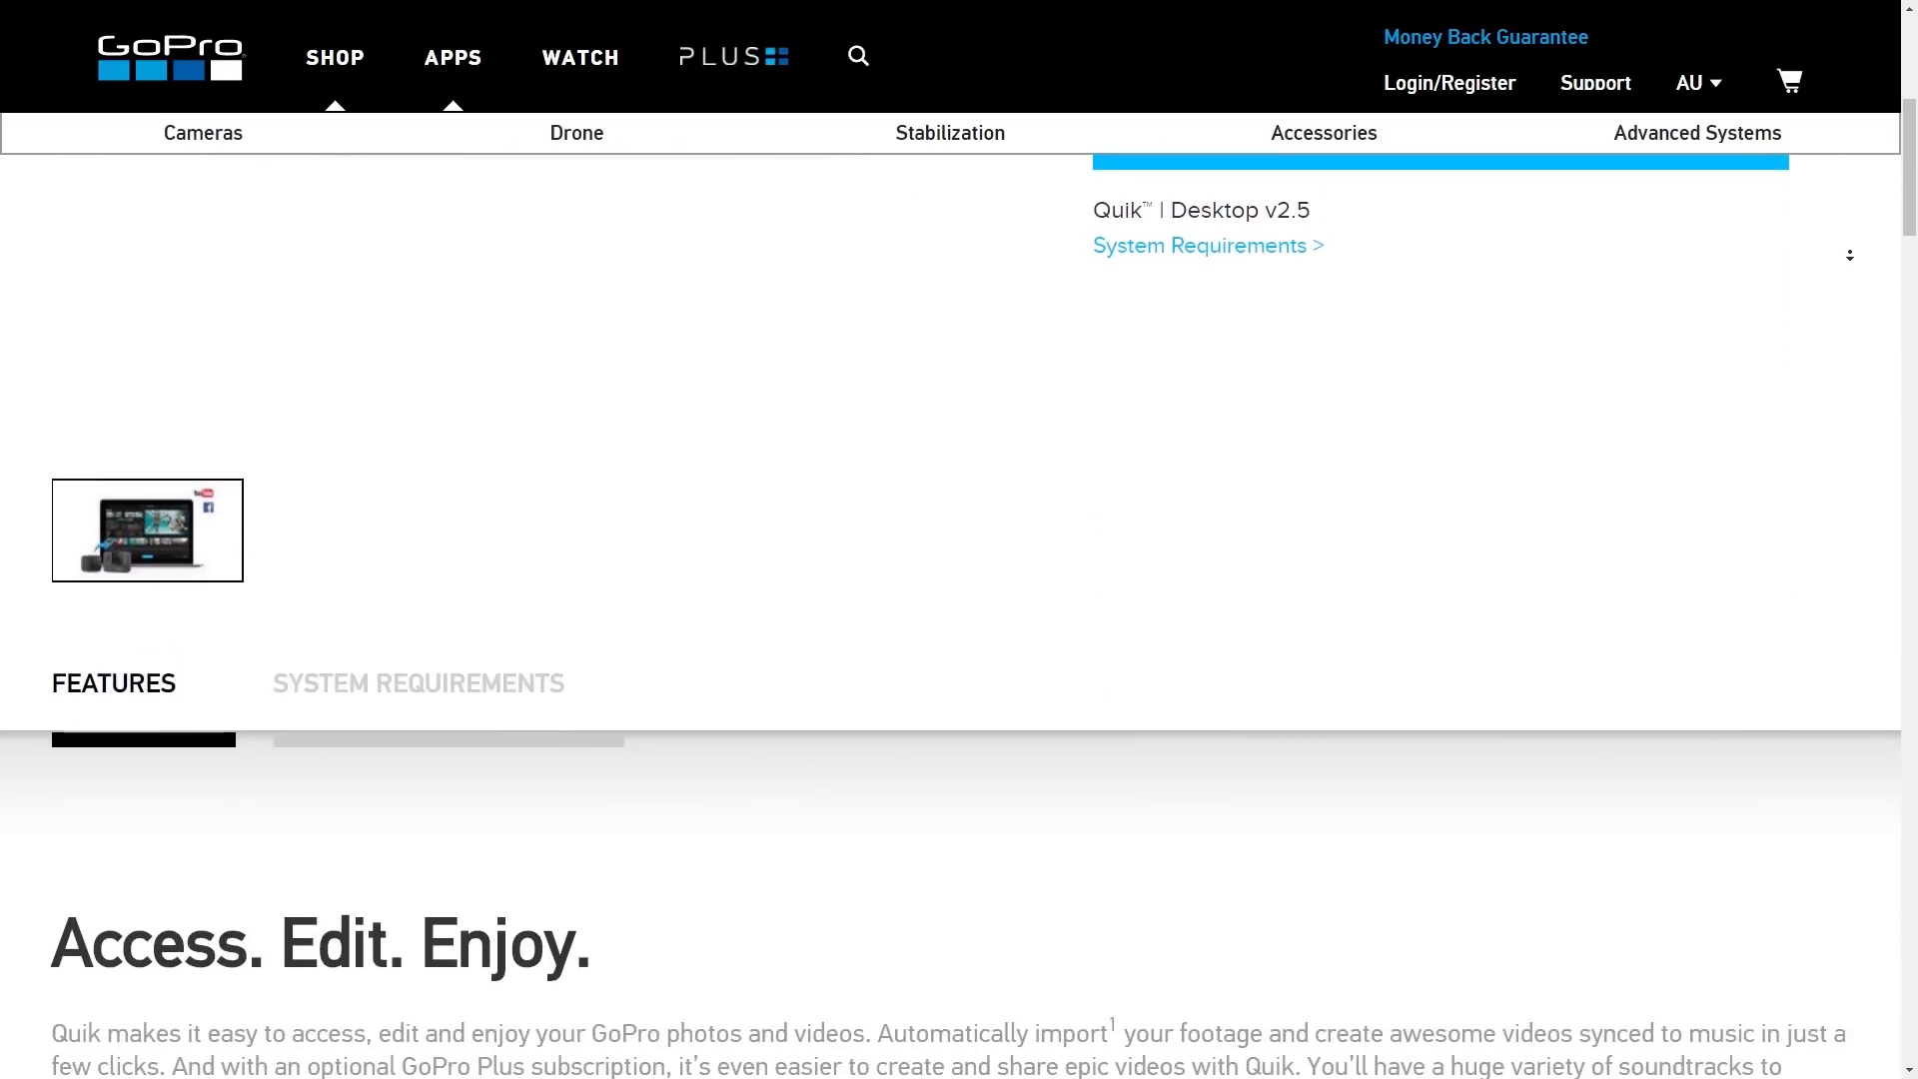
scroll(down, 3)
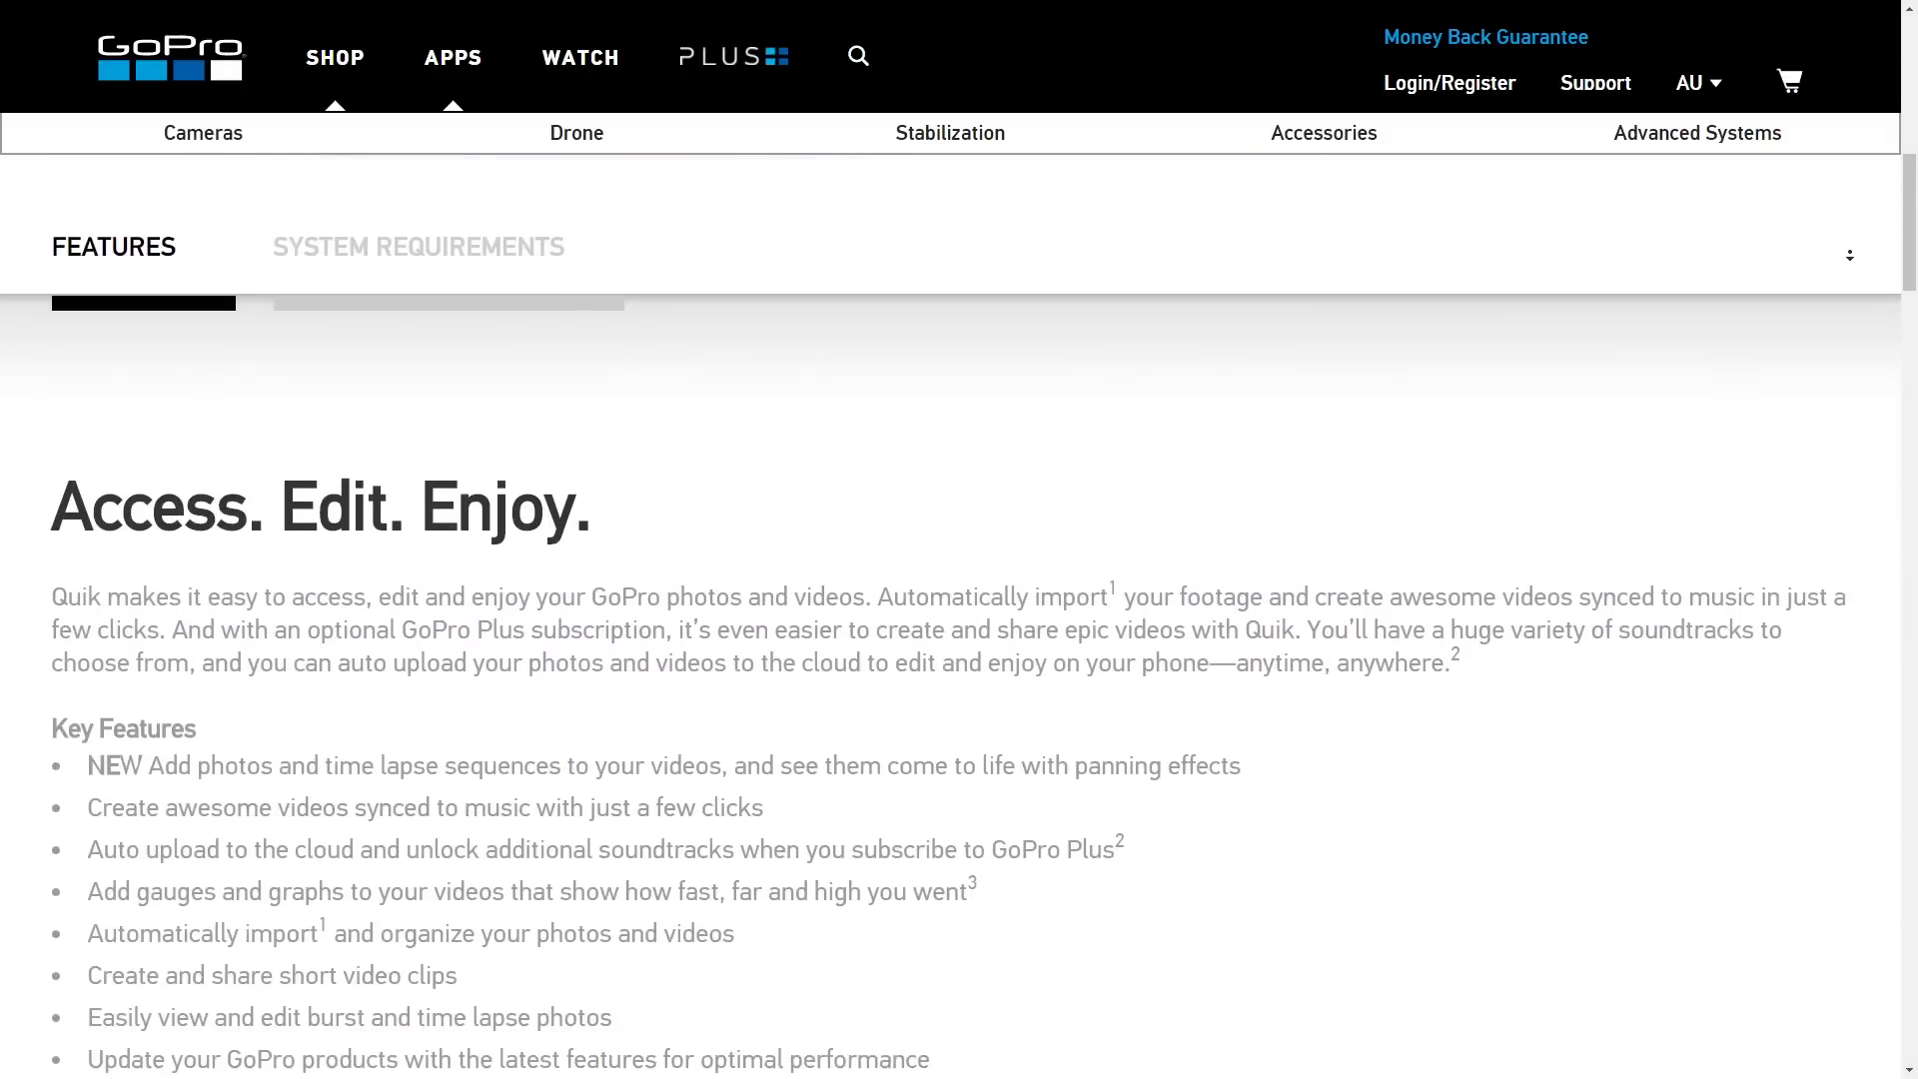
scroll(down, 3)
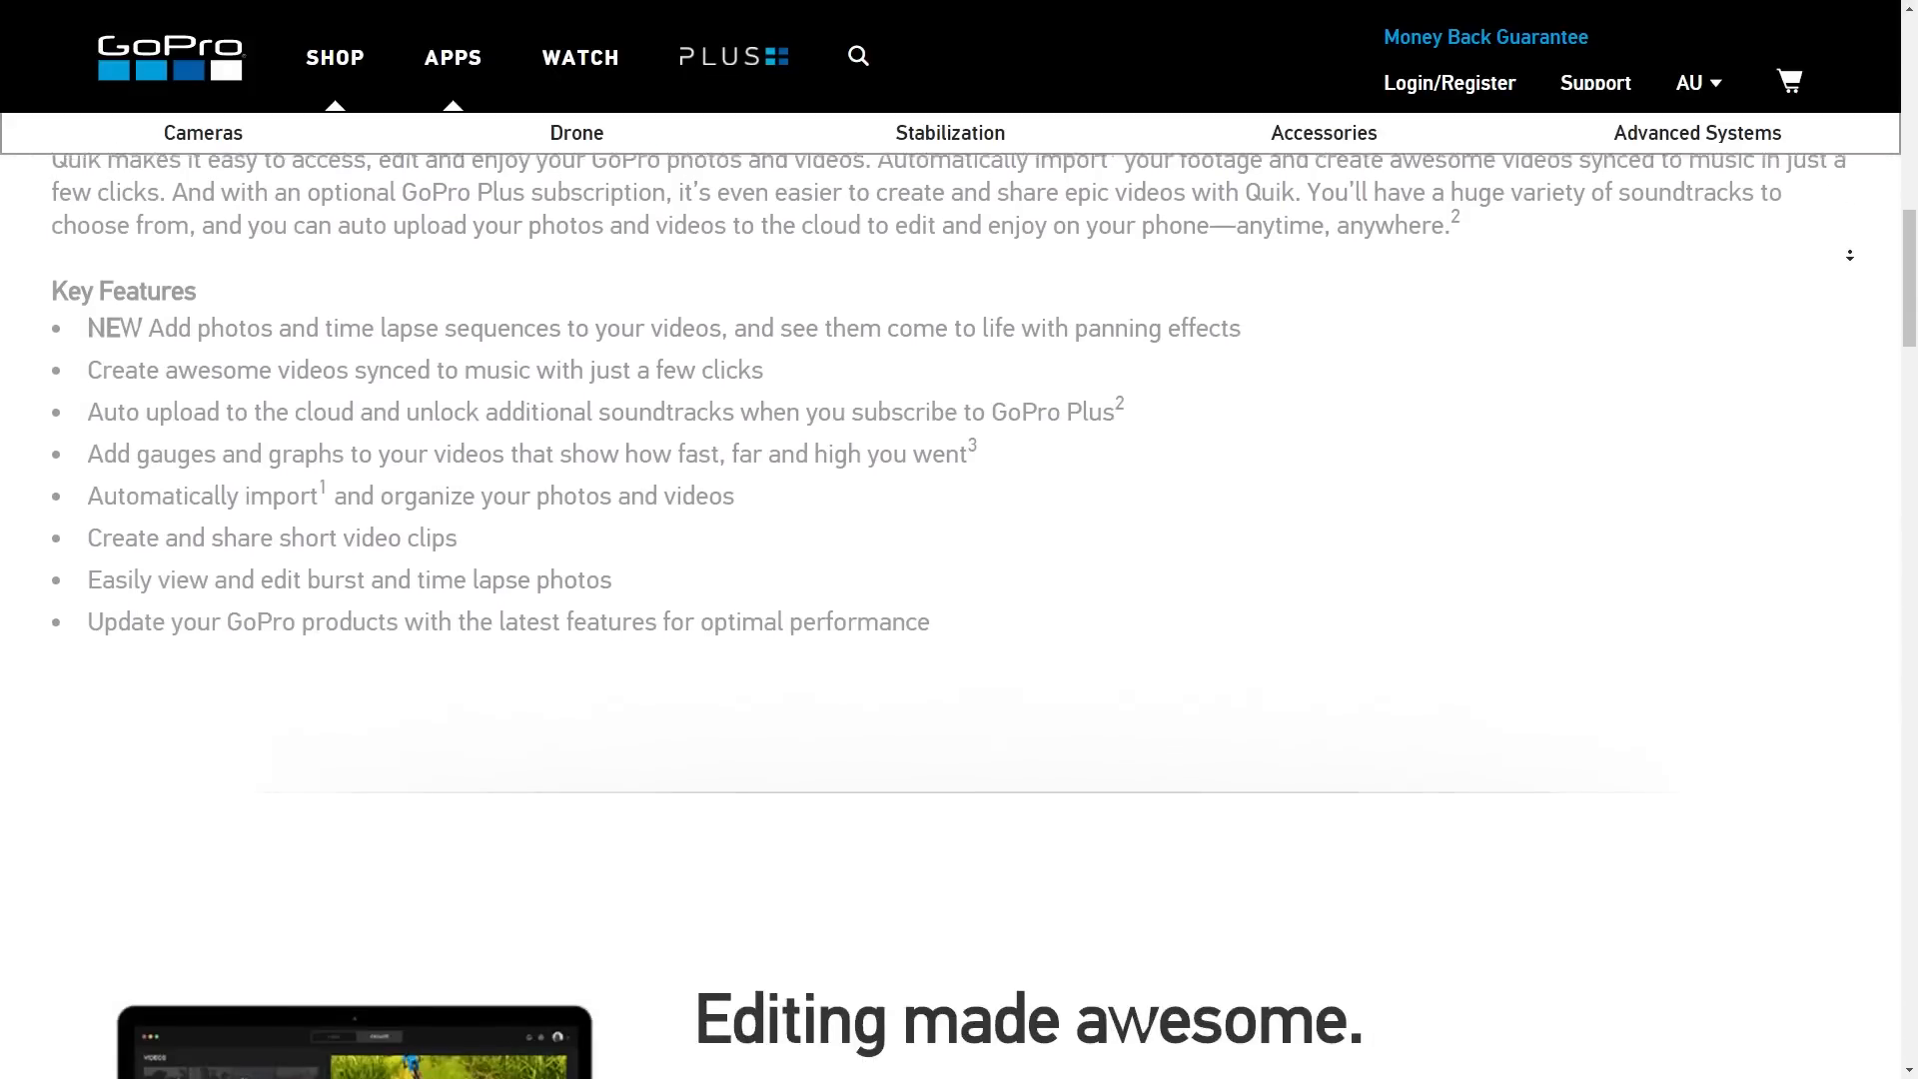
scroll(down, 3)
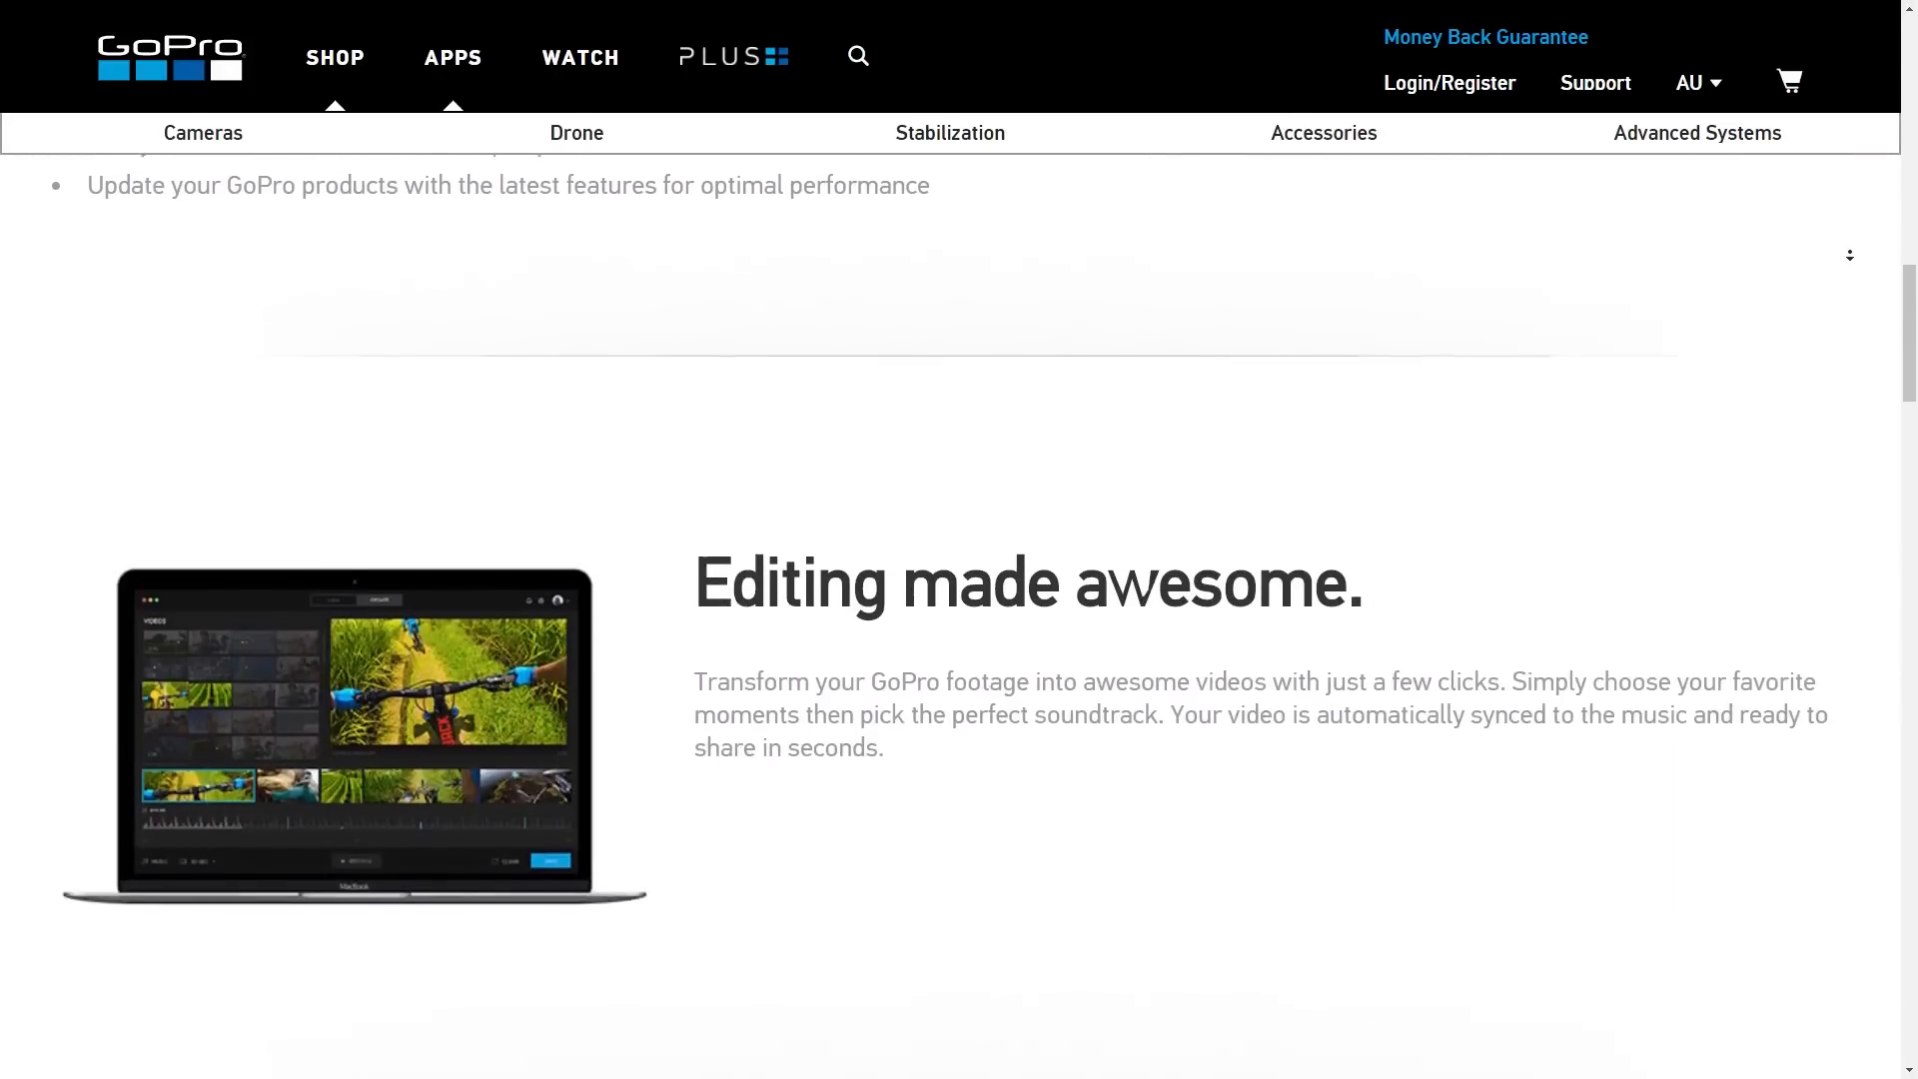
scroll(down, 3)
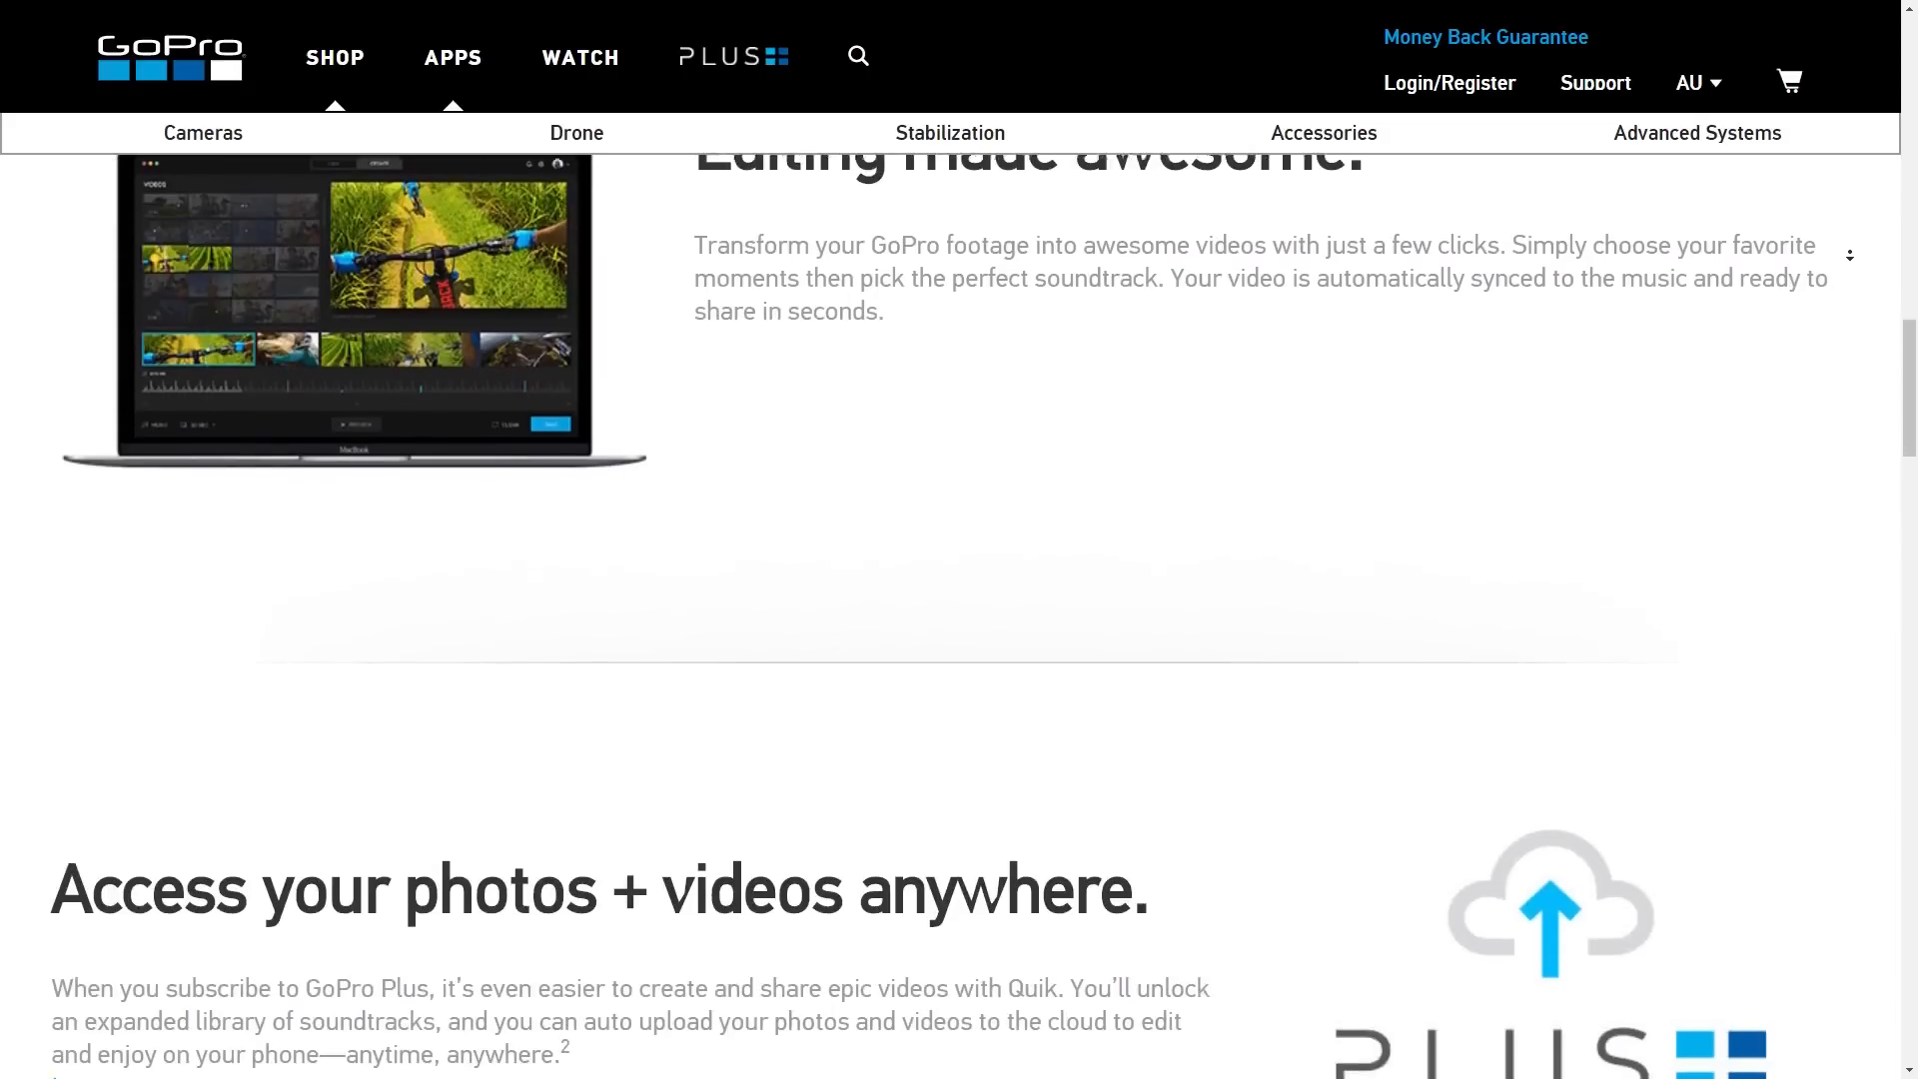
scroll(down, 3)
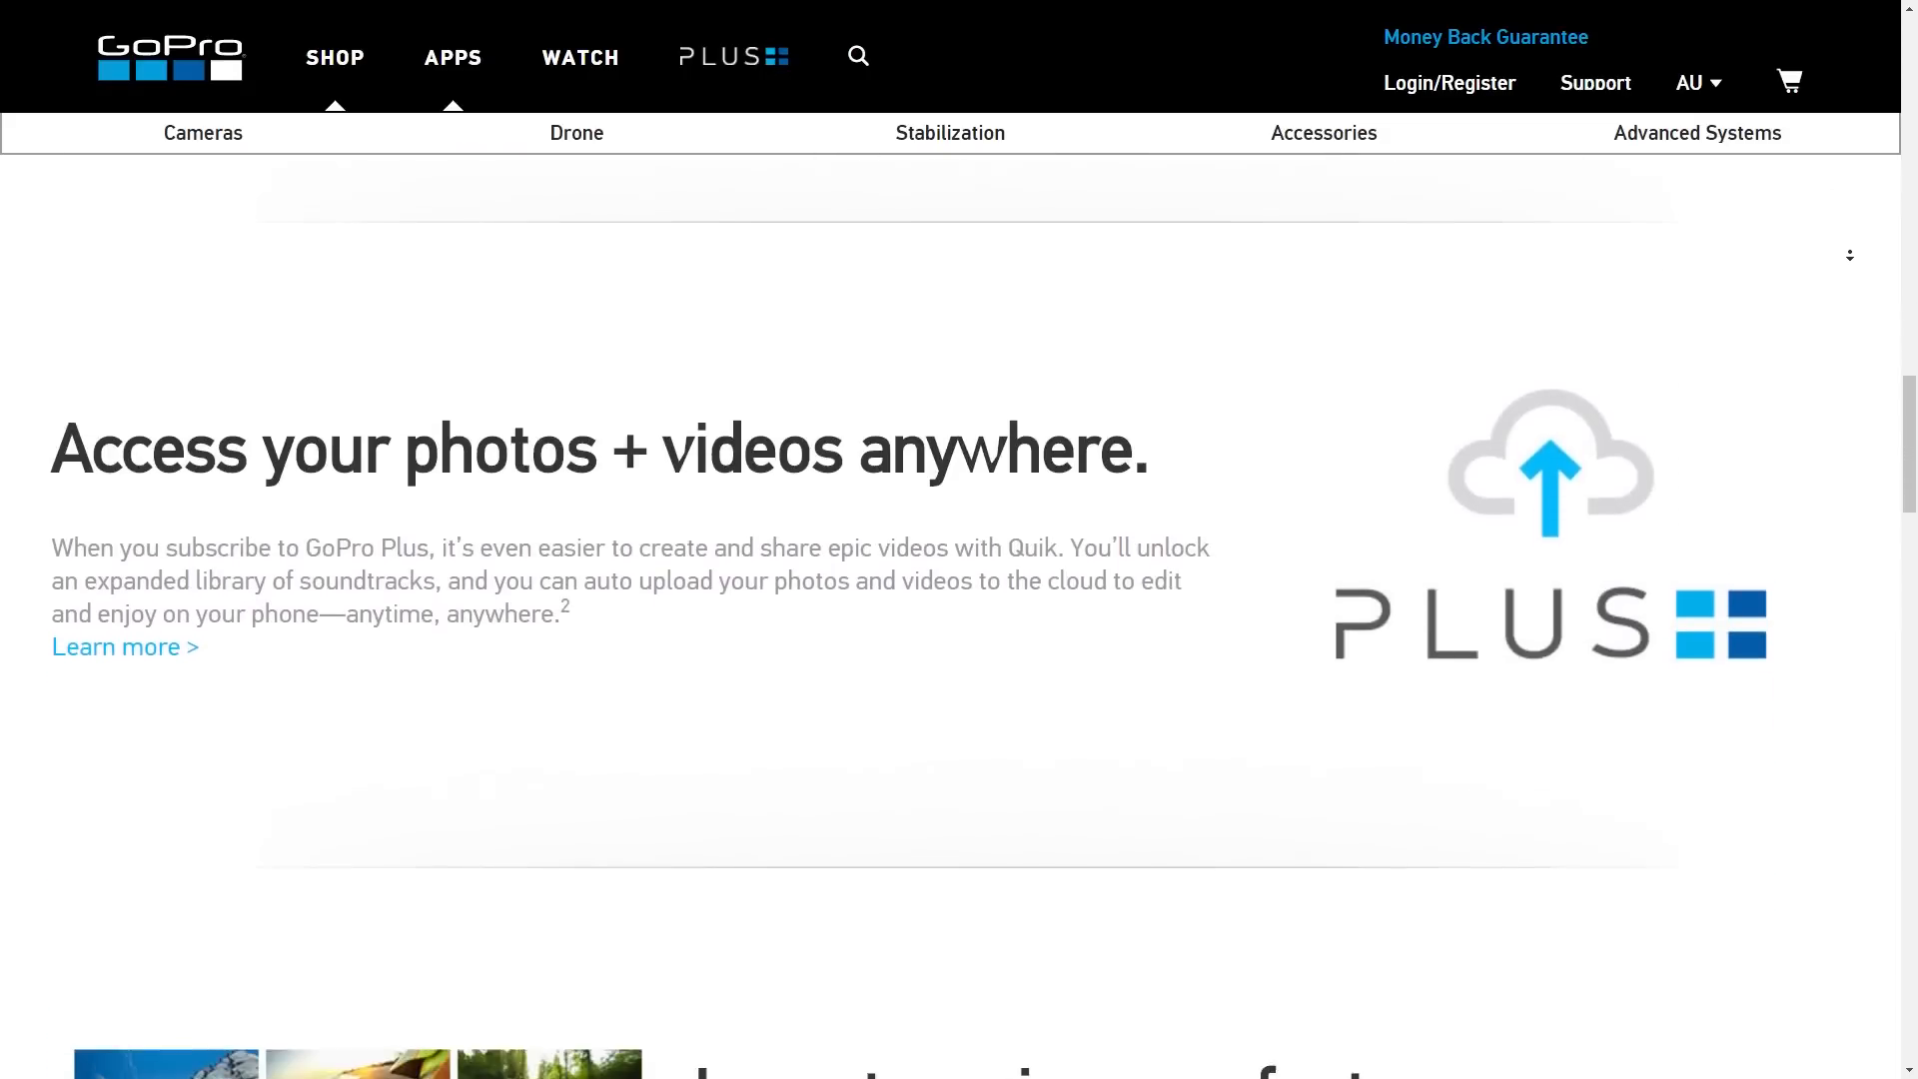
scroll(down, 3)
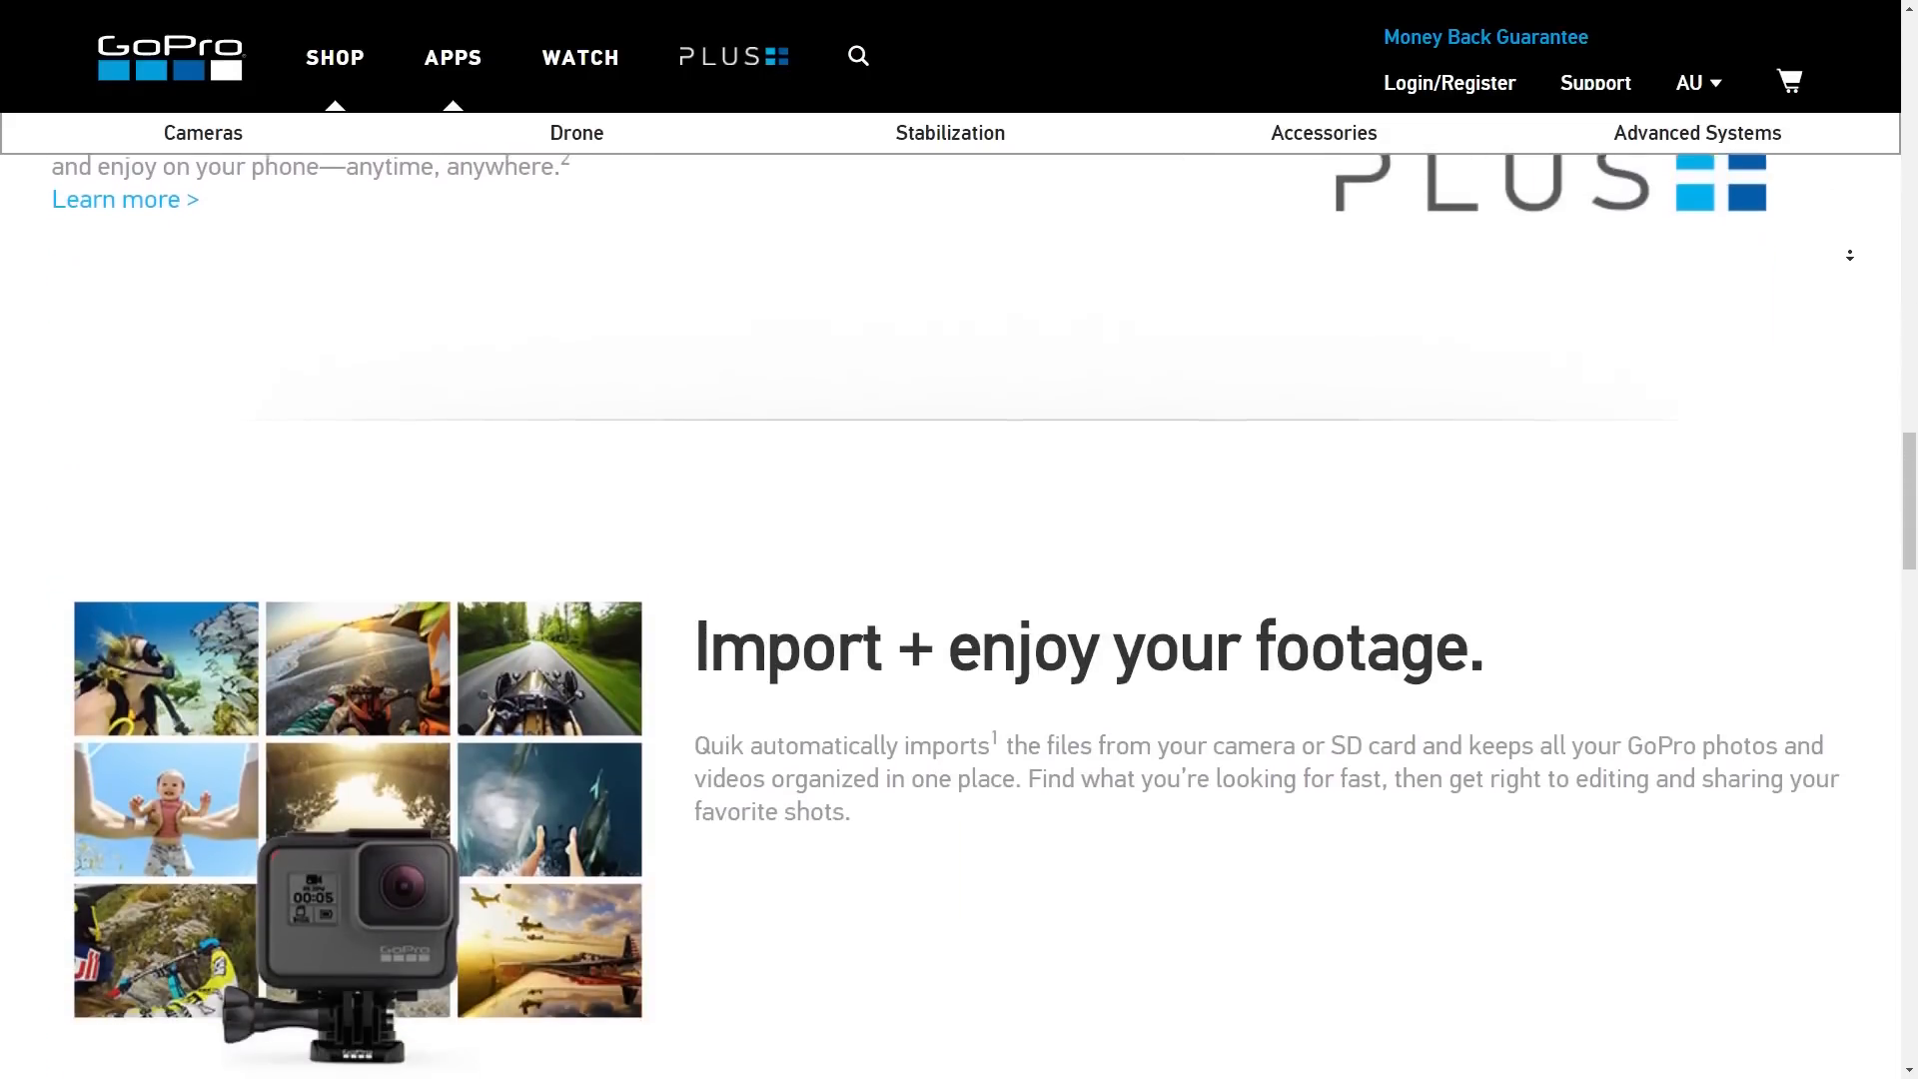
scroll(down, 3)
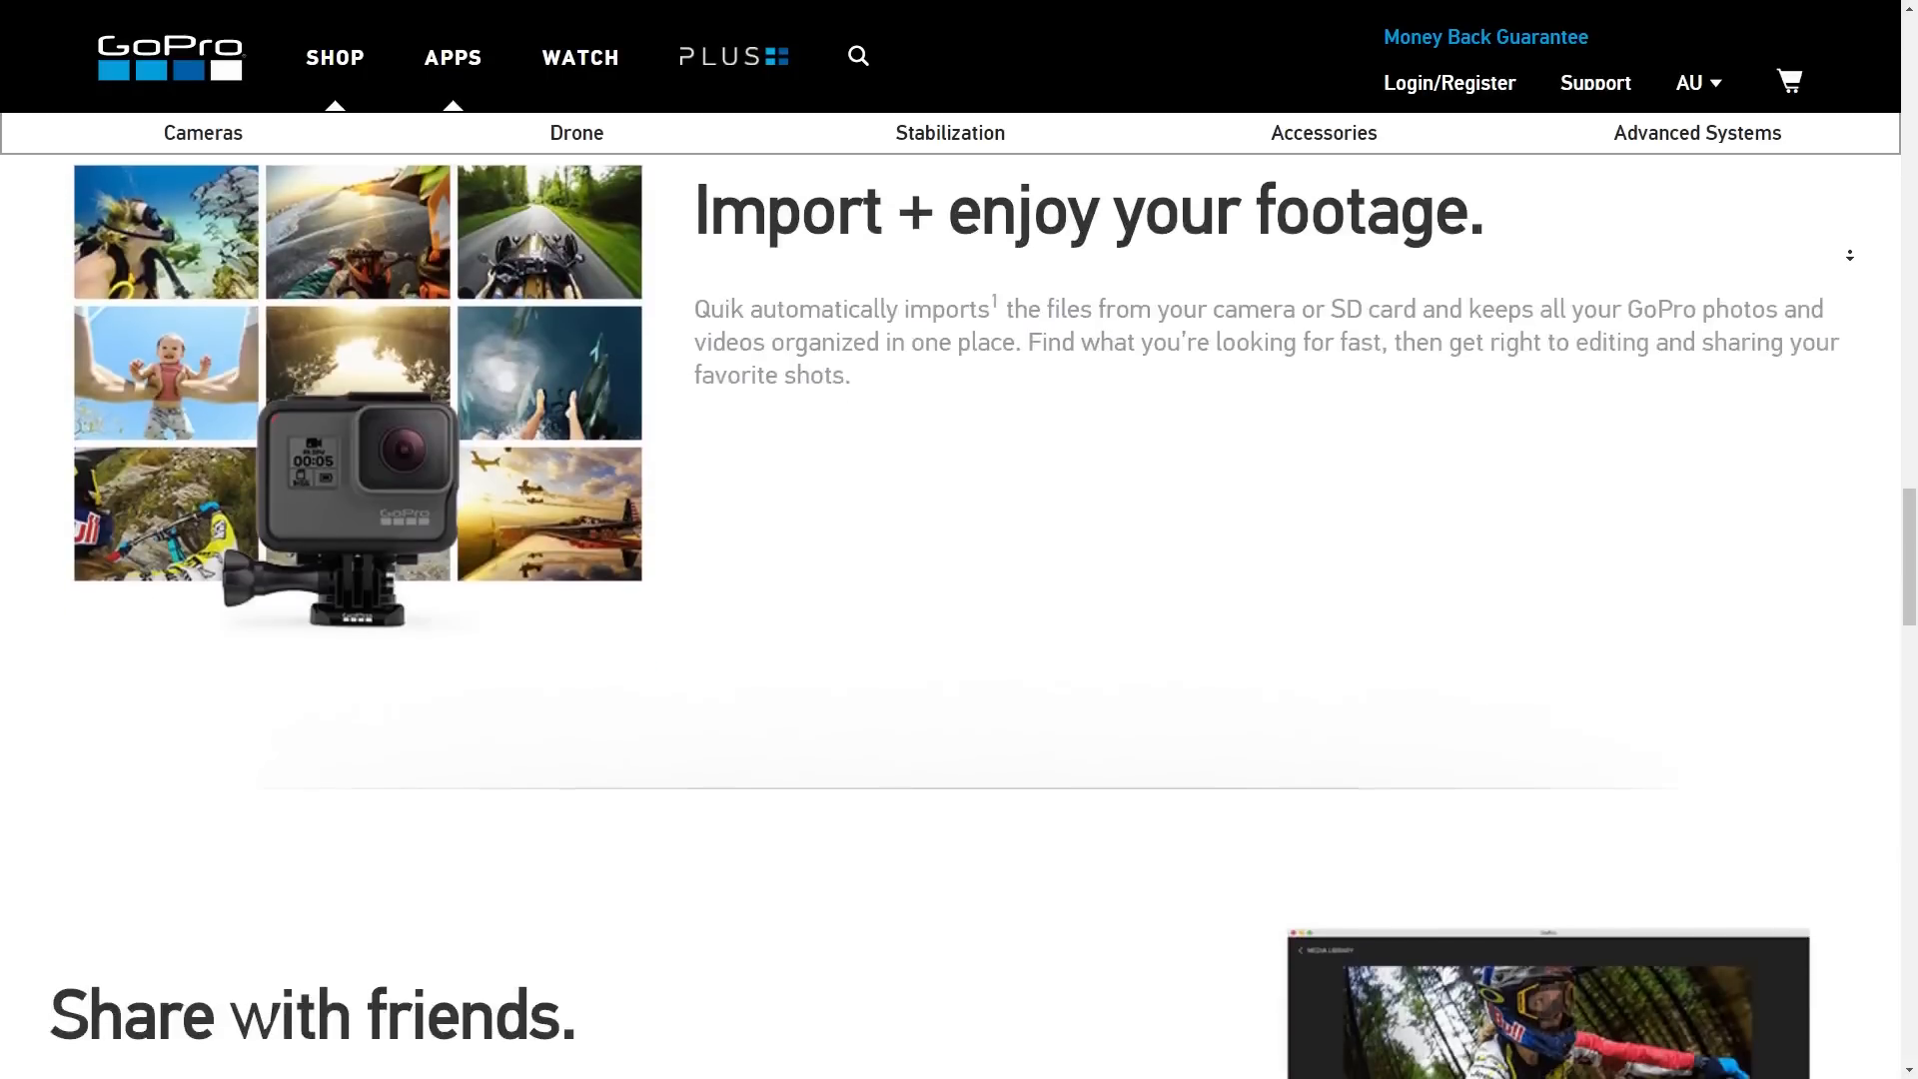
scroll(down, 3)
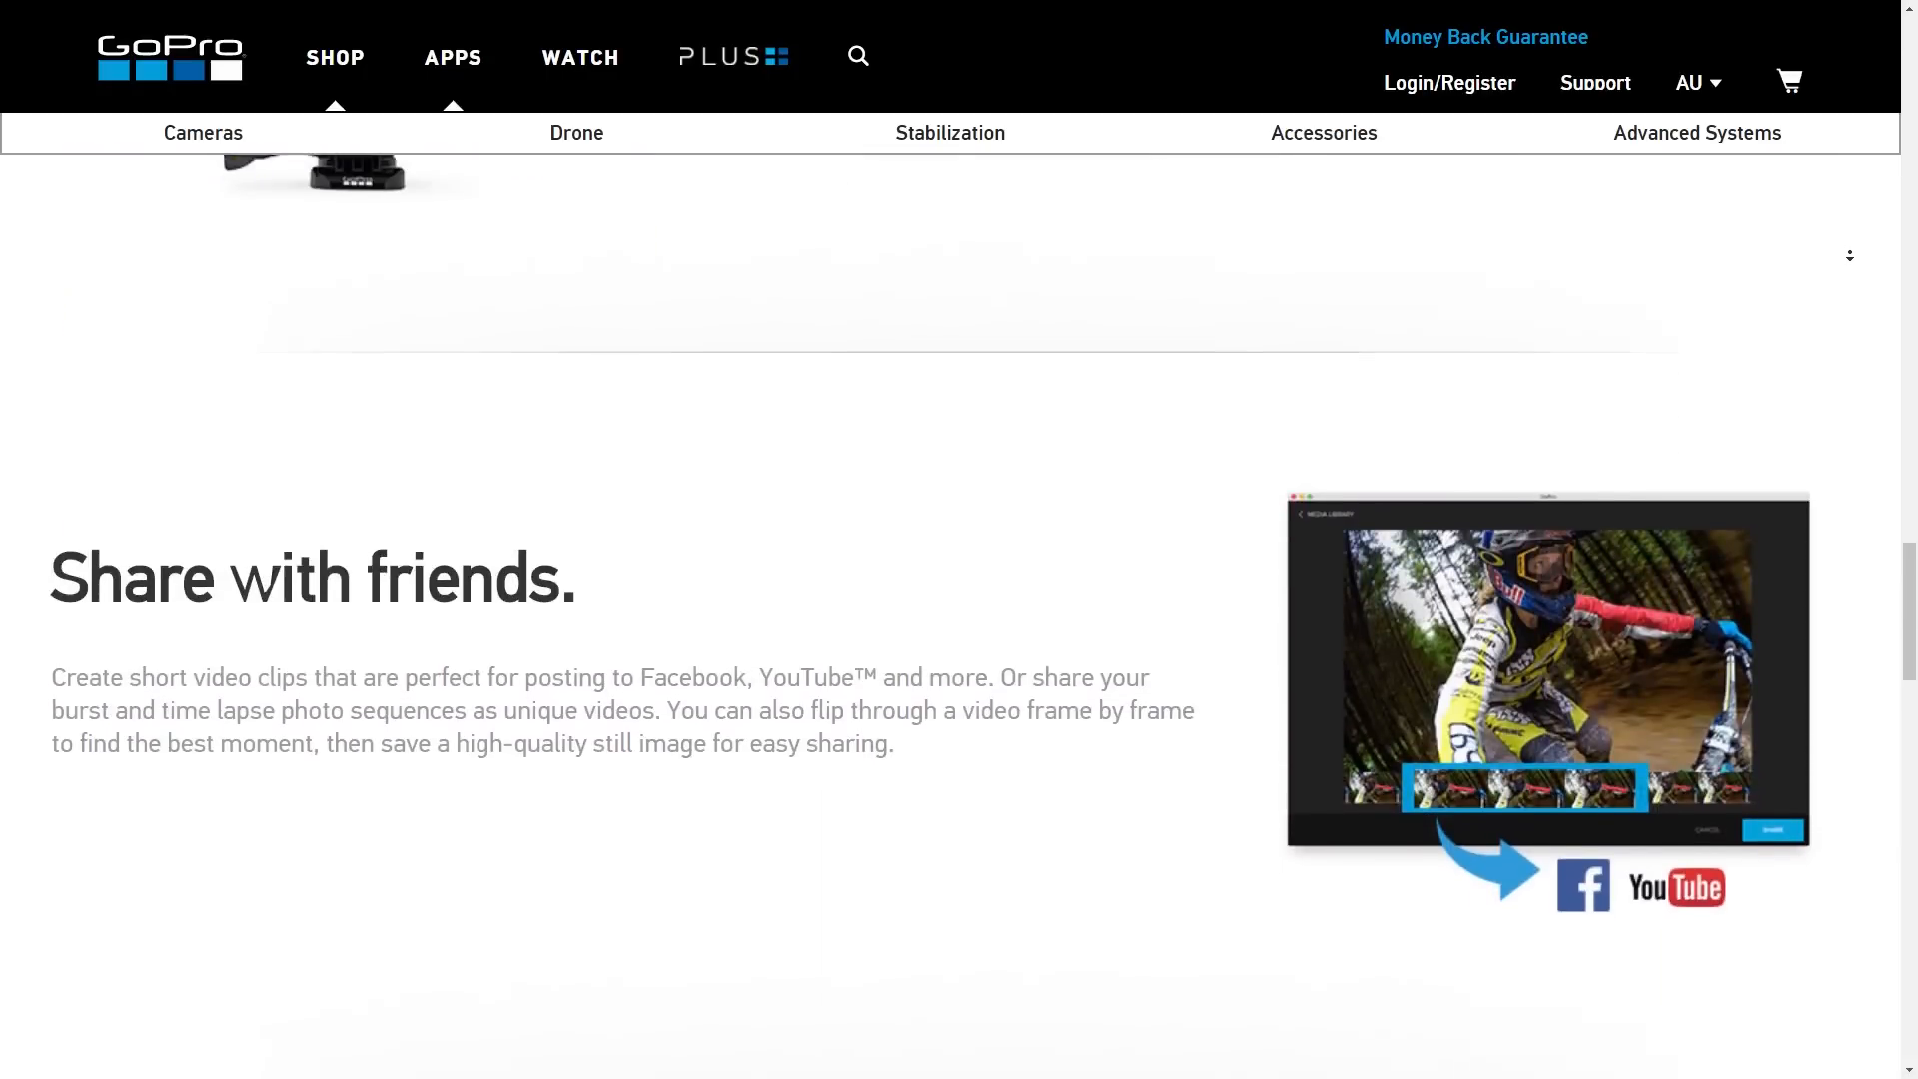
scroll(down, 3)
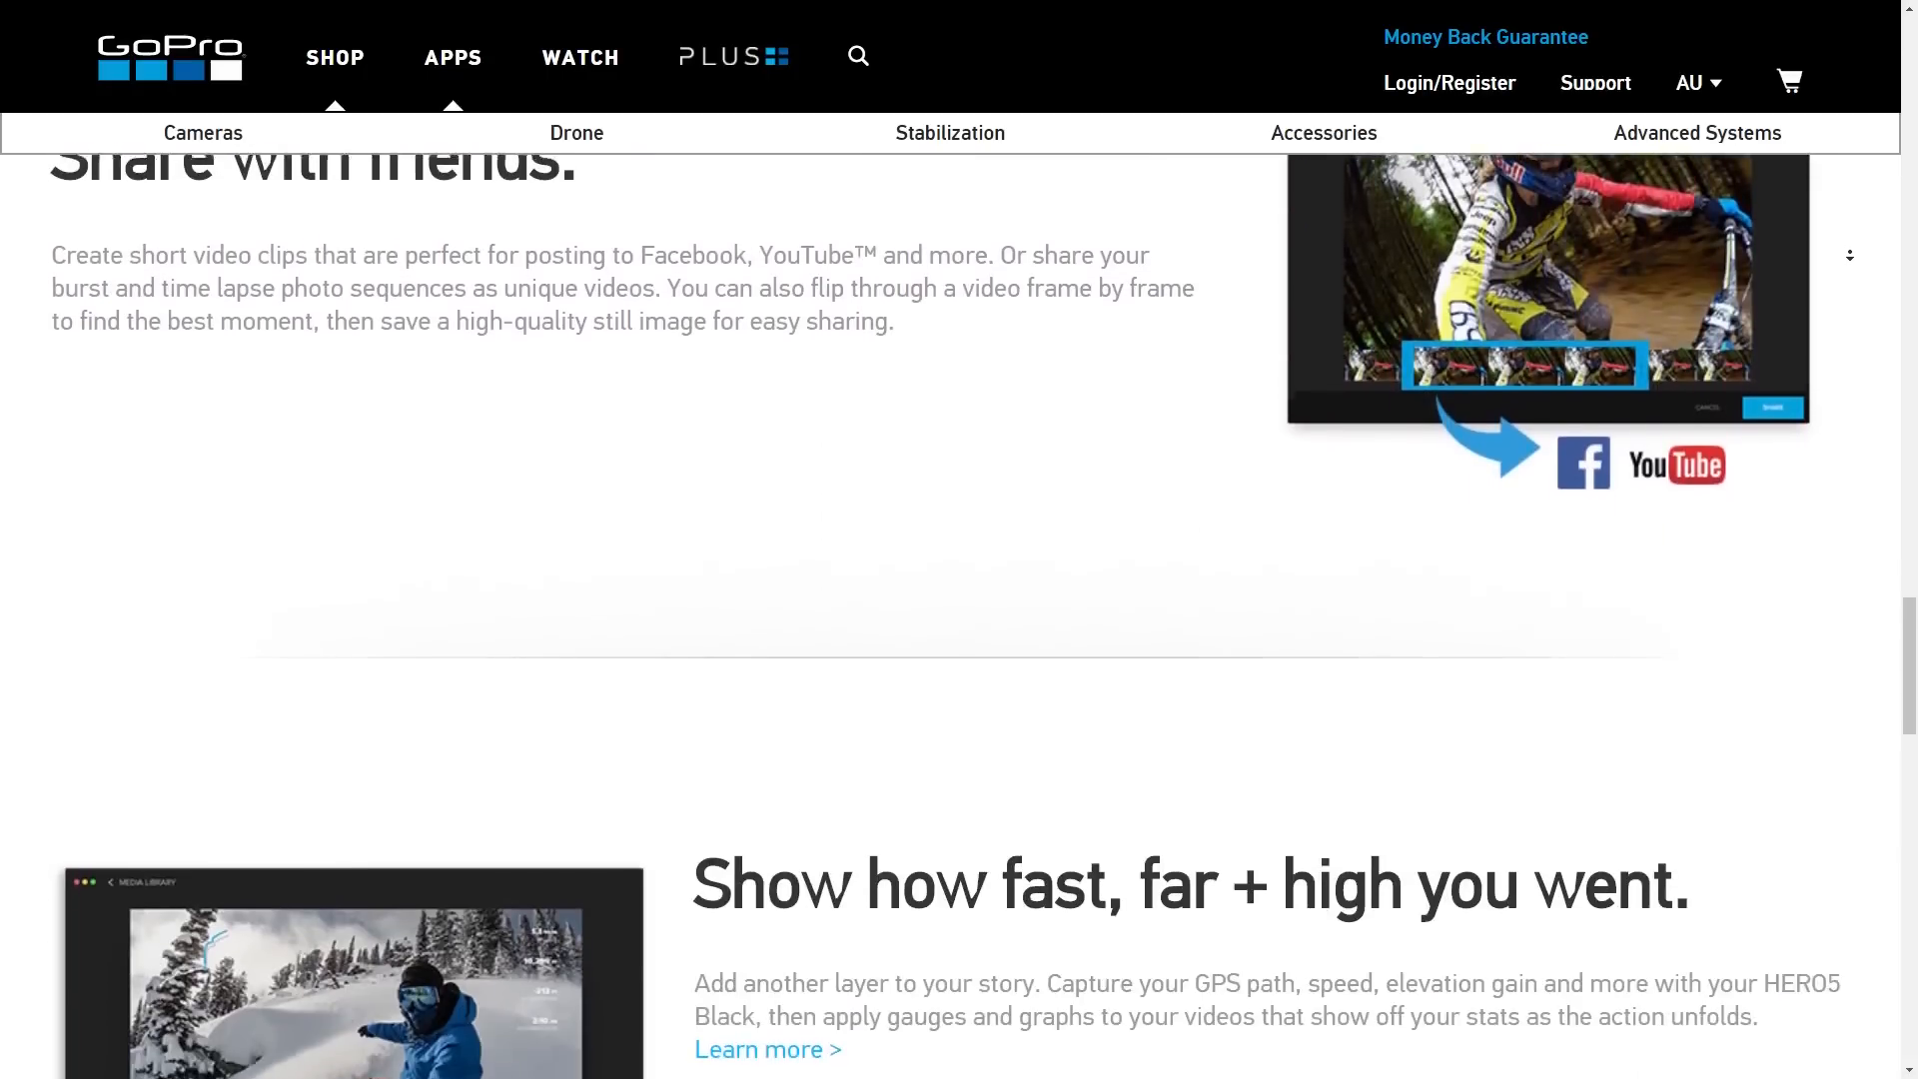
scroll(down, 3)
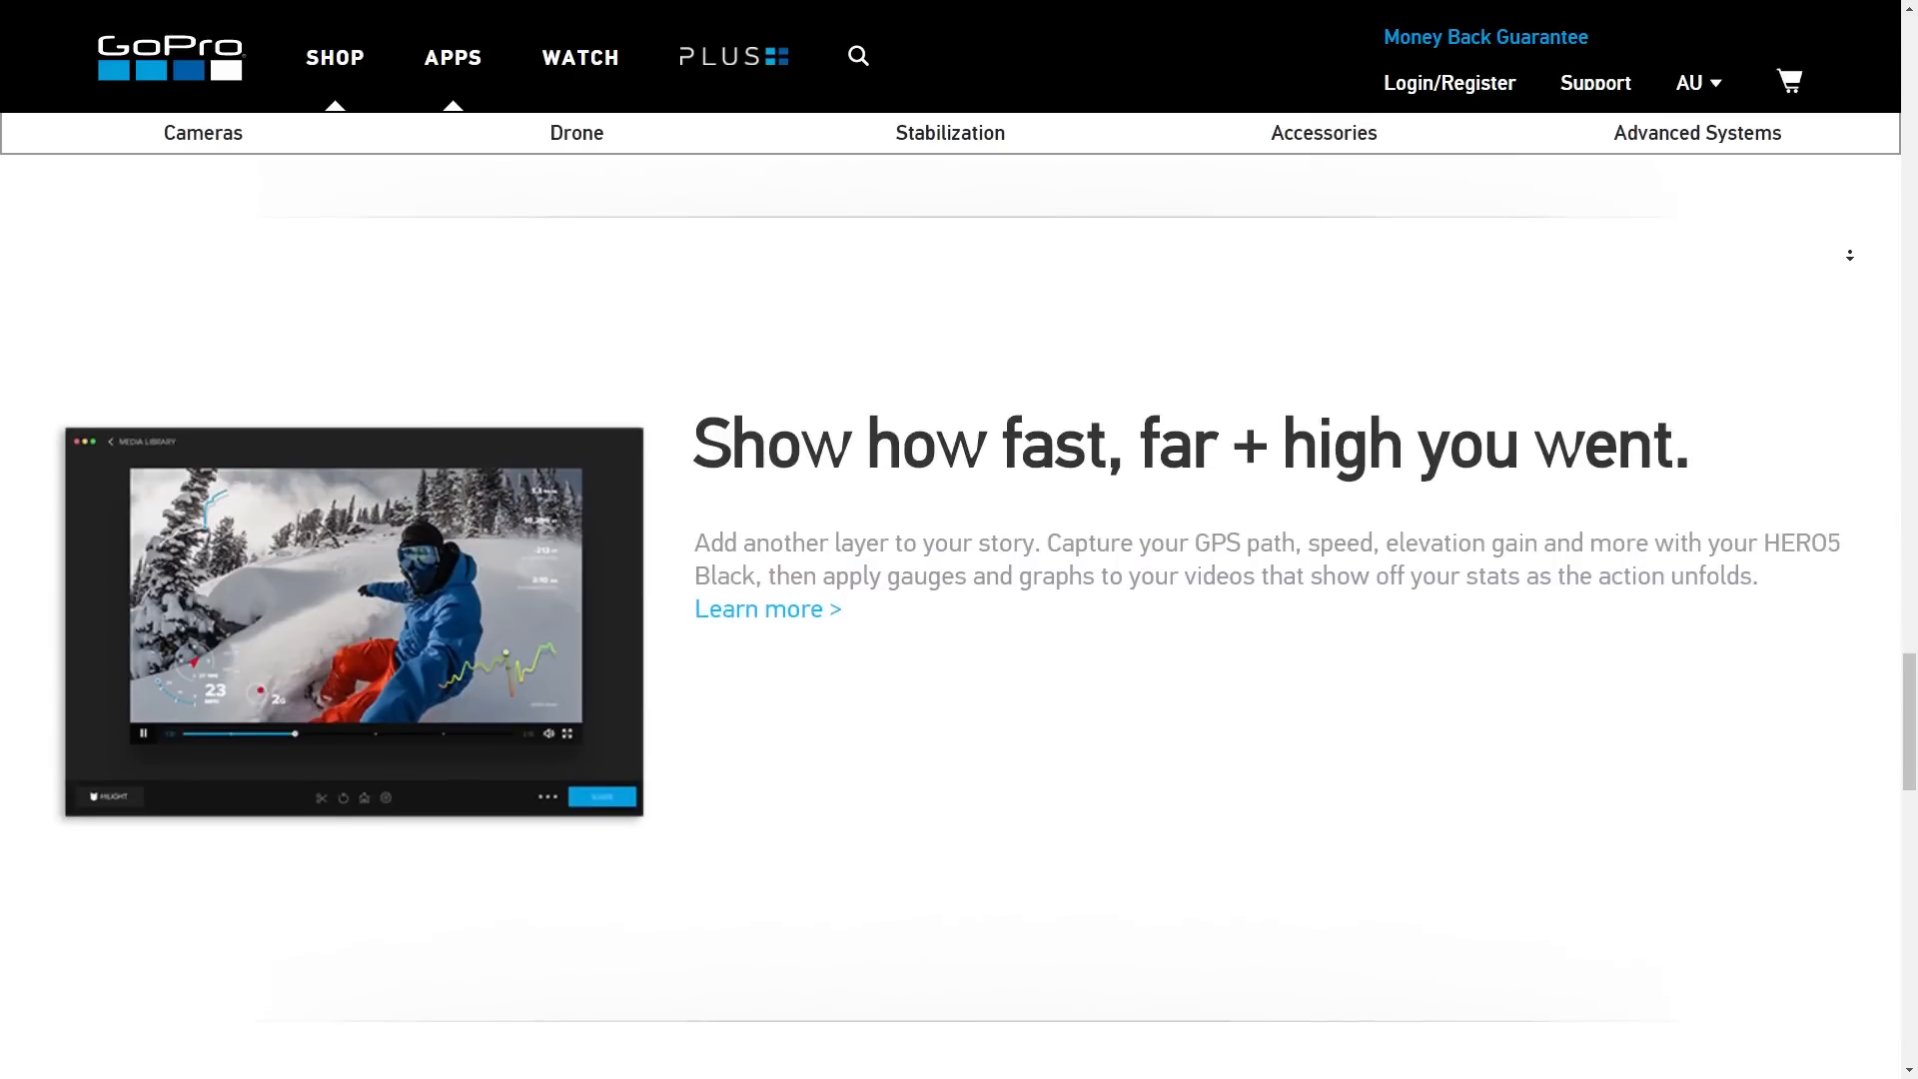
scroll(down, 3)
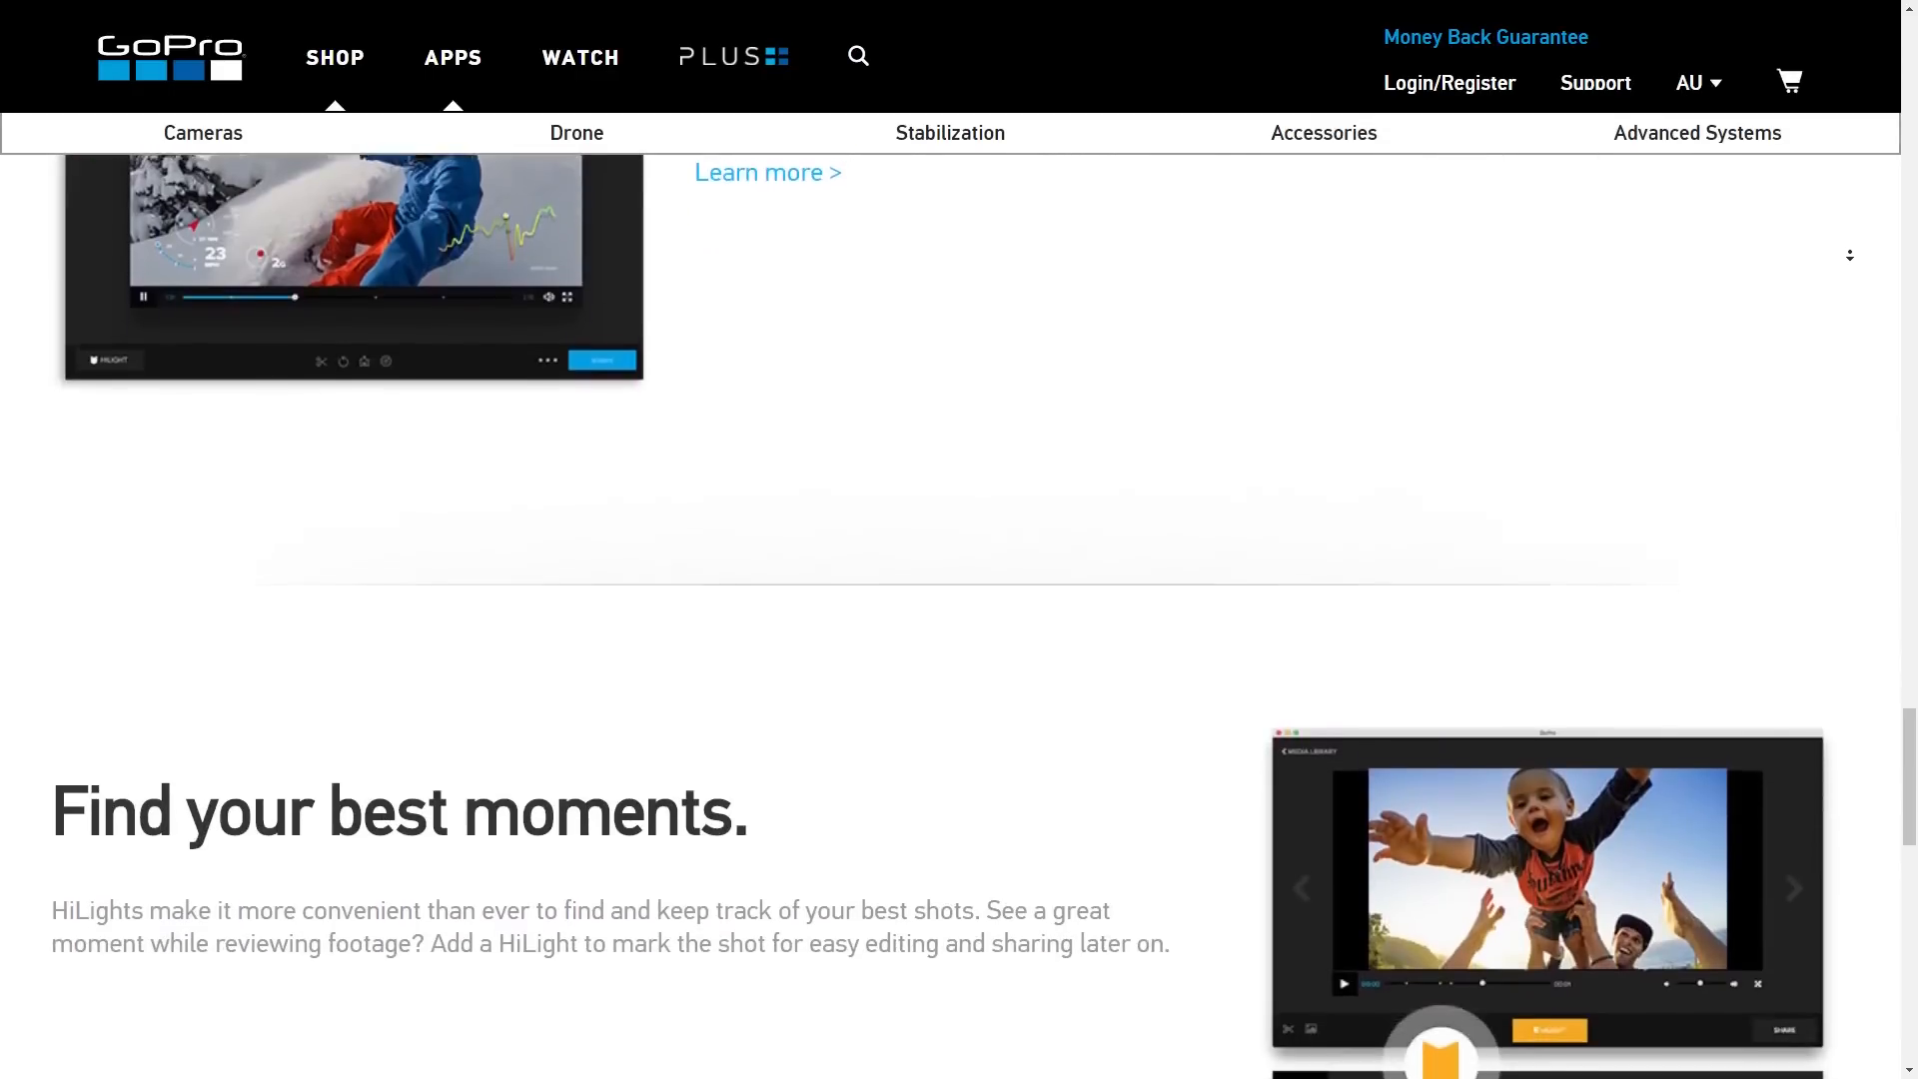
scroll(down, 3)
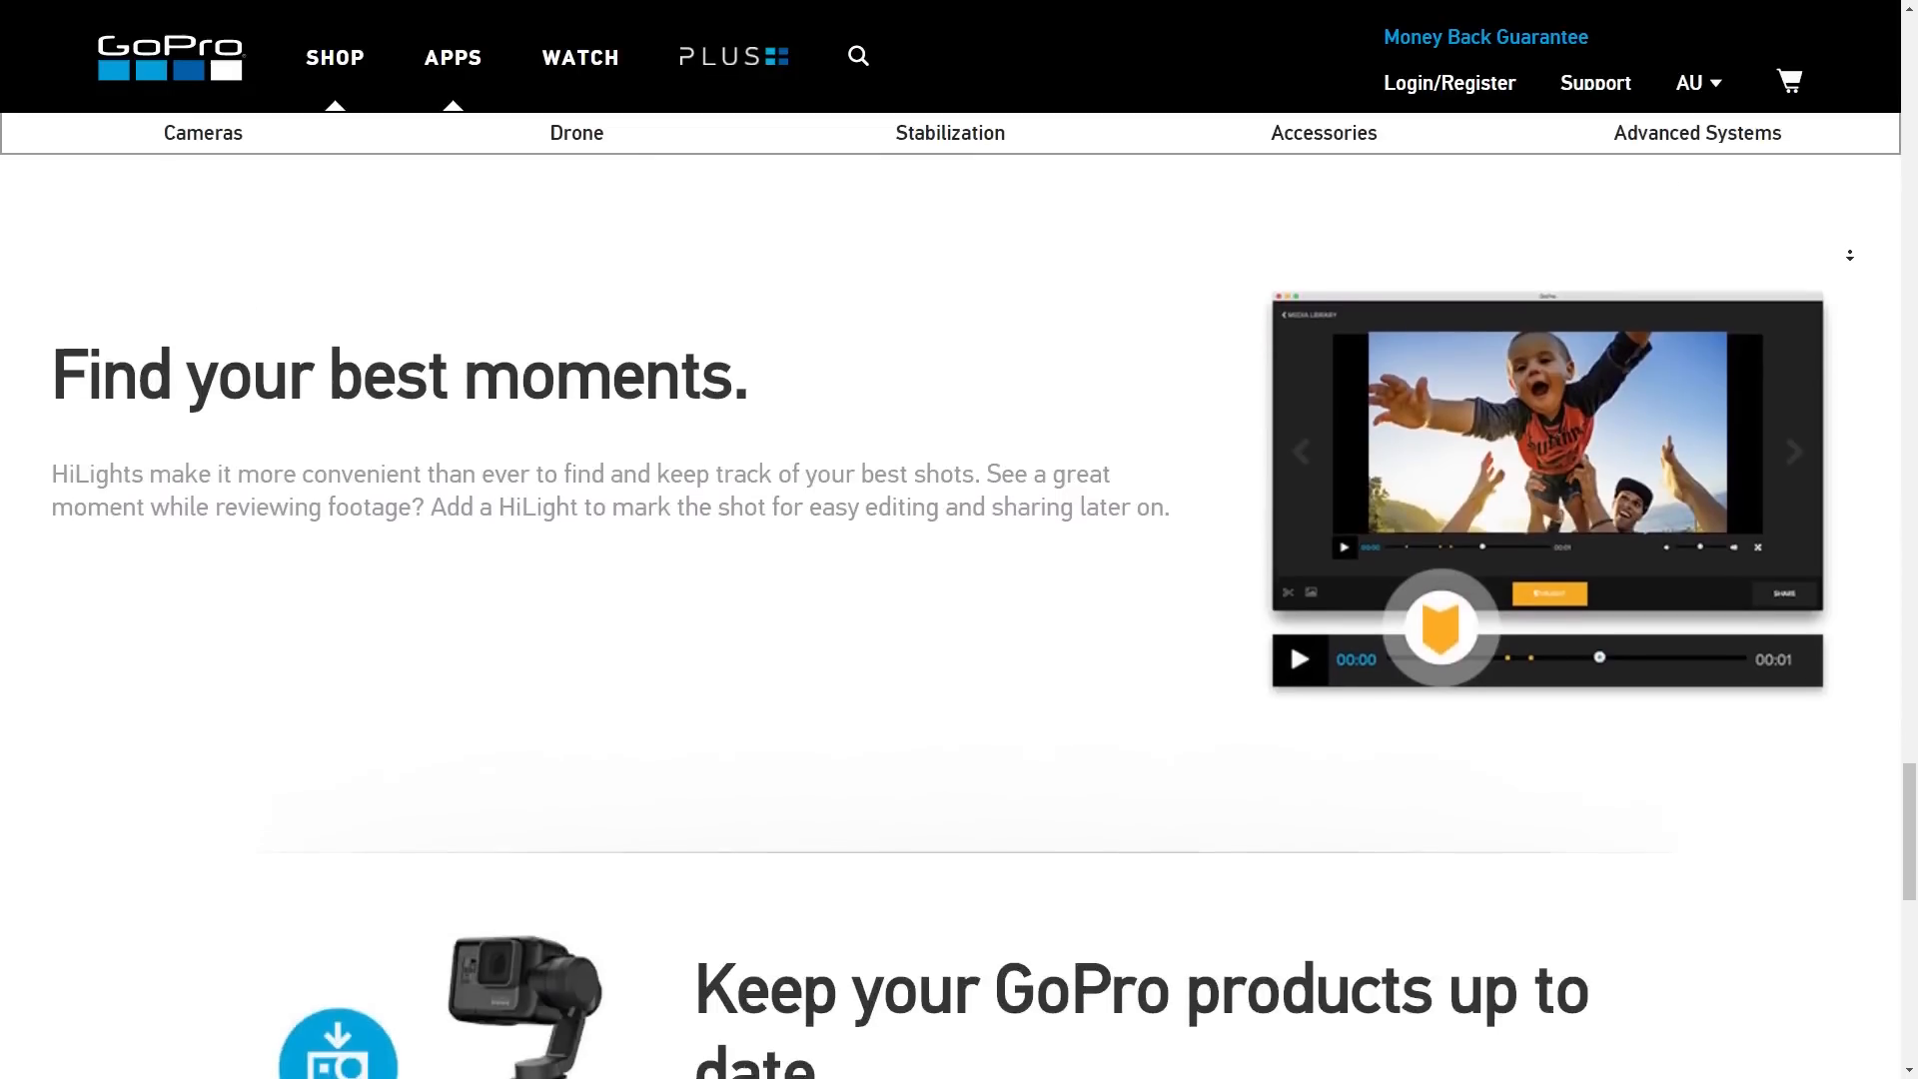
scroll(down, 3)
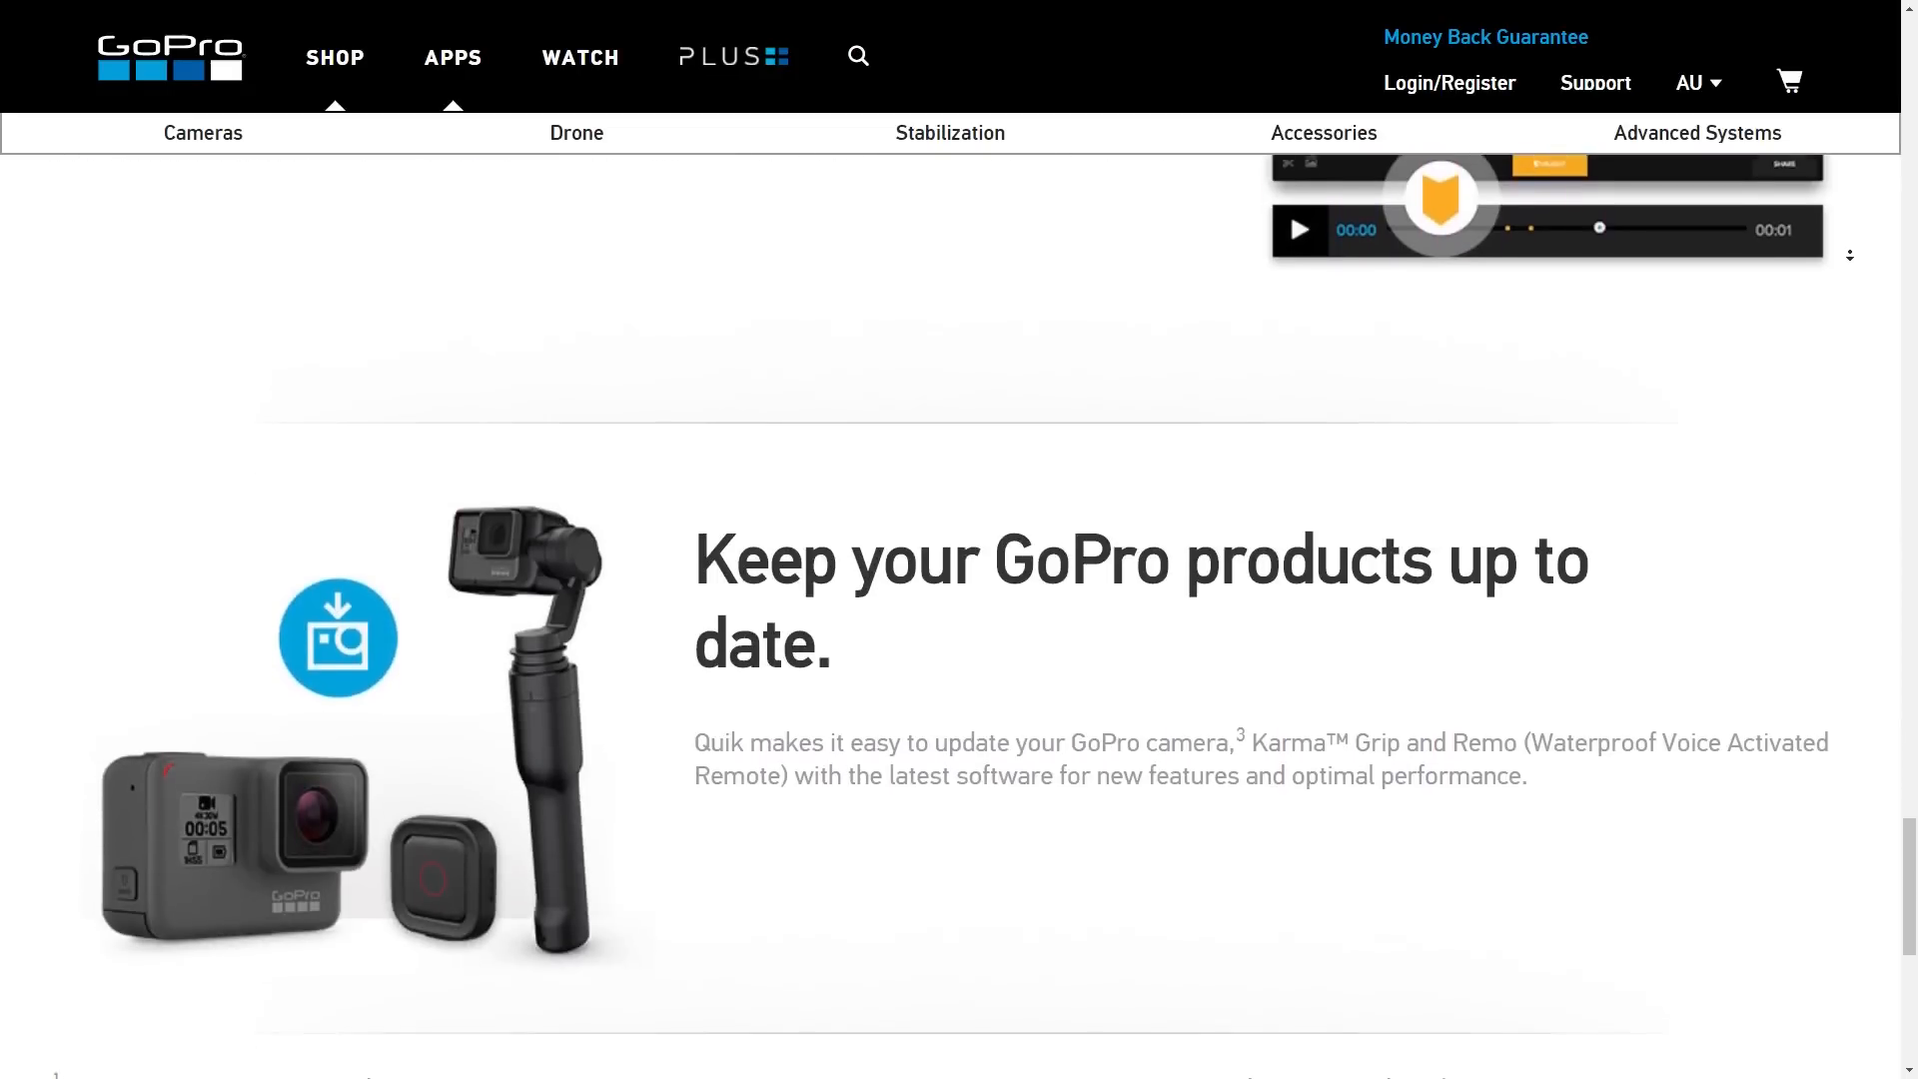
scroll(down, 3)
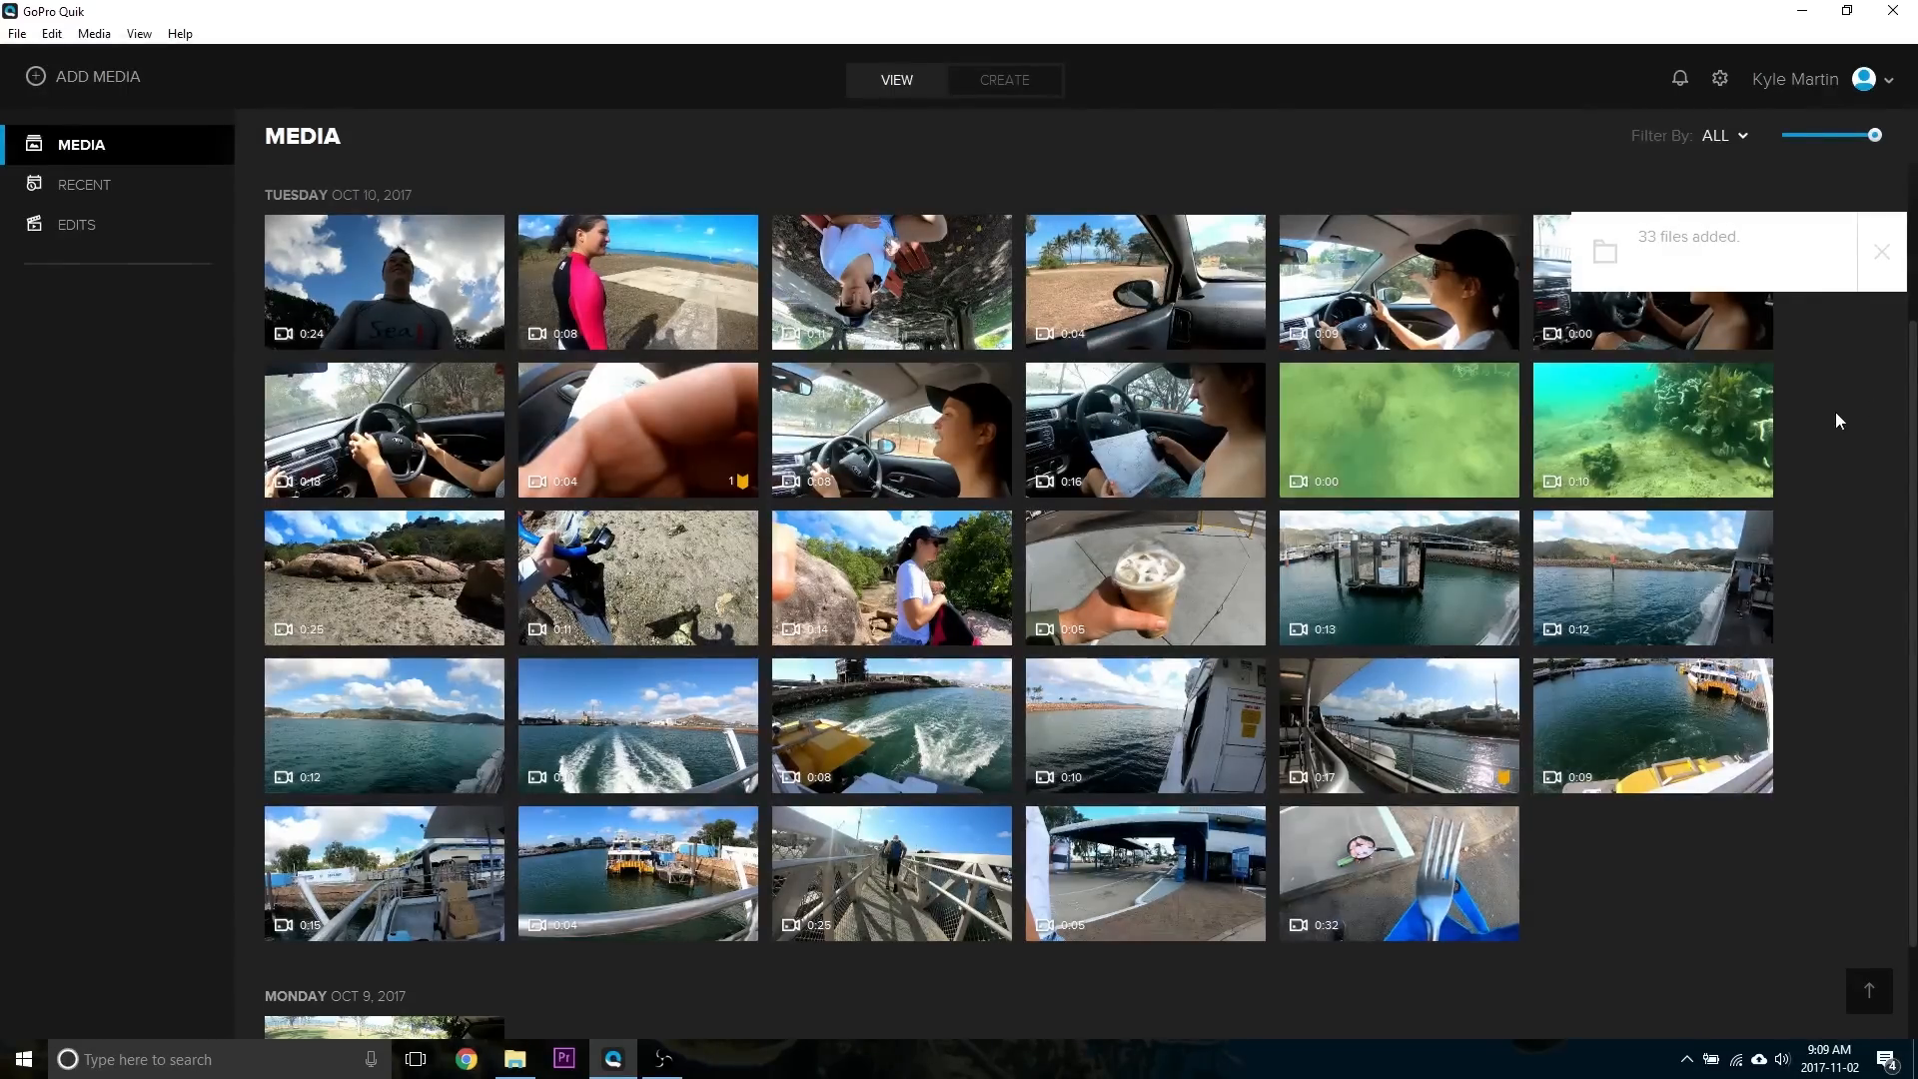
mouse_move(1820, 437)
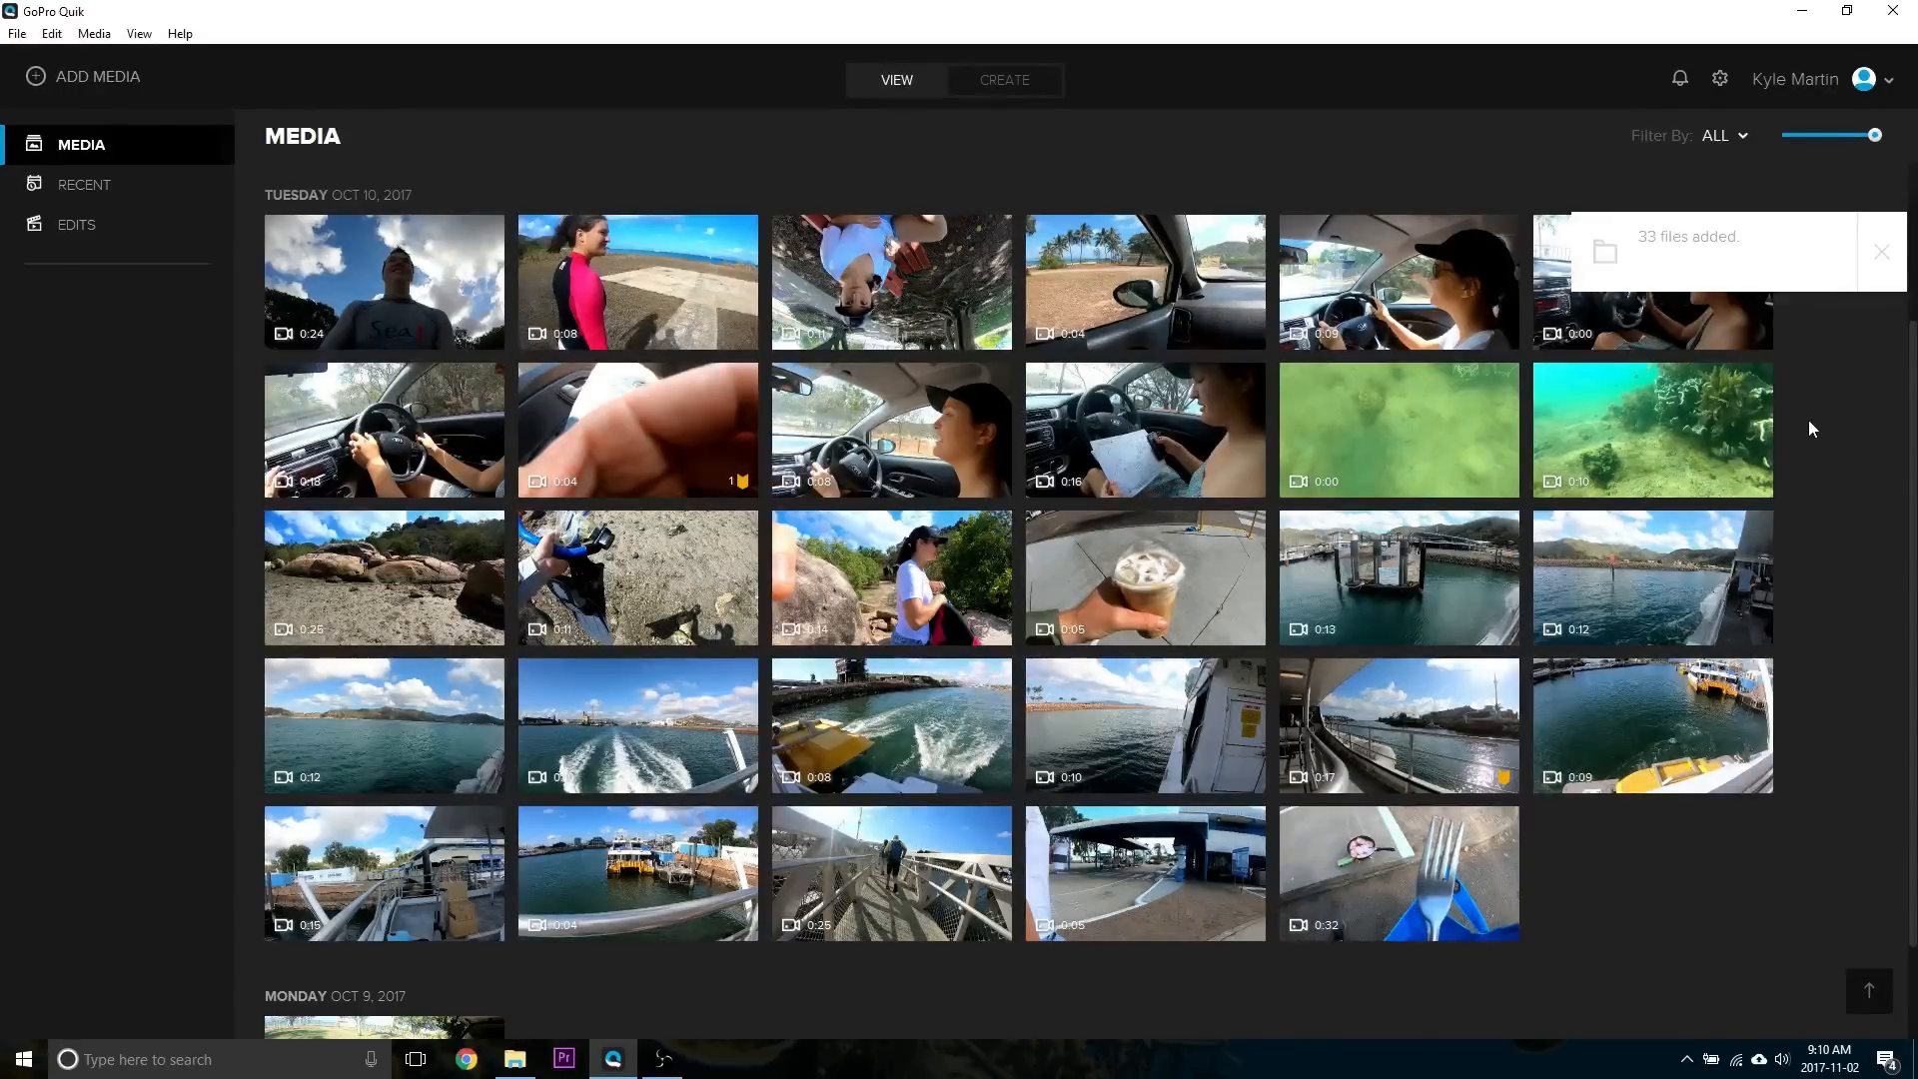
click(51, 33)
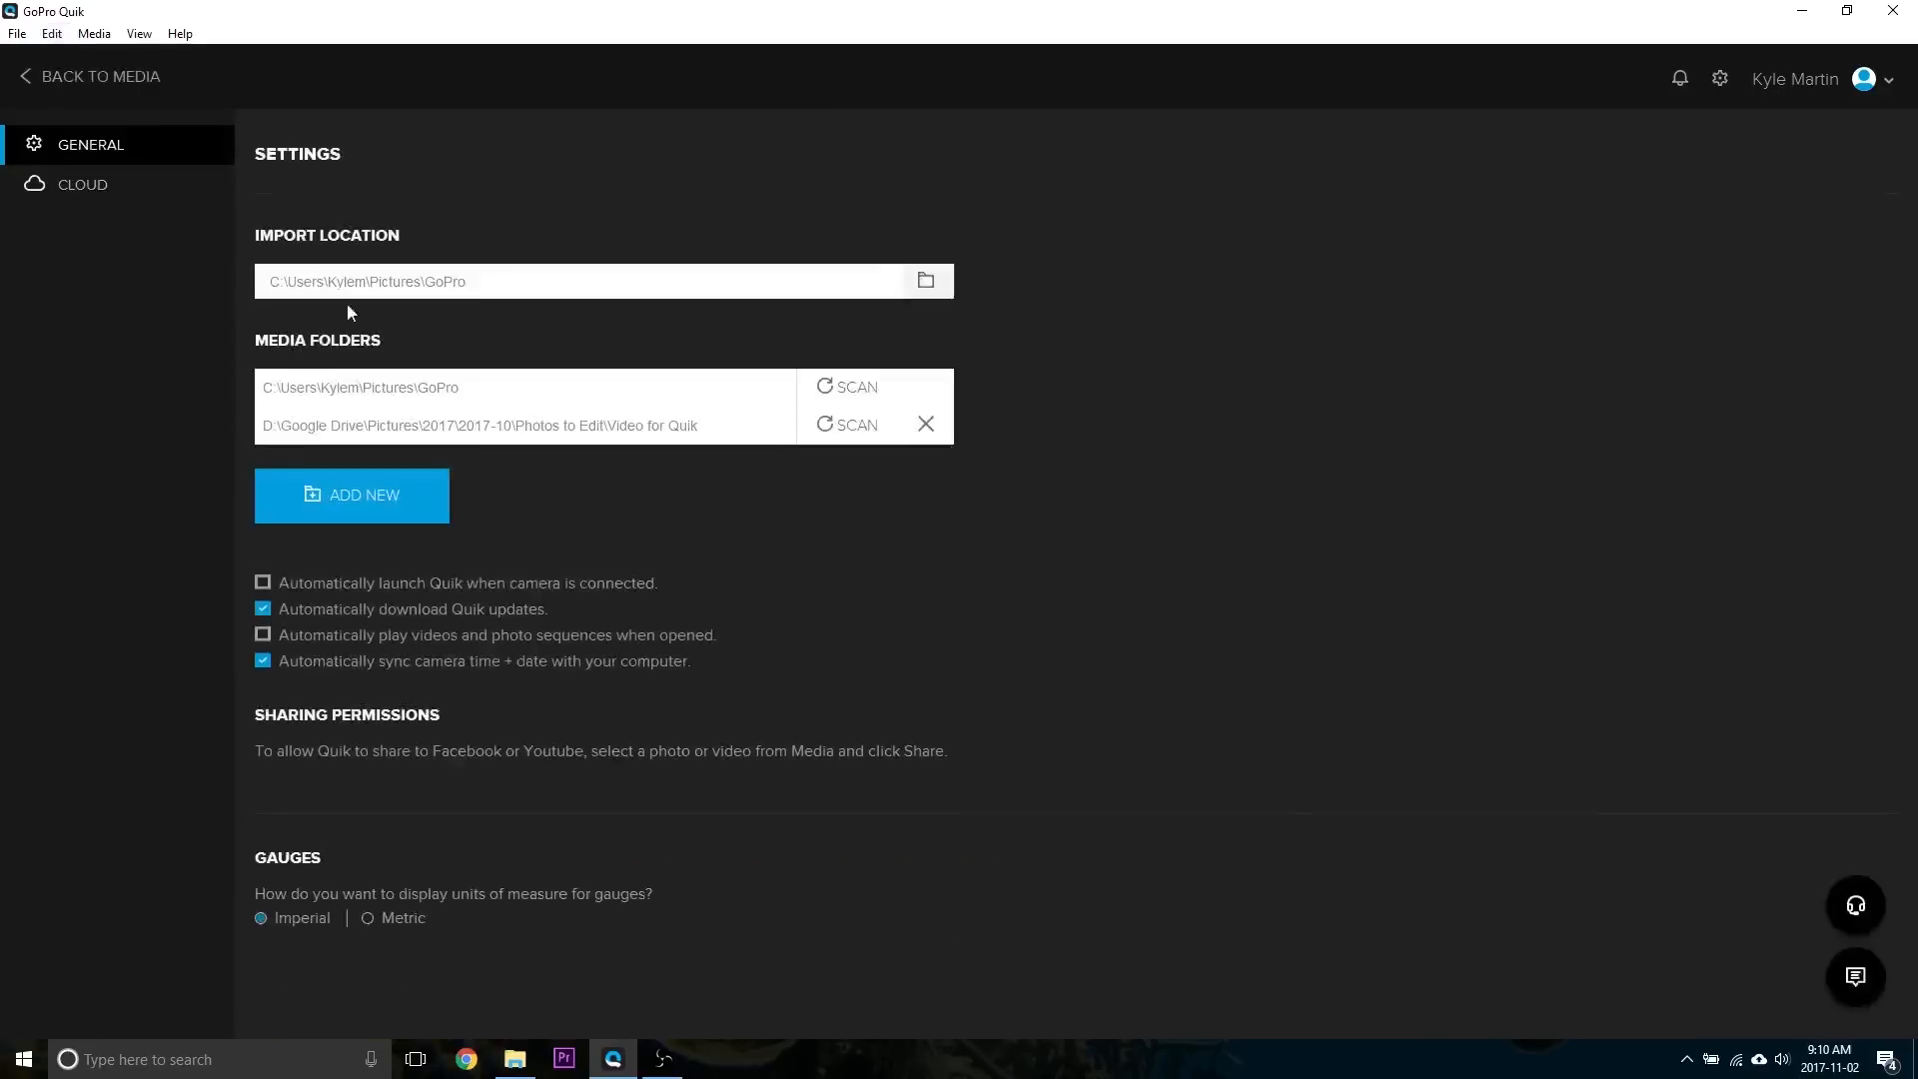
mouse_move(885, 393)
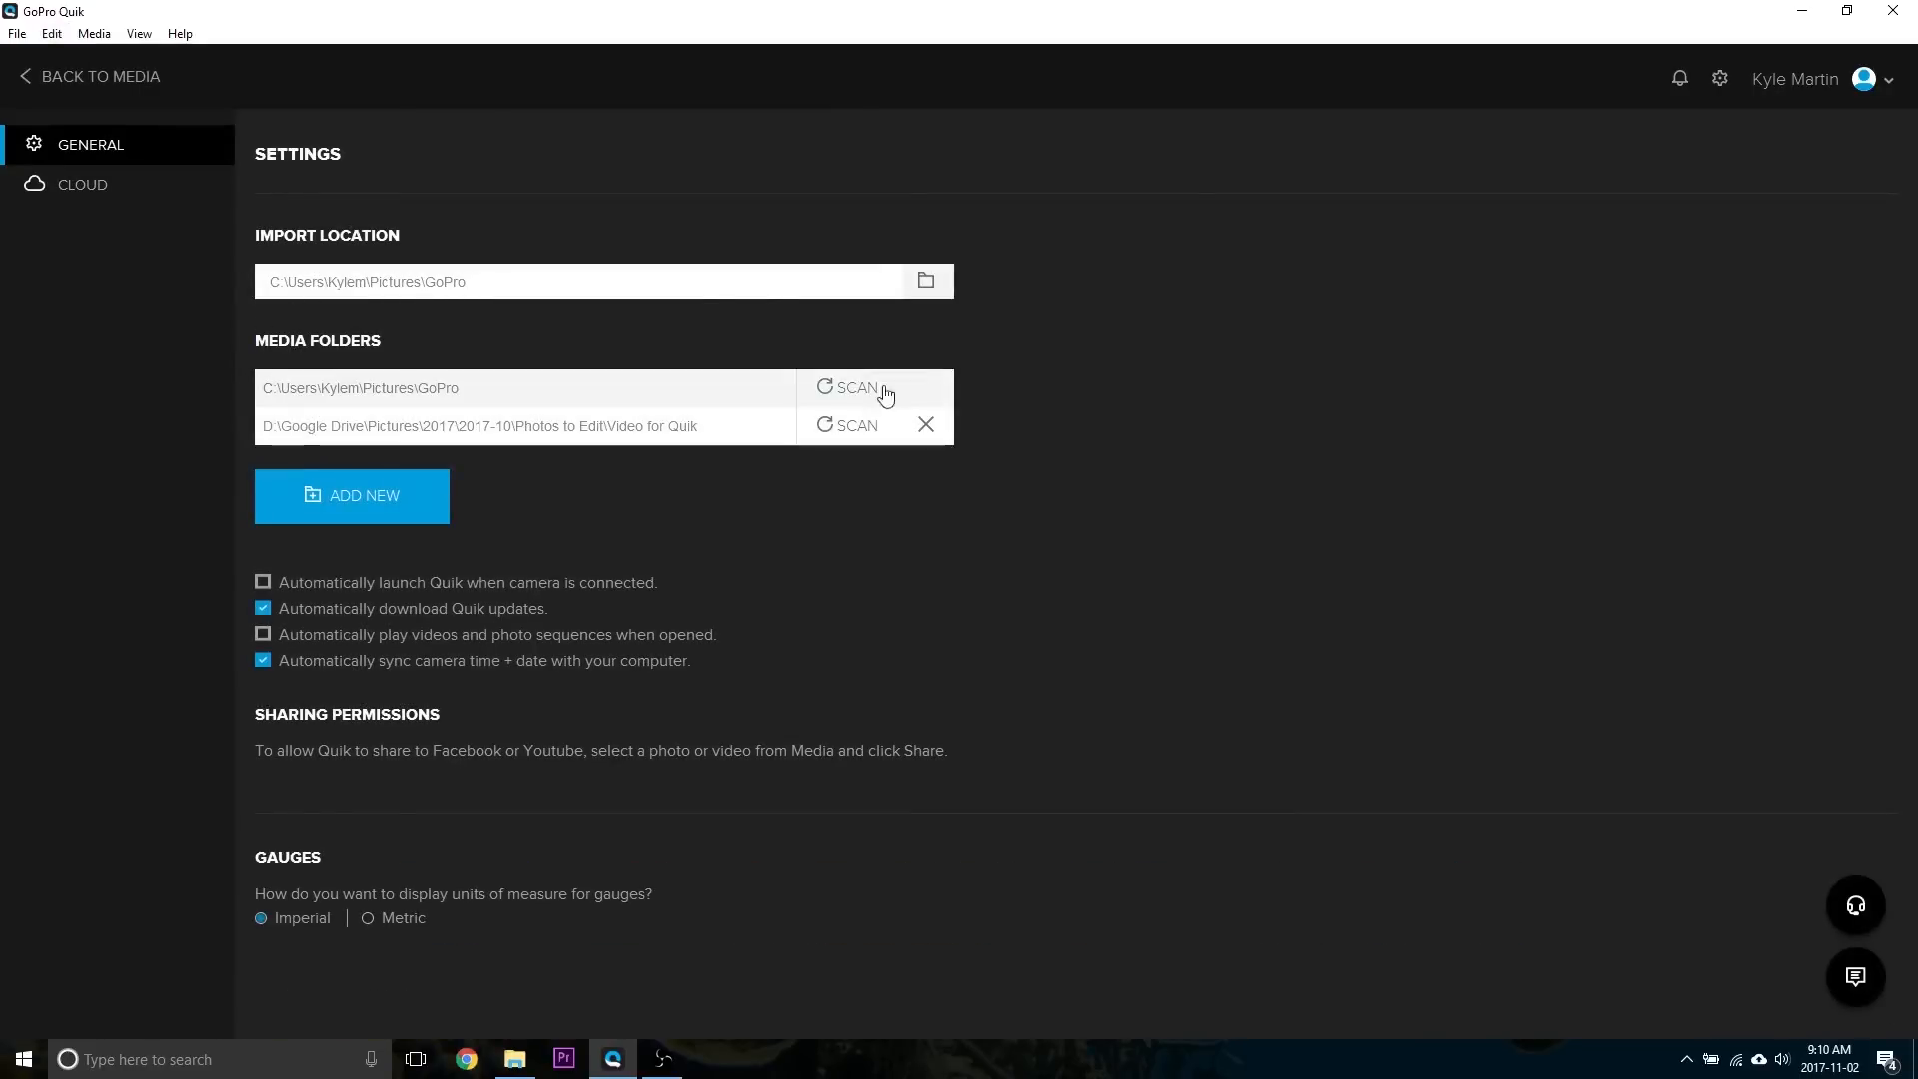
mouse_move(972, 376)
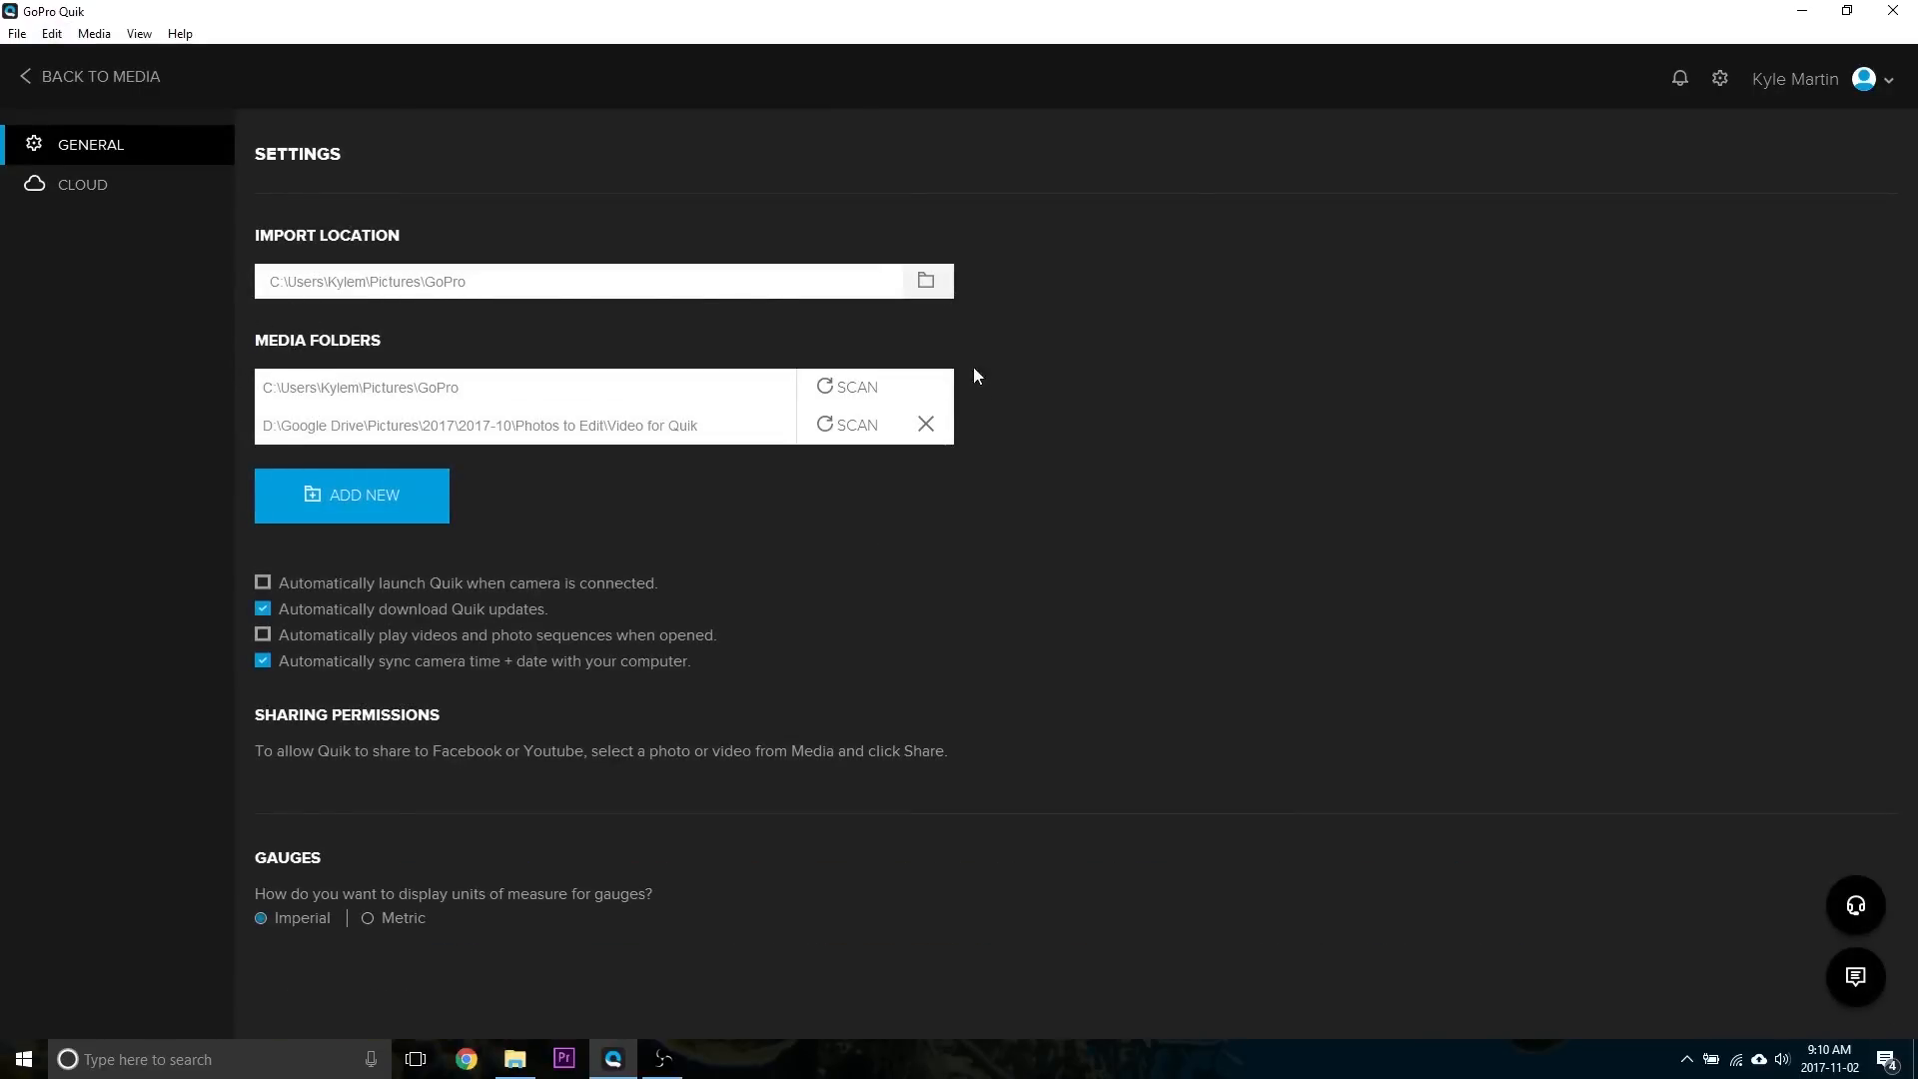
mouse_move(395, 506)
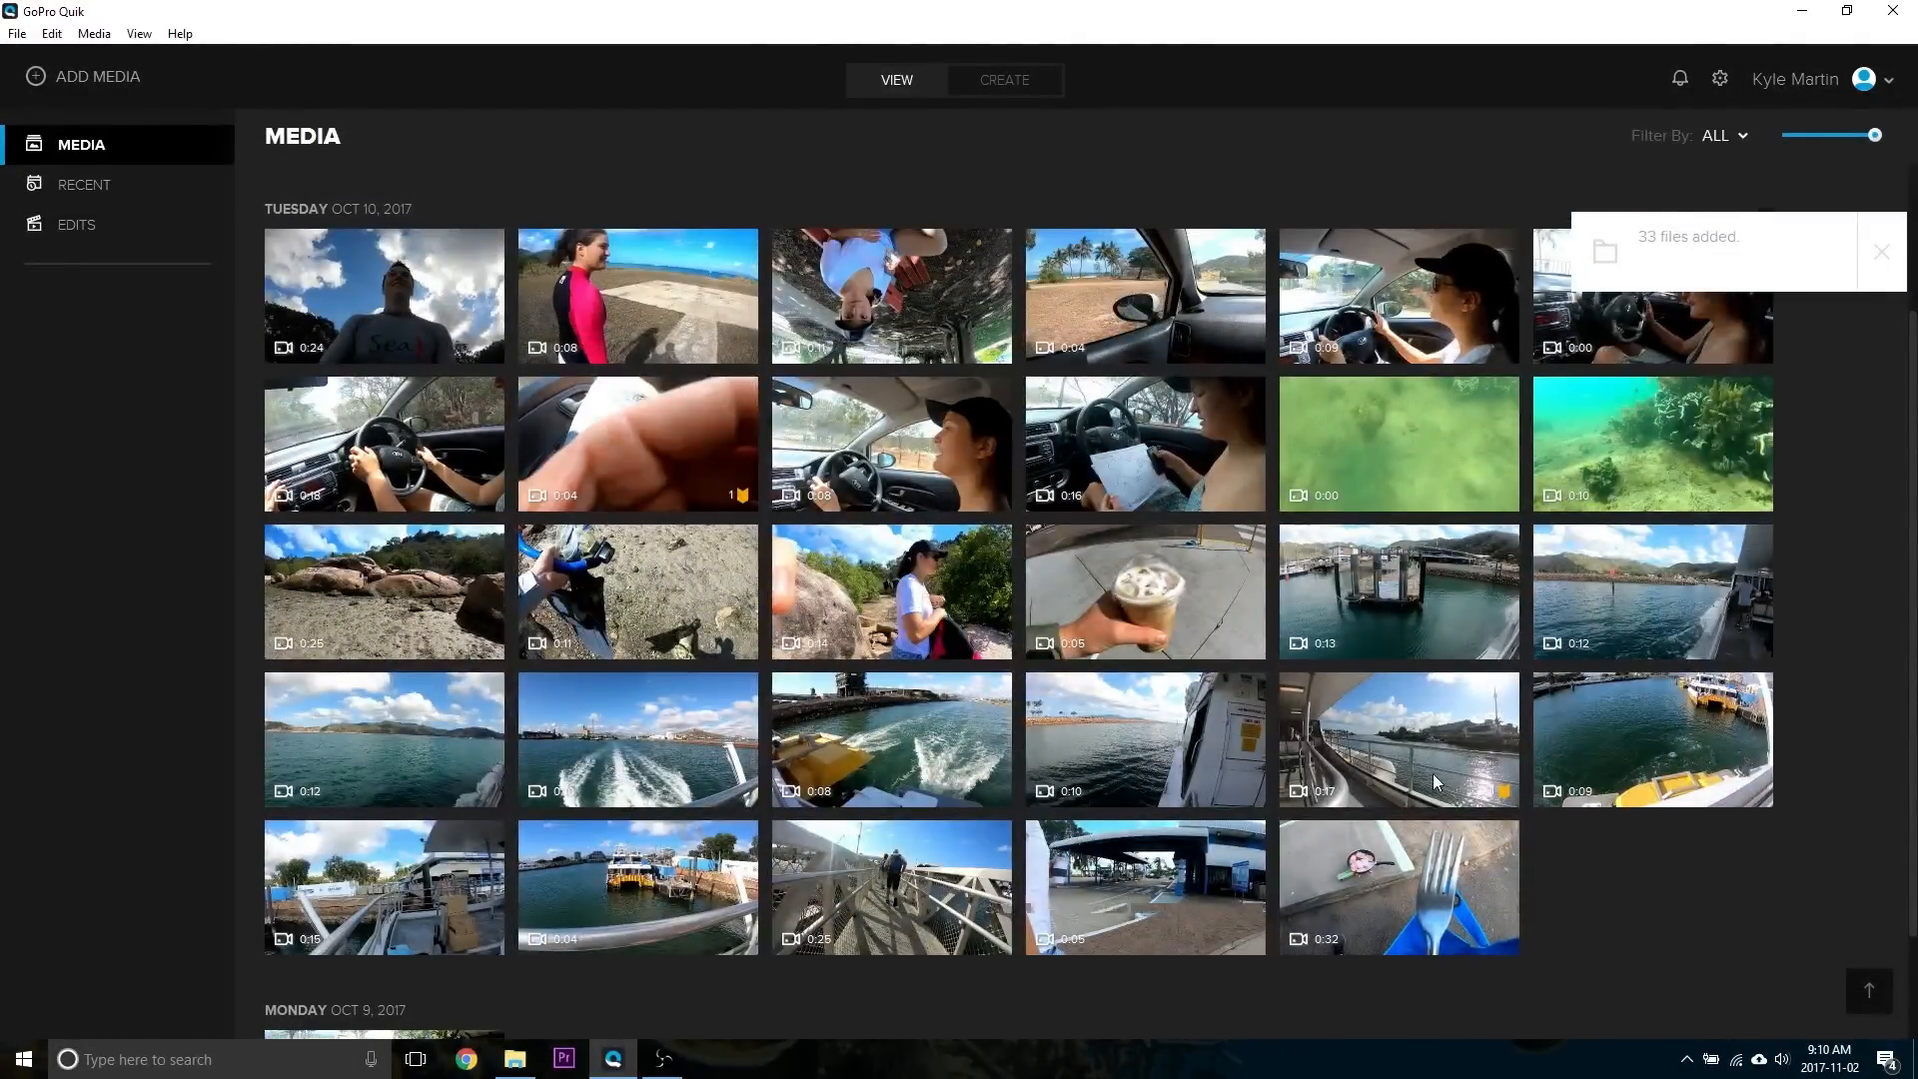
Step: Scroll through the 32 selected clips in the Tuesday Oct 10 library
scroll(down, 3)
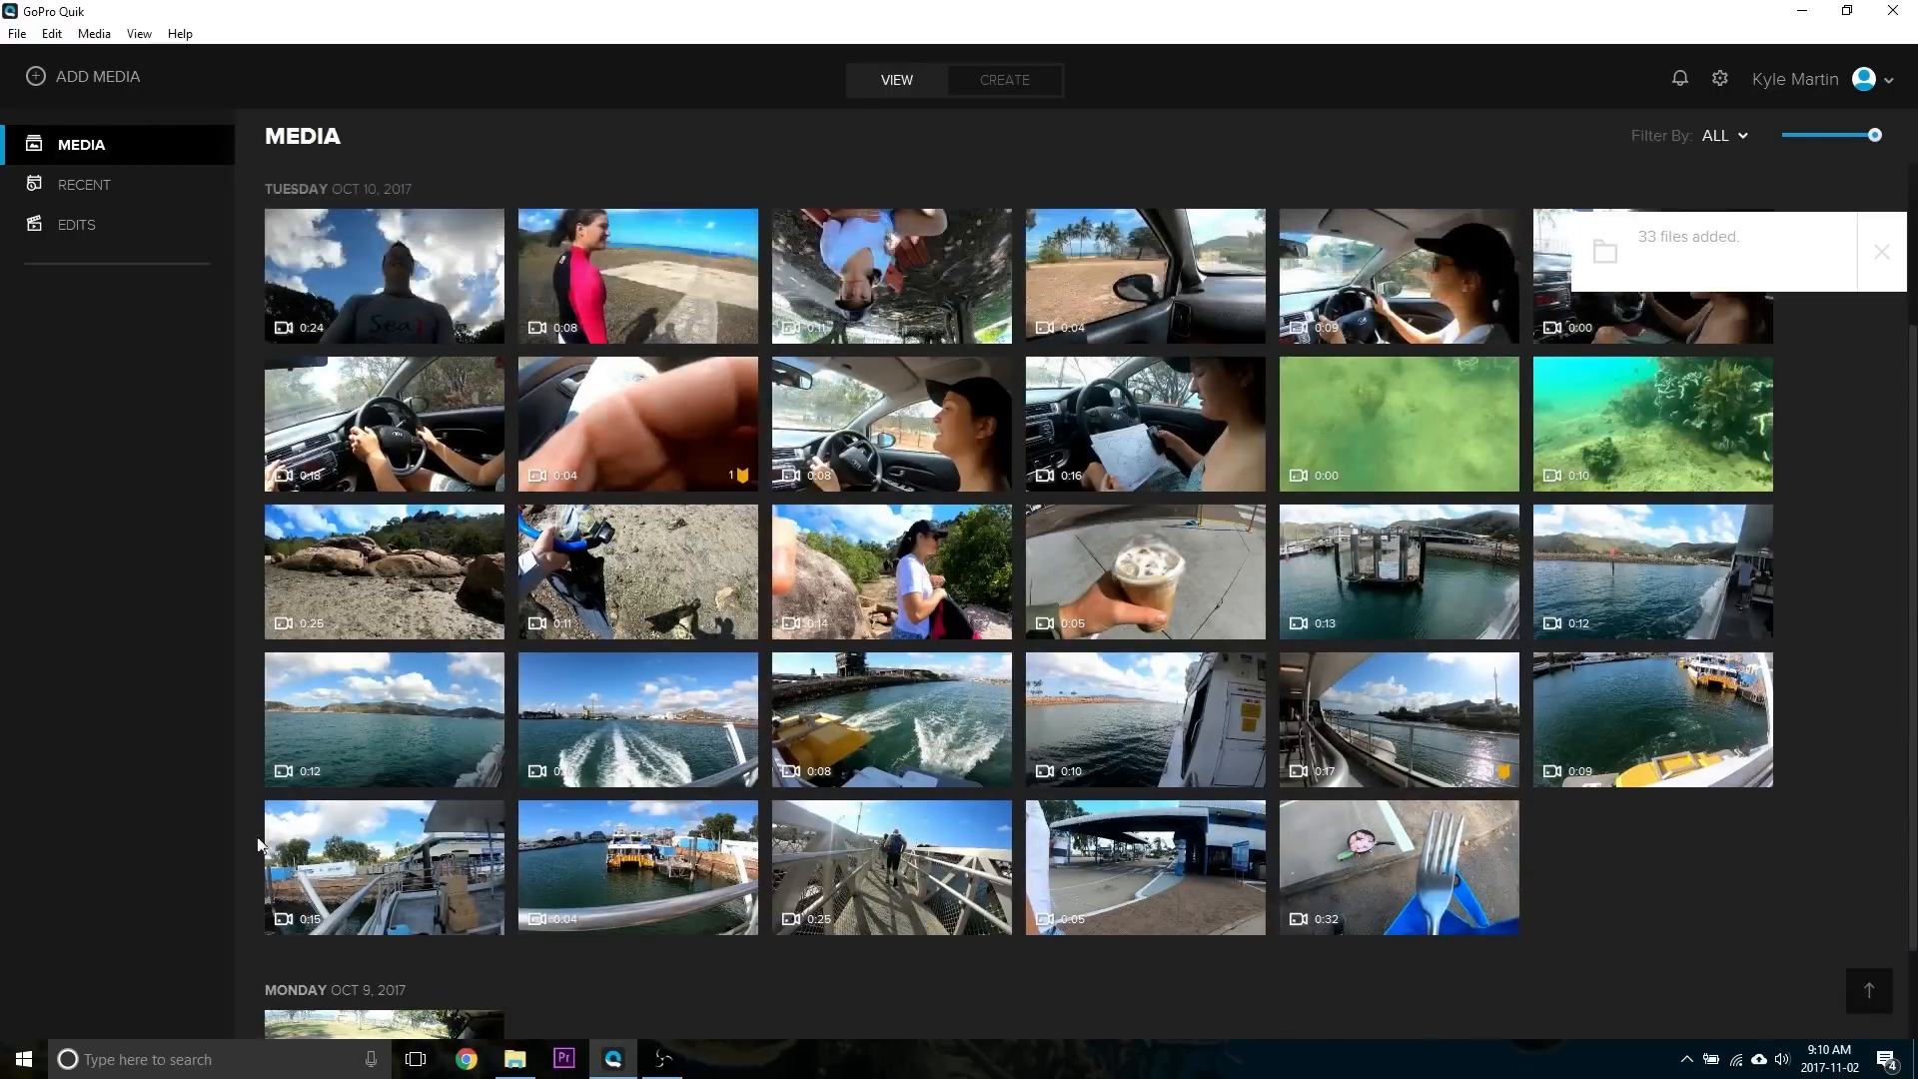
scroll(down, 3)
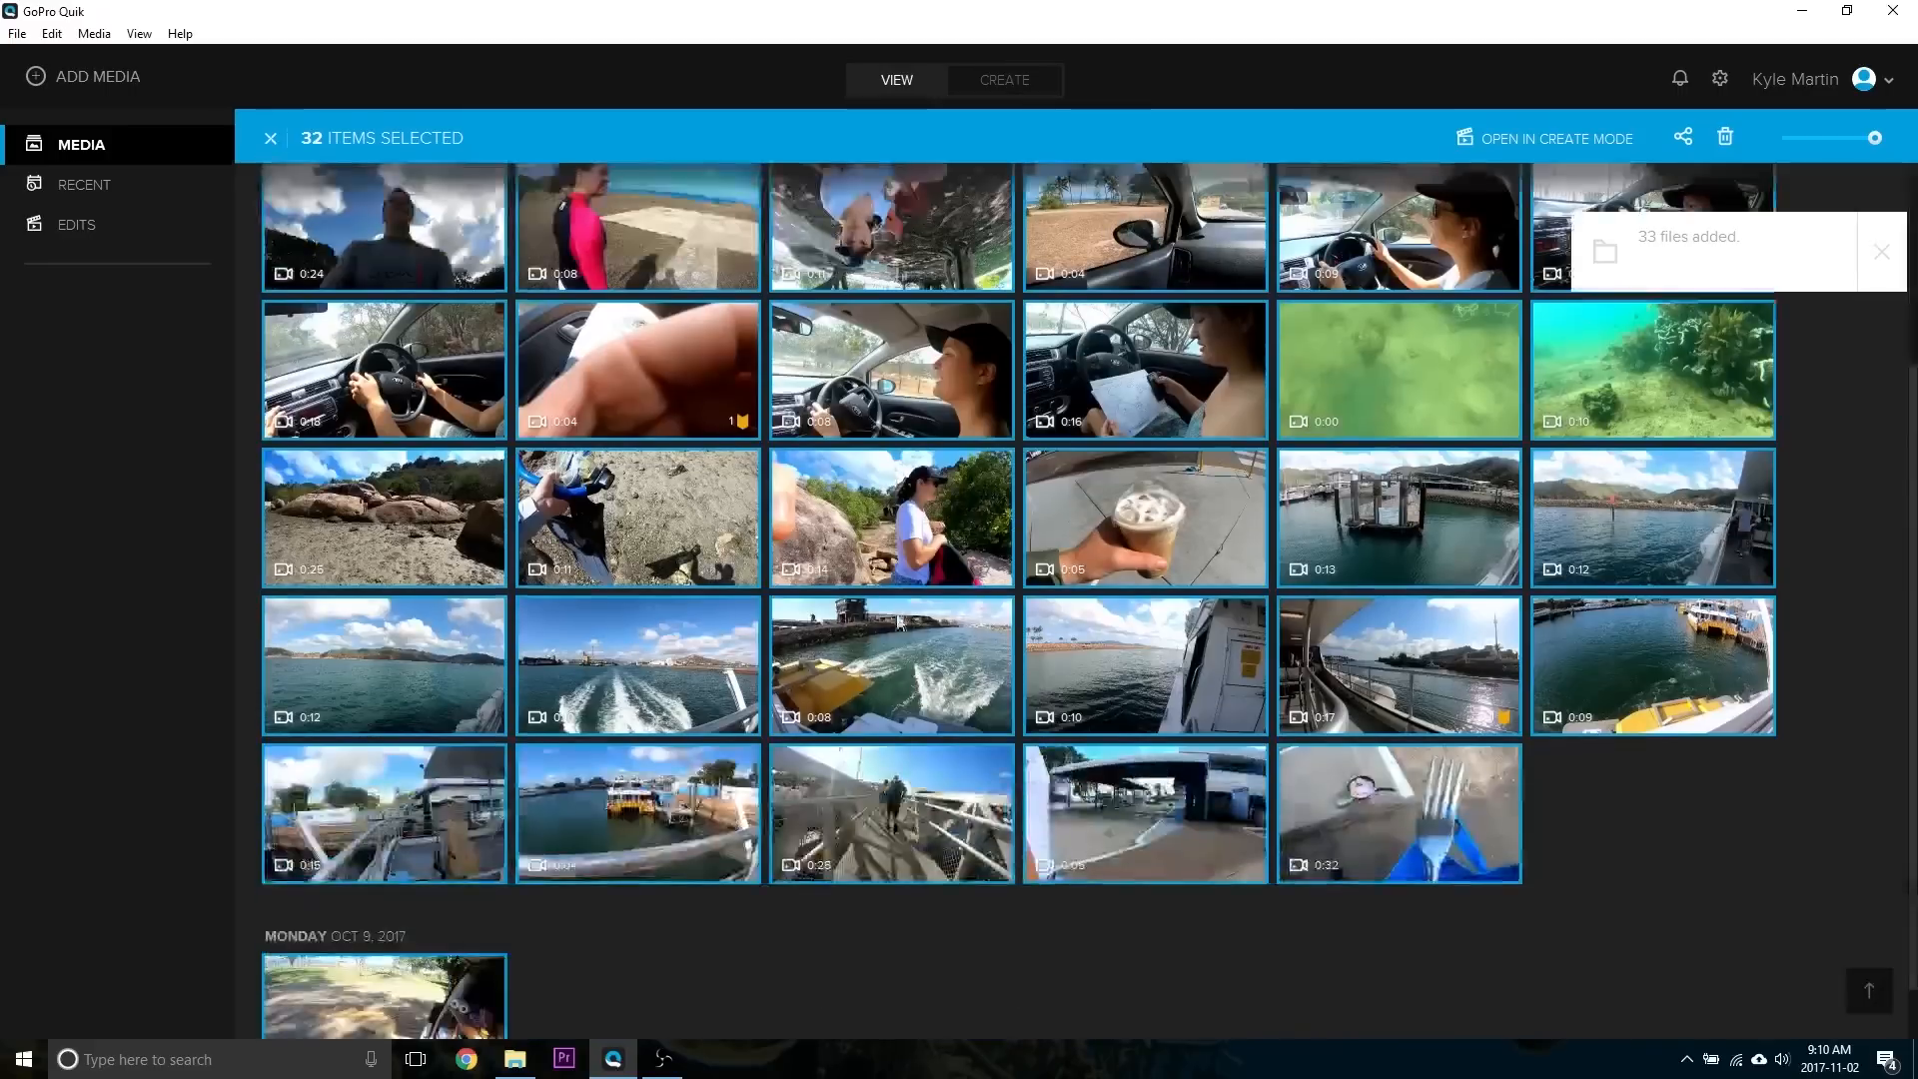
scroll(down, 3)
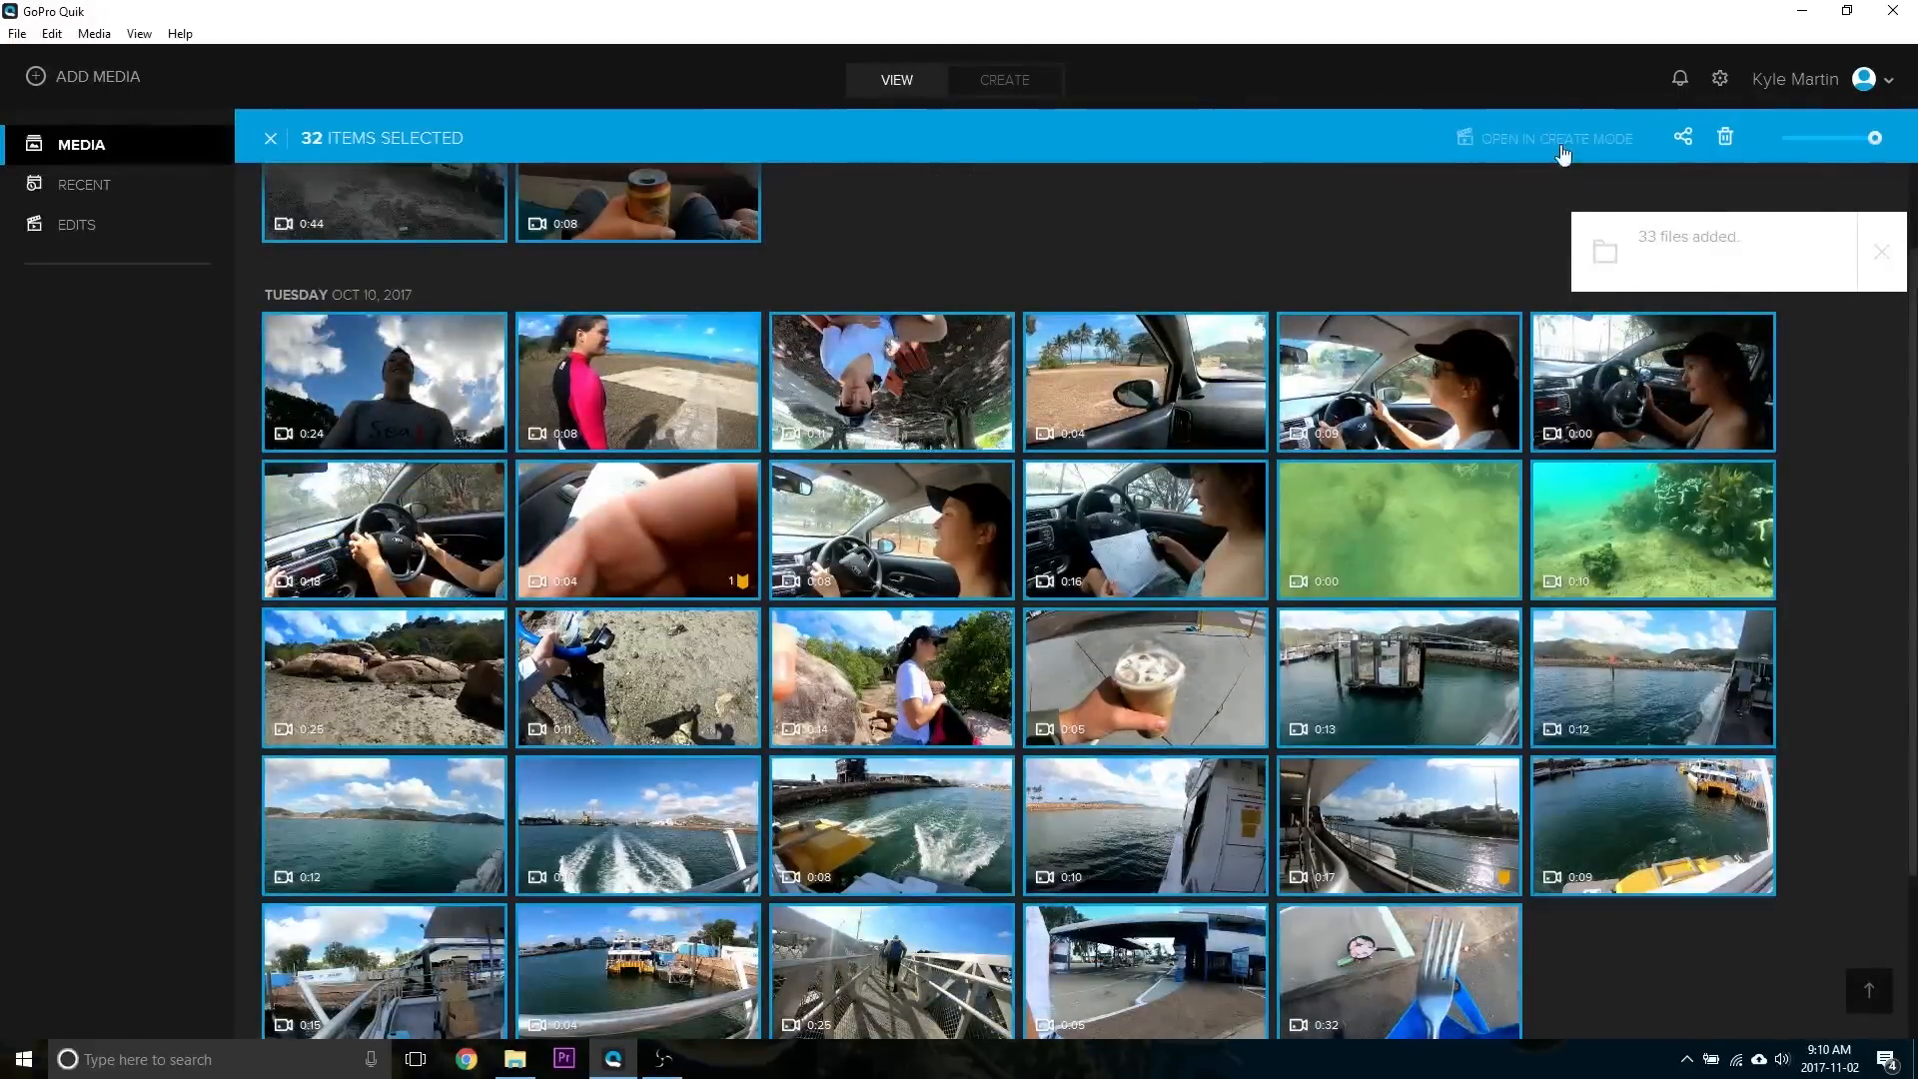
Step: Open the clips in Create Mode and add HiLights to the first and frying pan clips
click(1555, 137)
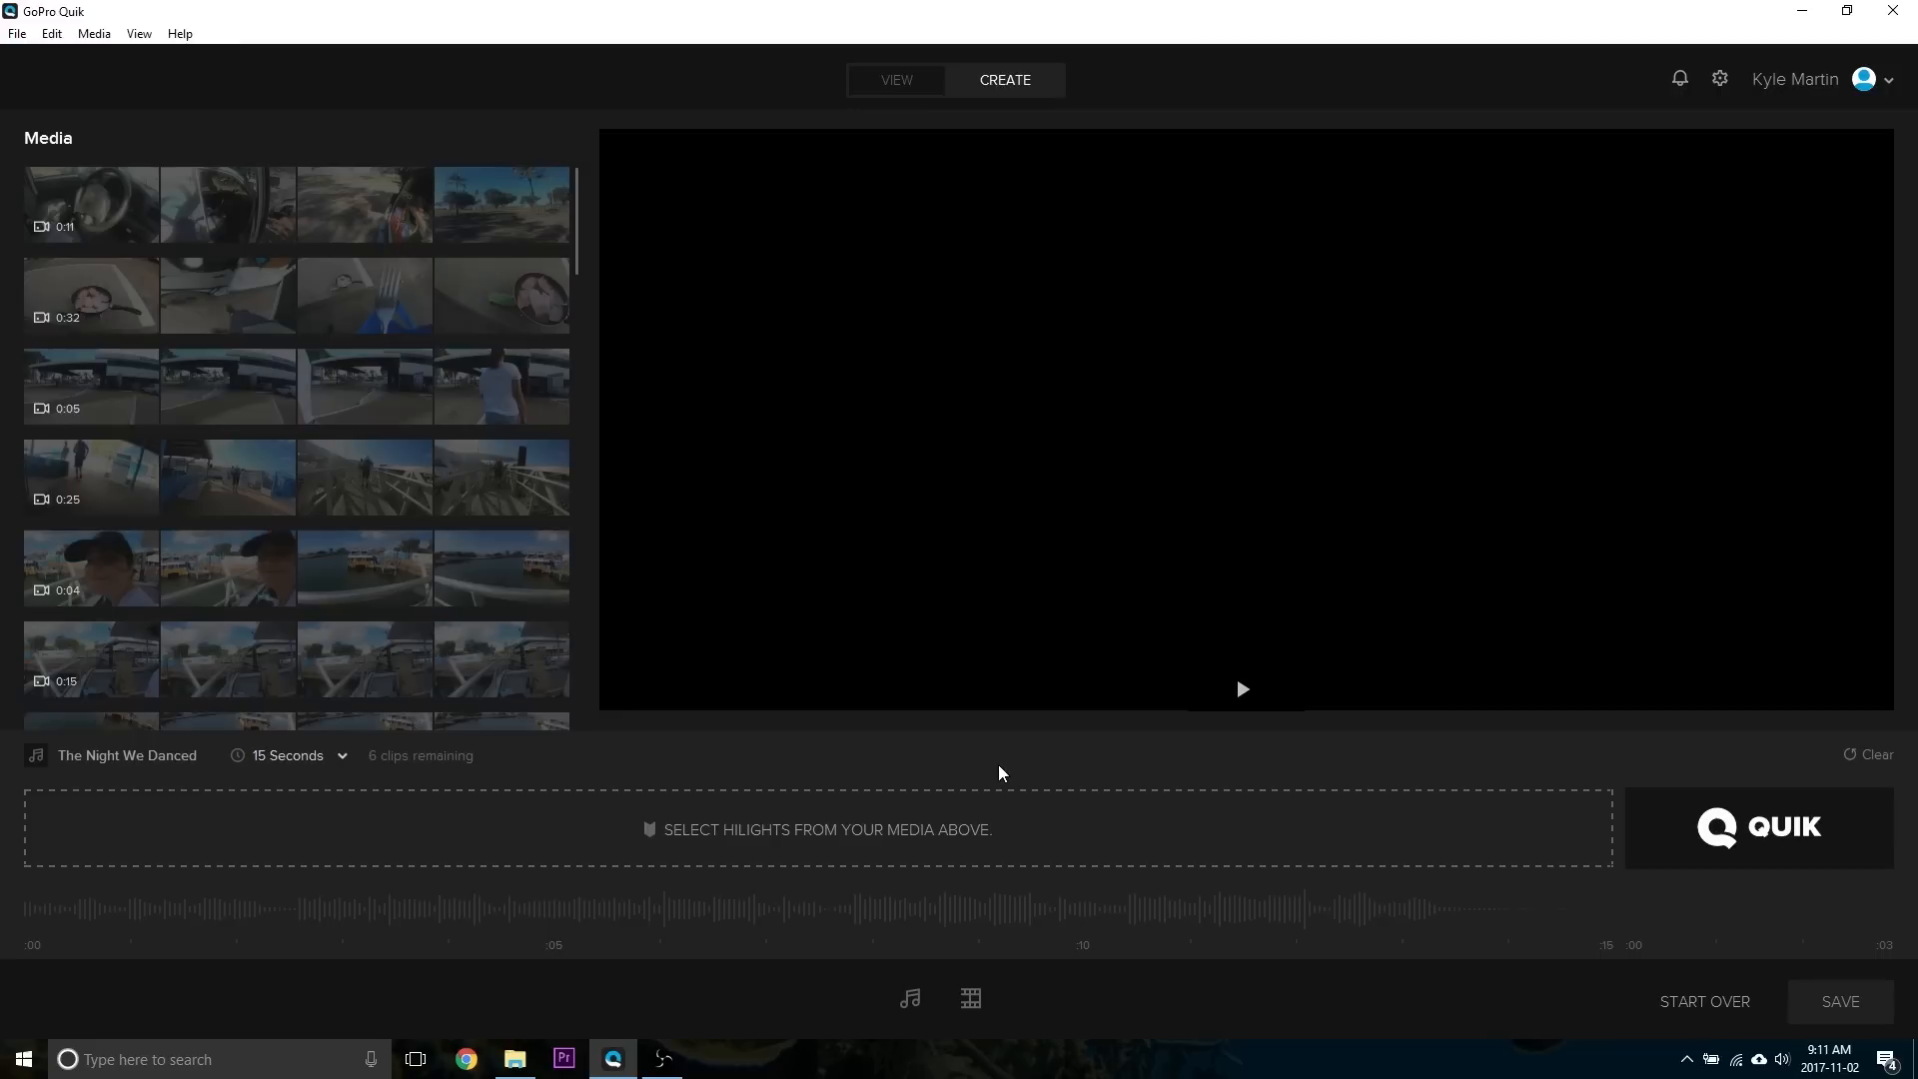
mouse_move(338, 328)
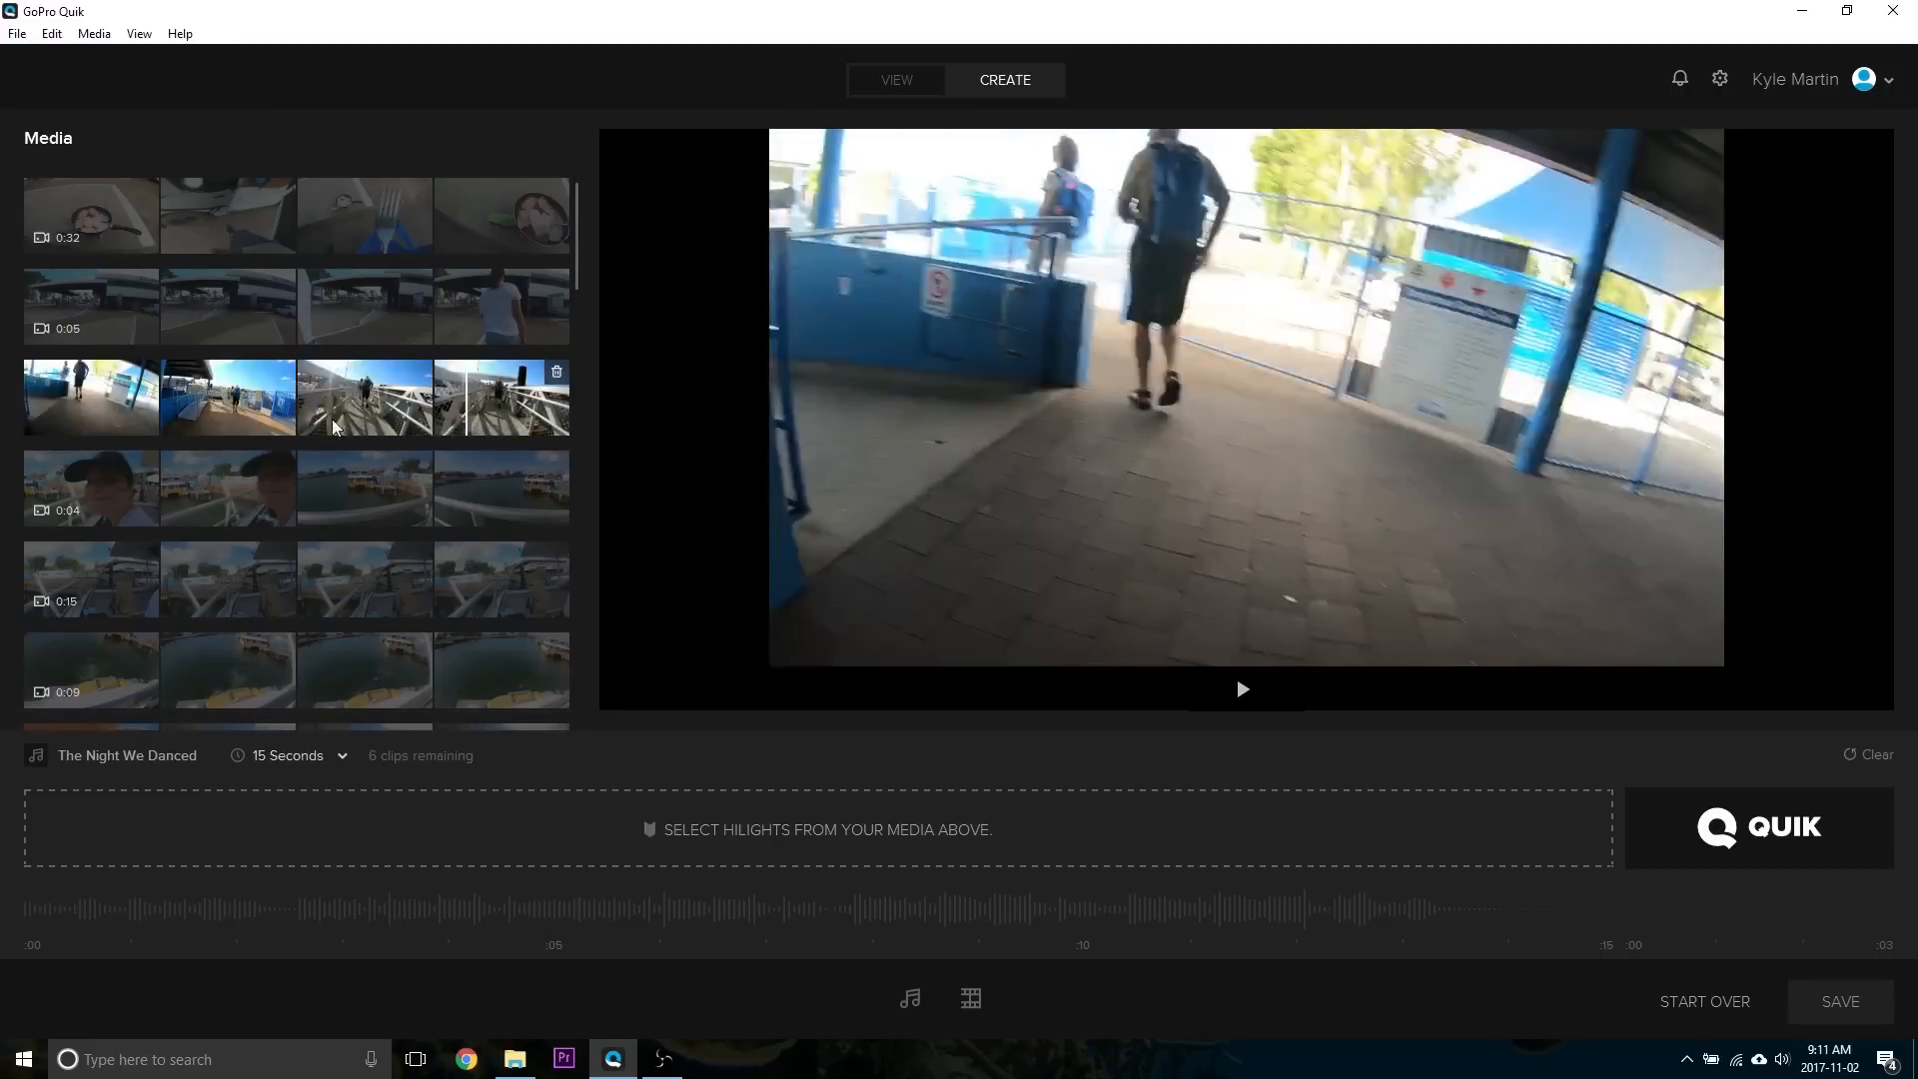
scroll(down, 3)
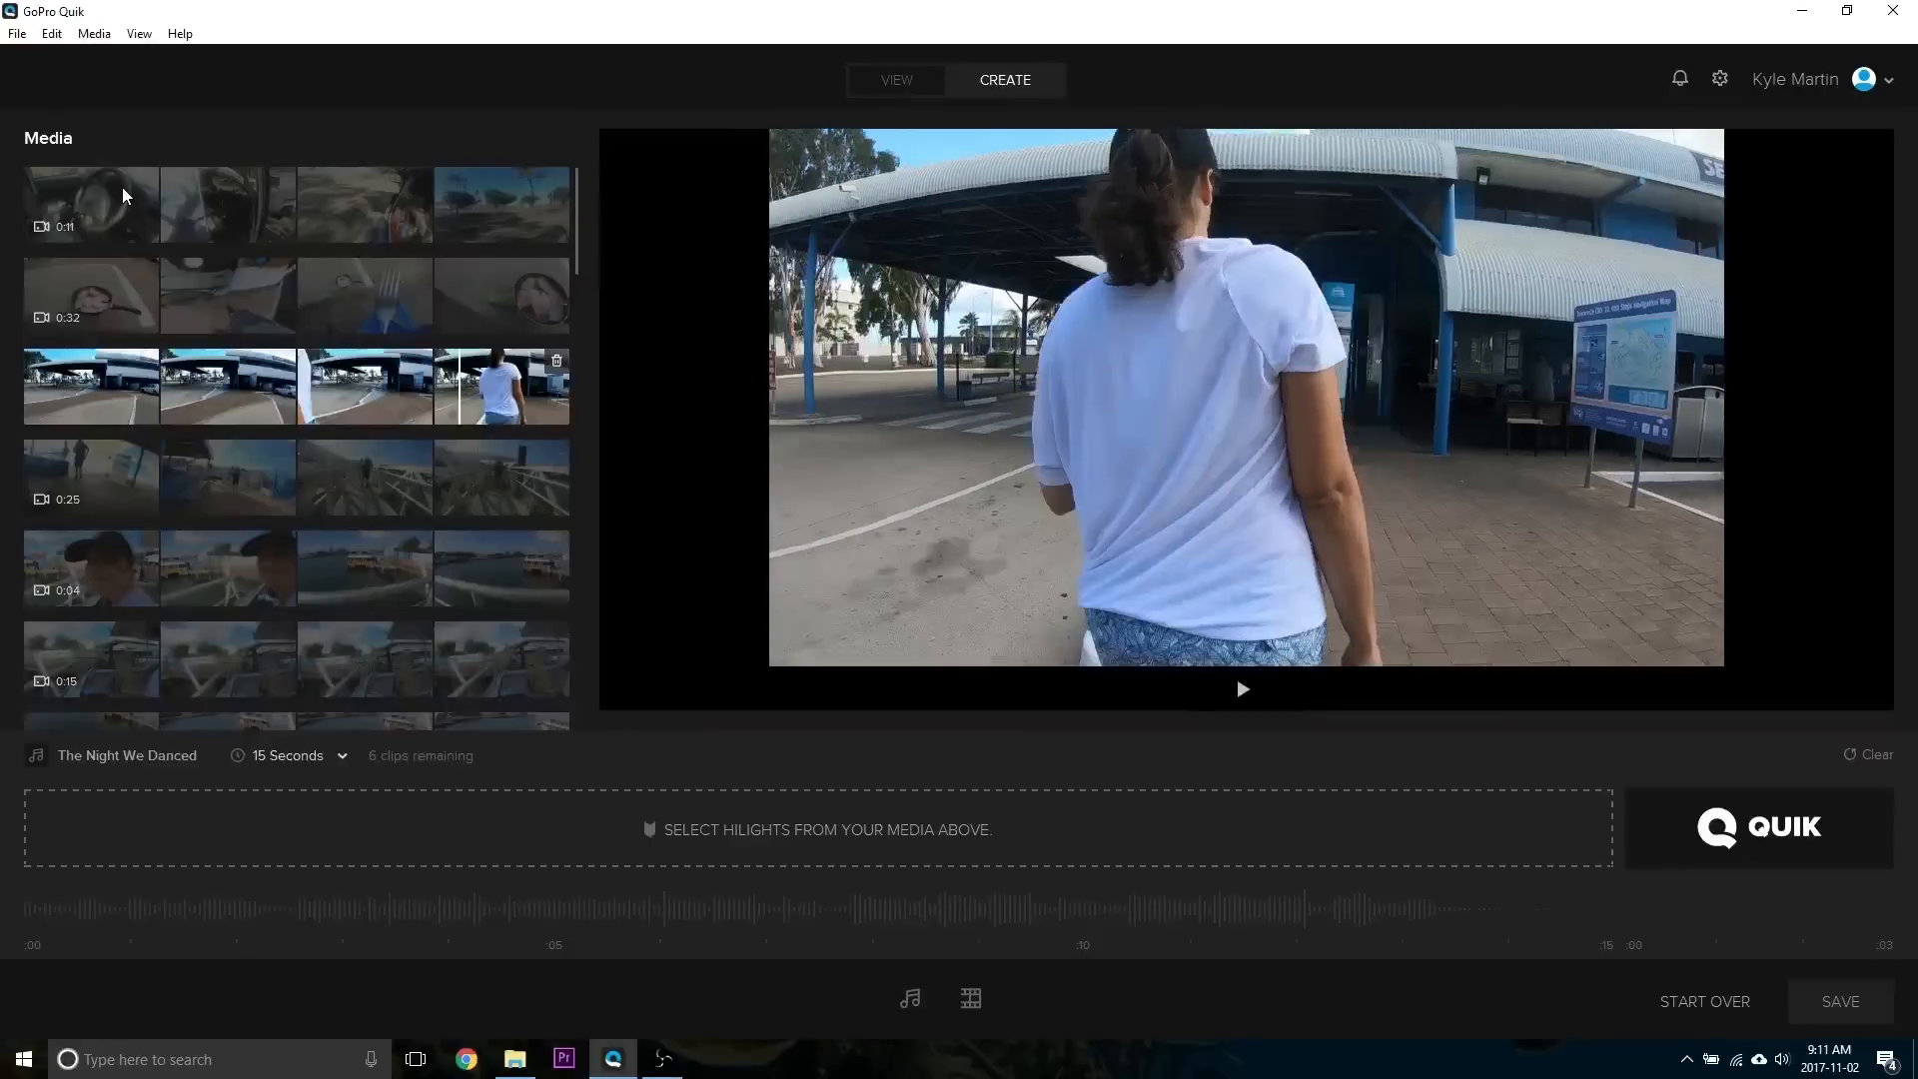
click(503, 204)
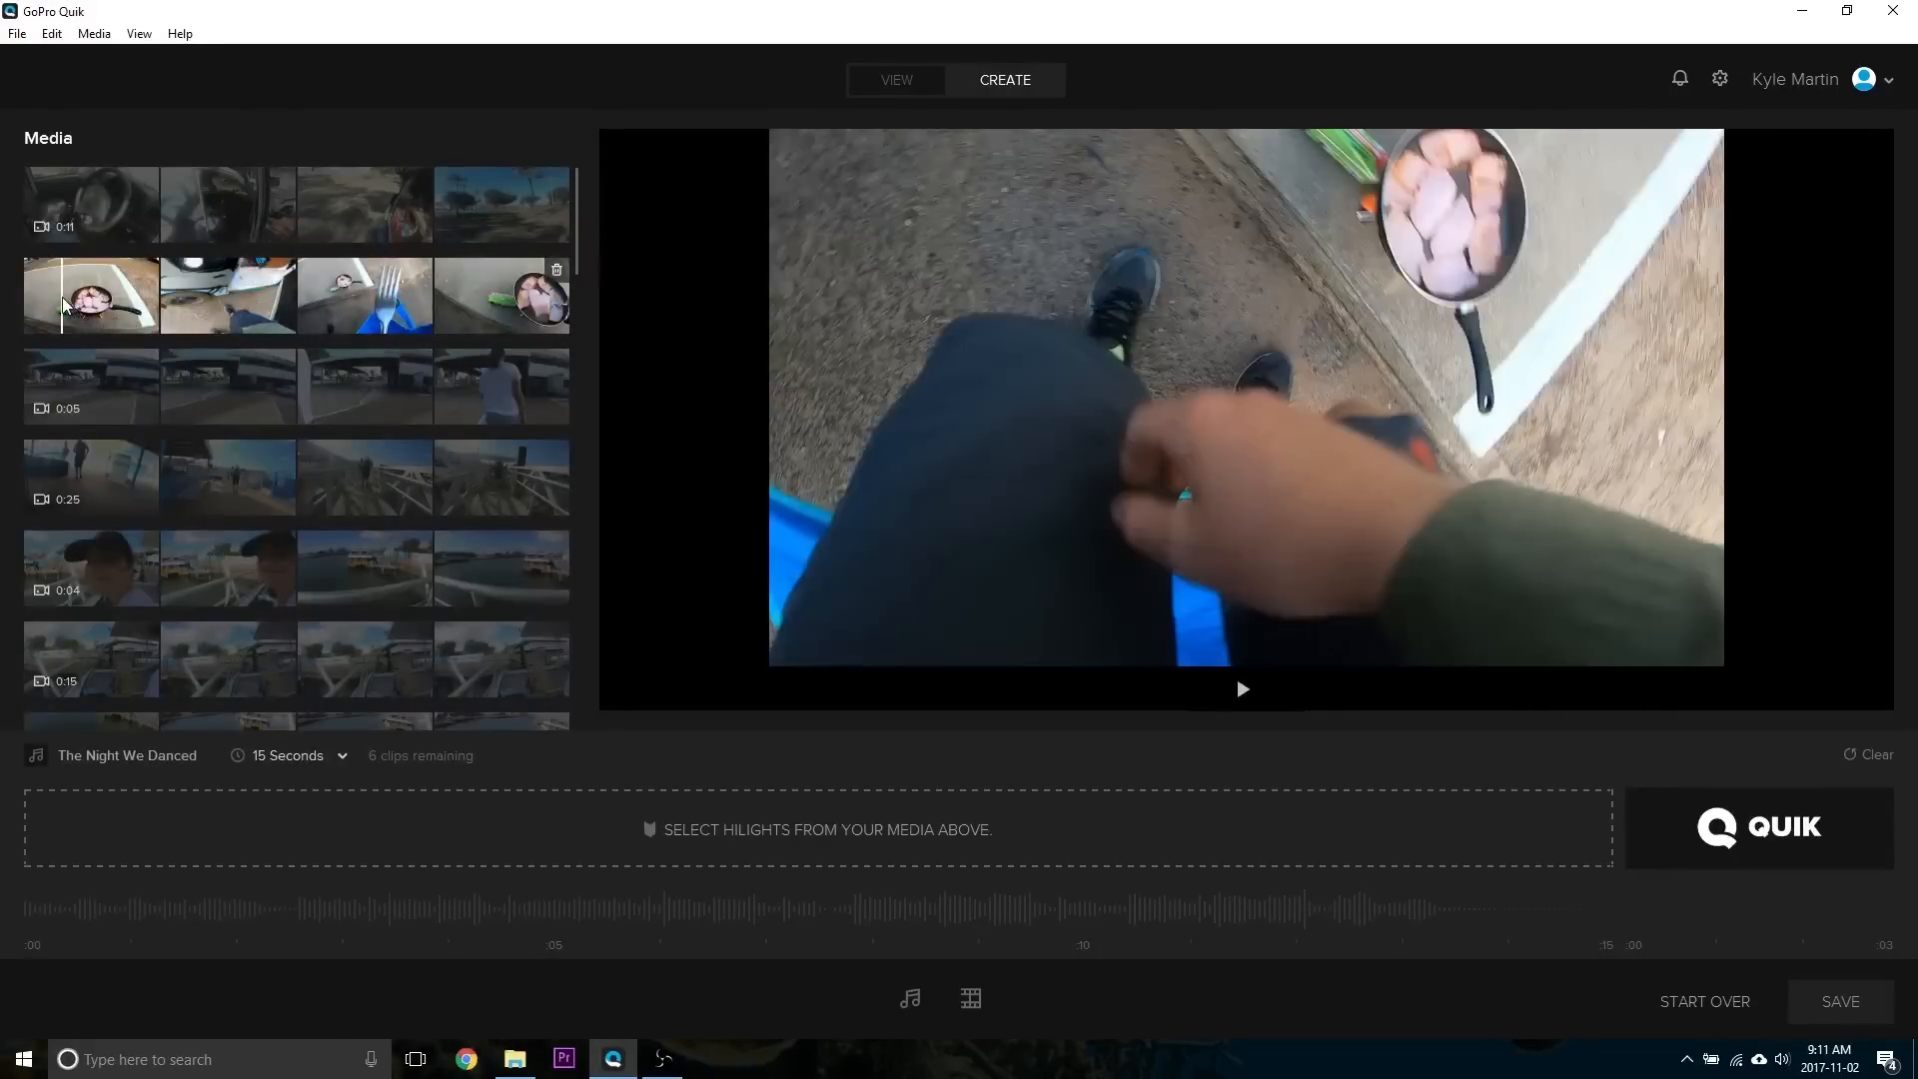
click(229, 296)
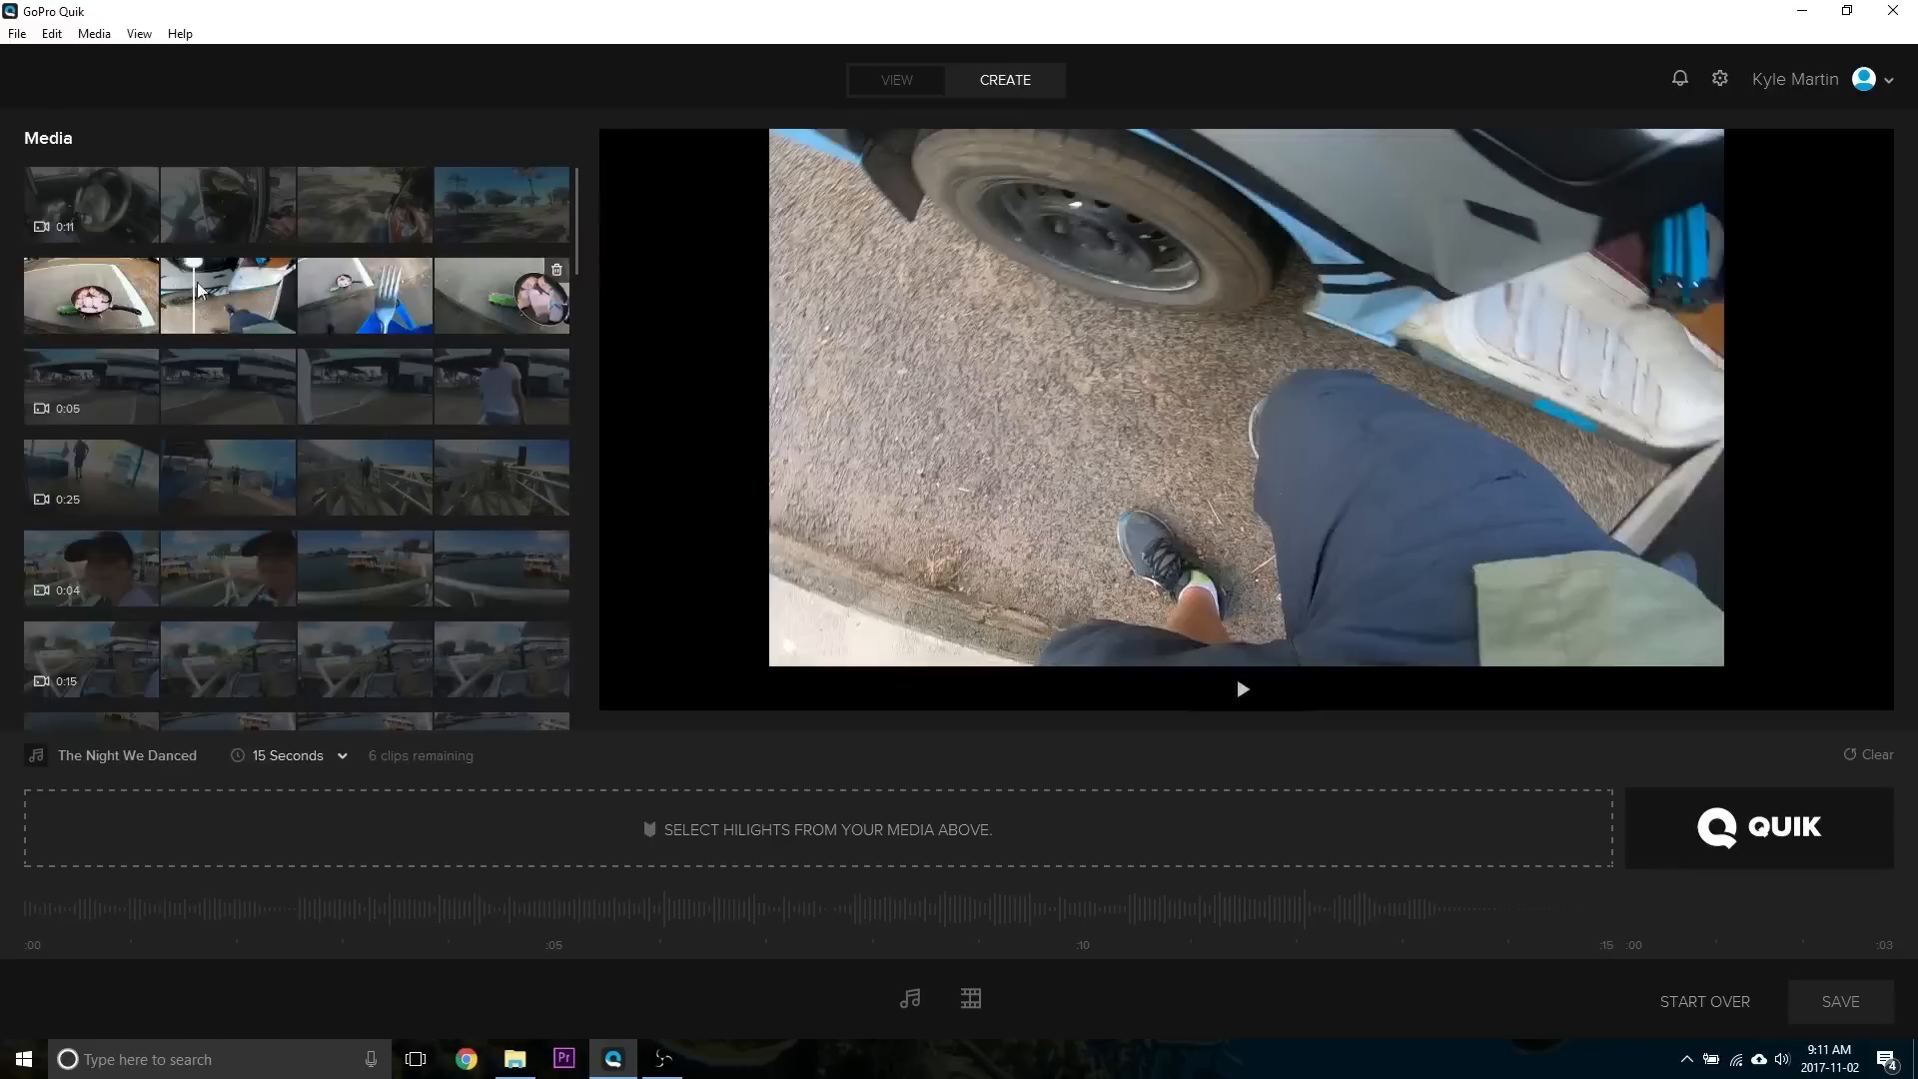
click(364, 295)
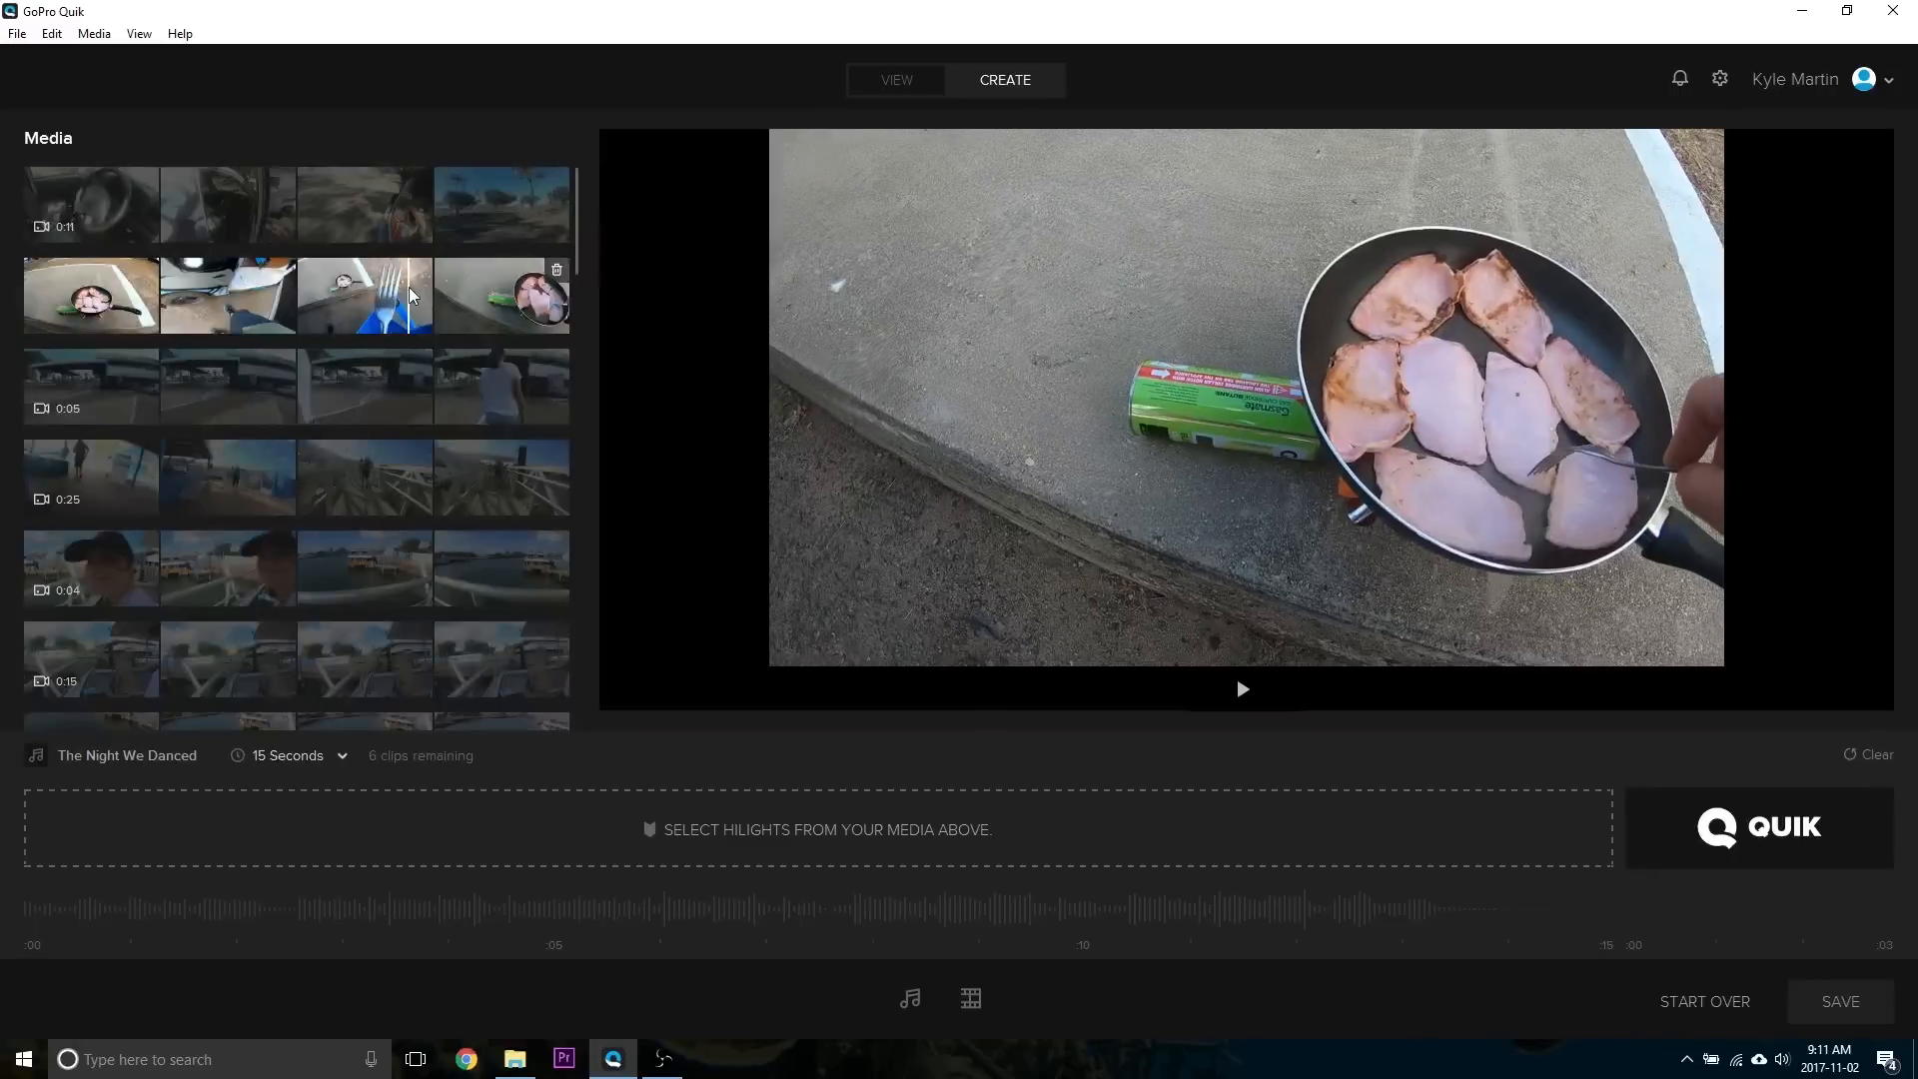
click(364, 296)
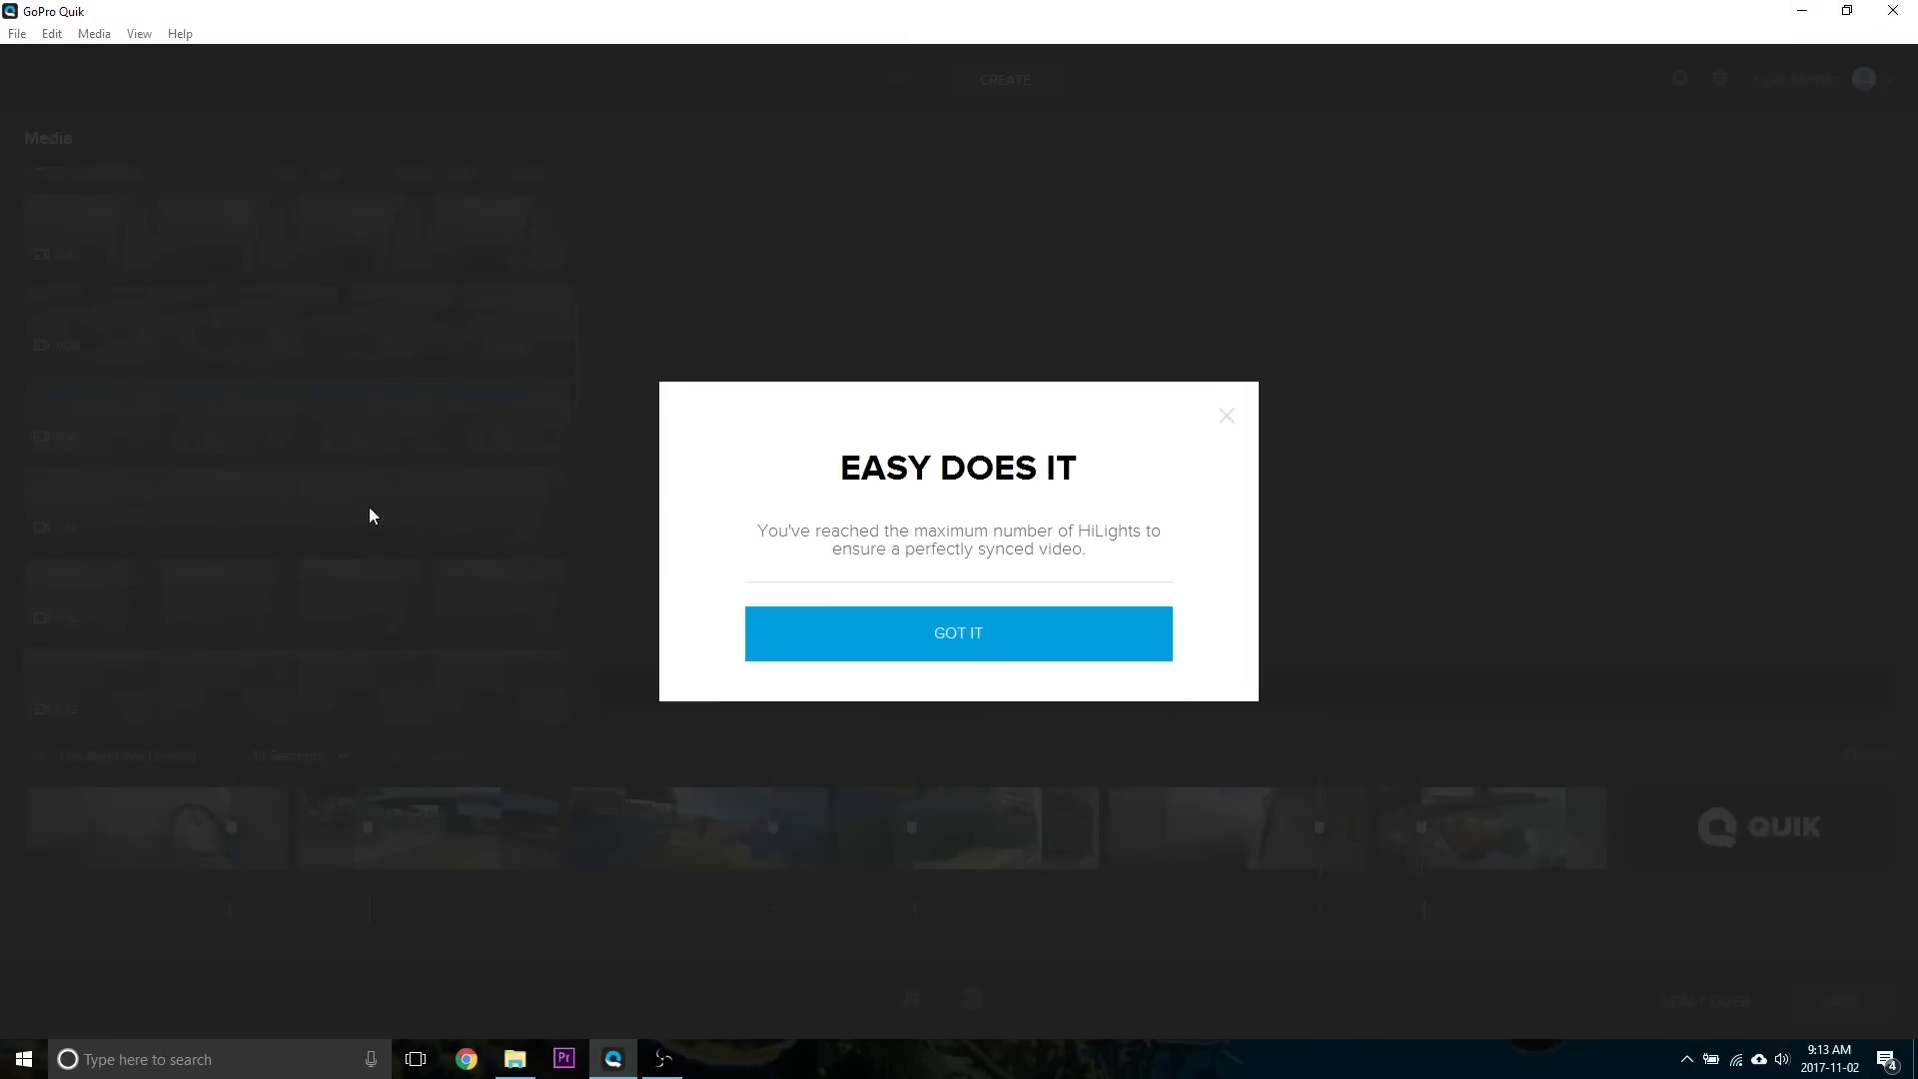
Step: Dismiss the 'Easy Does It' notice with Got It and choose 60 Seconds
click(958, 633)
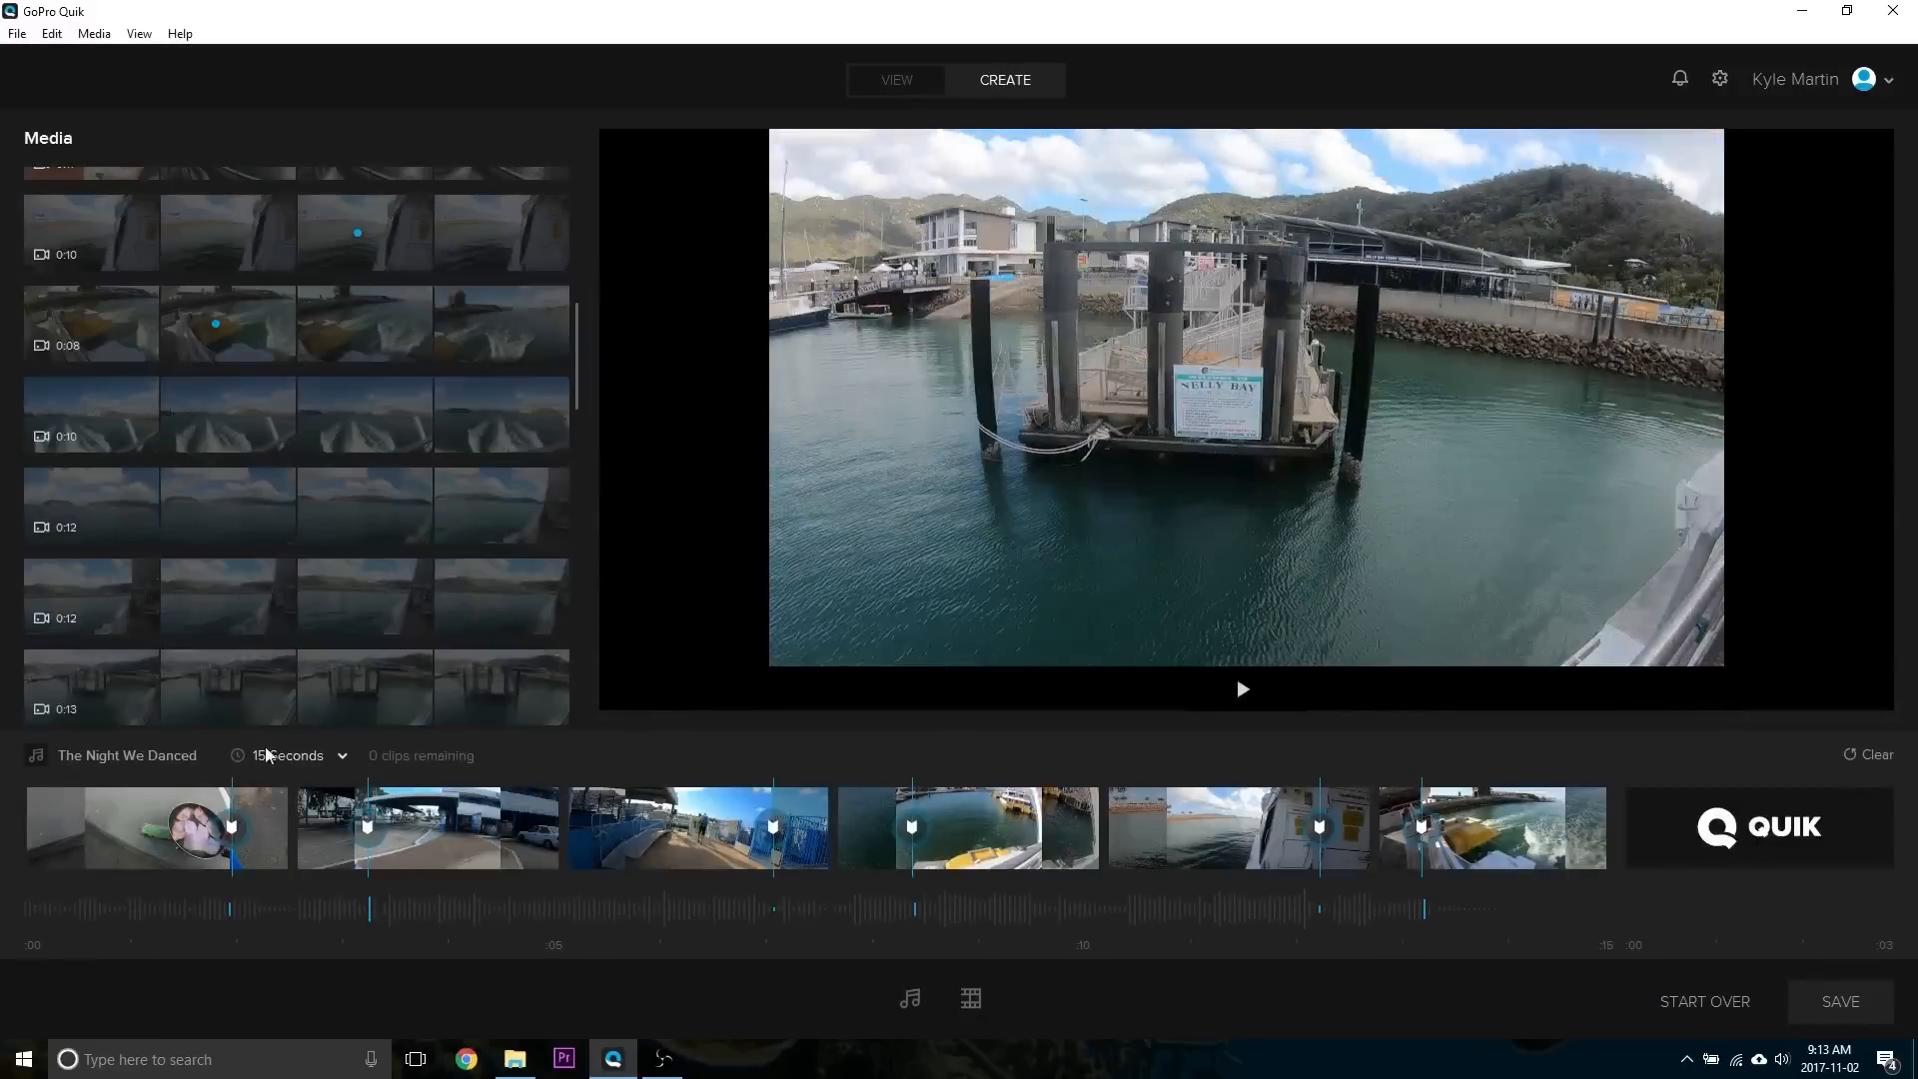
click(293, 756)
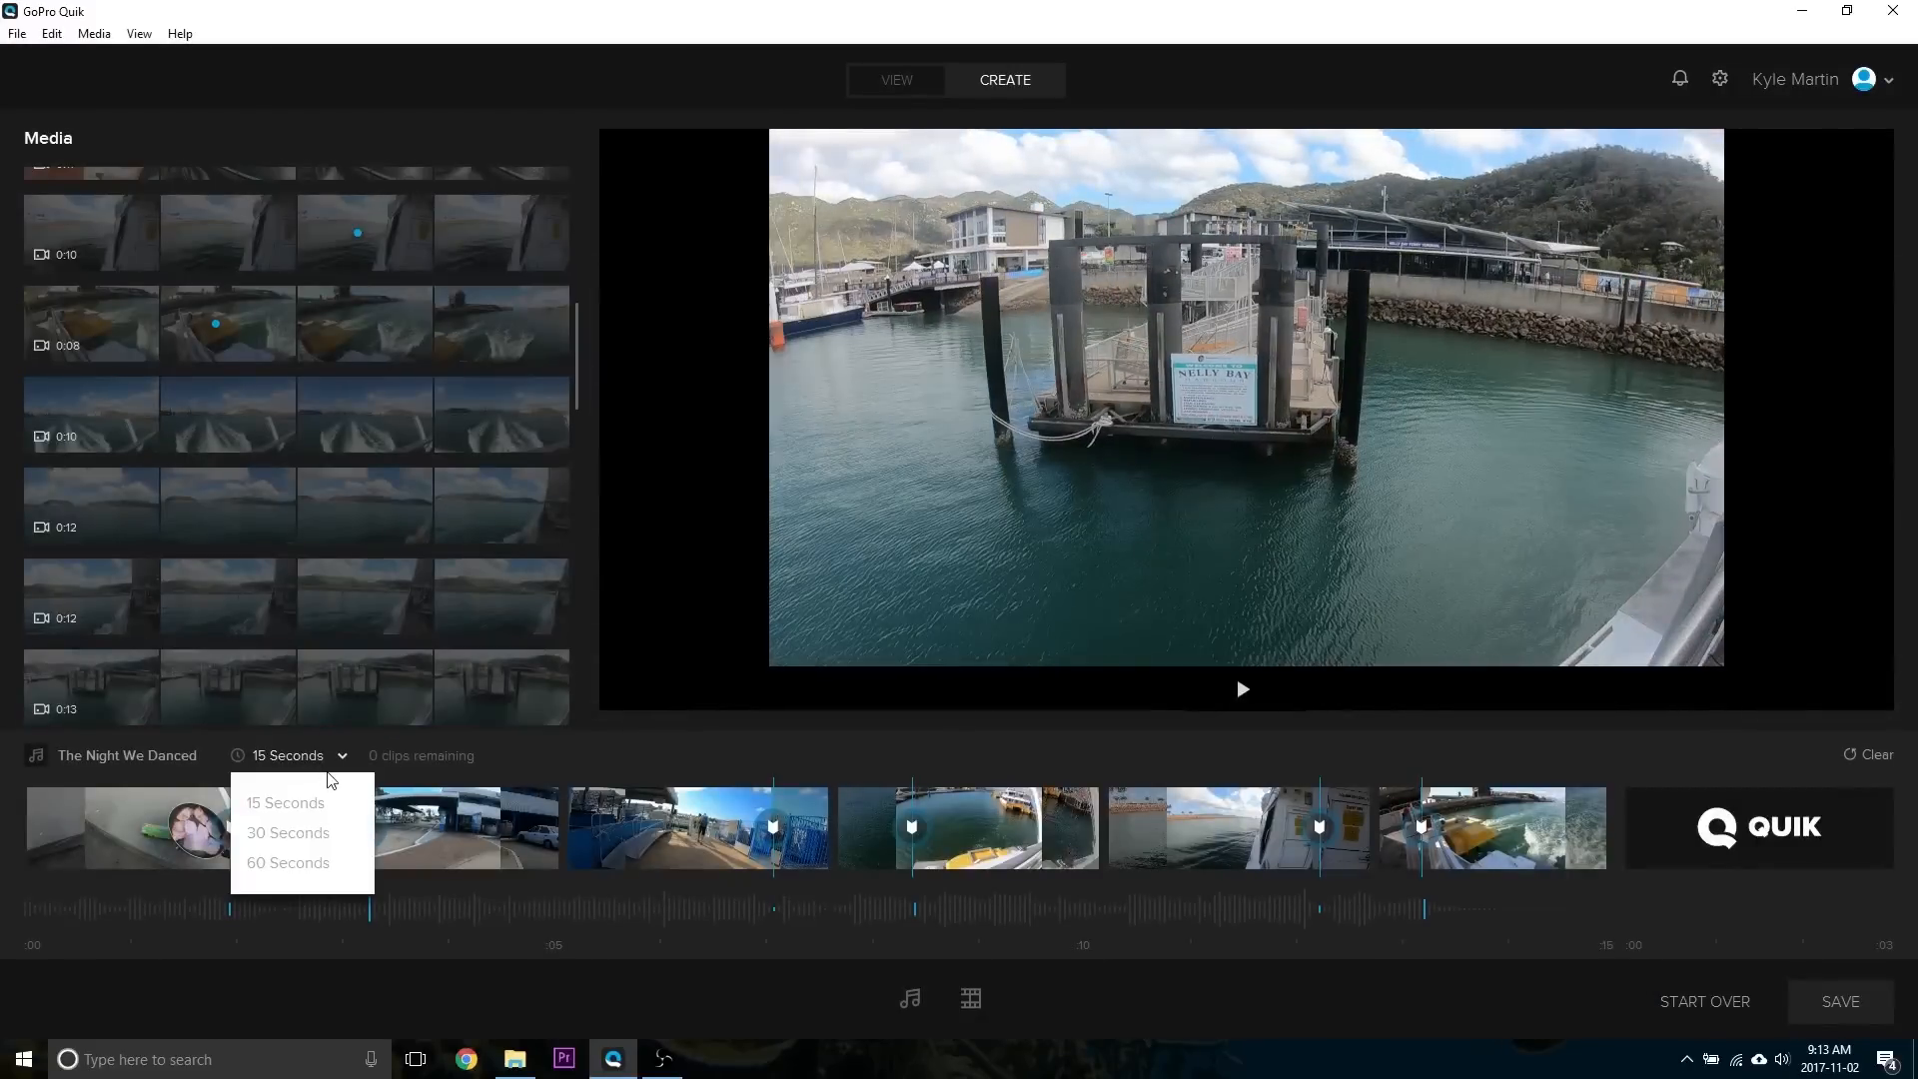
click(286, 862)
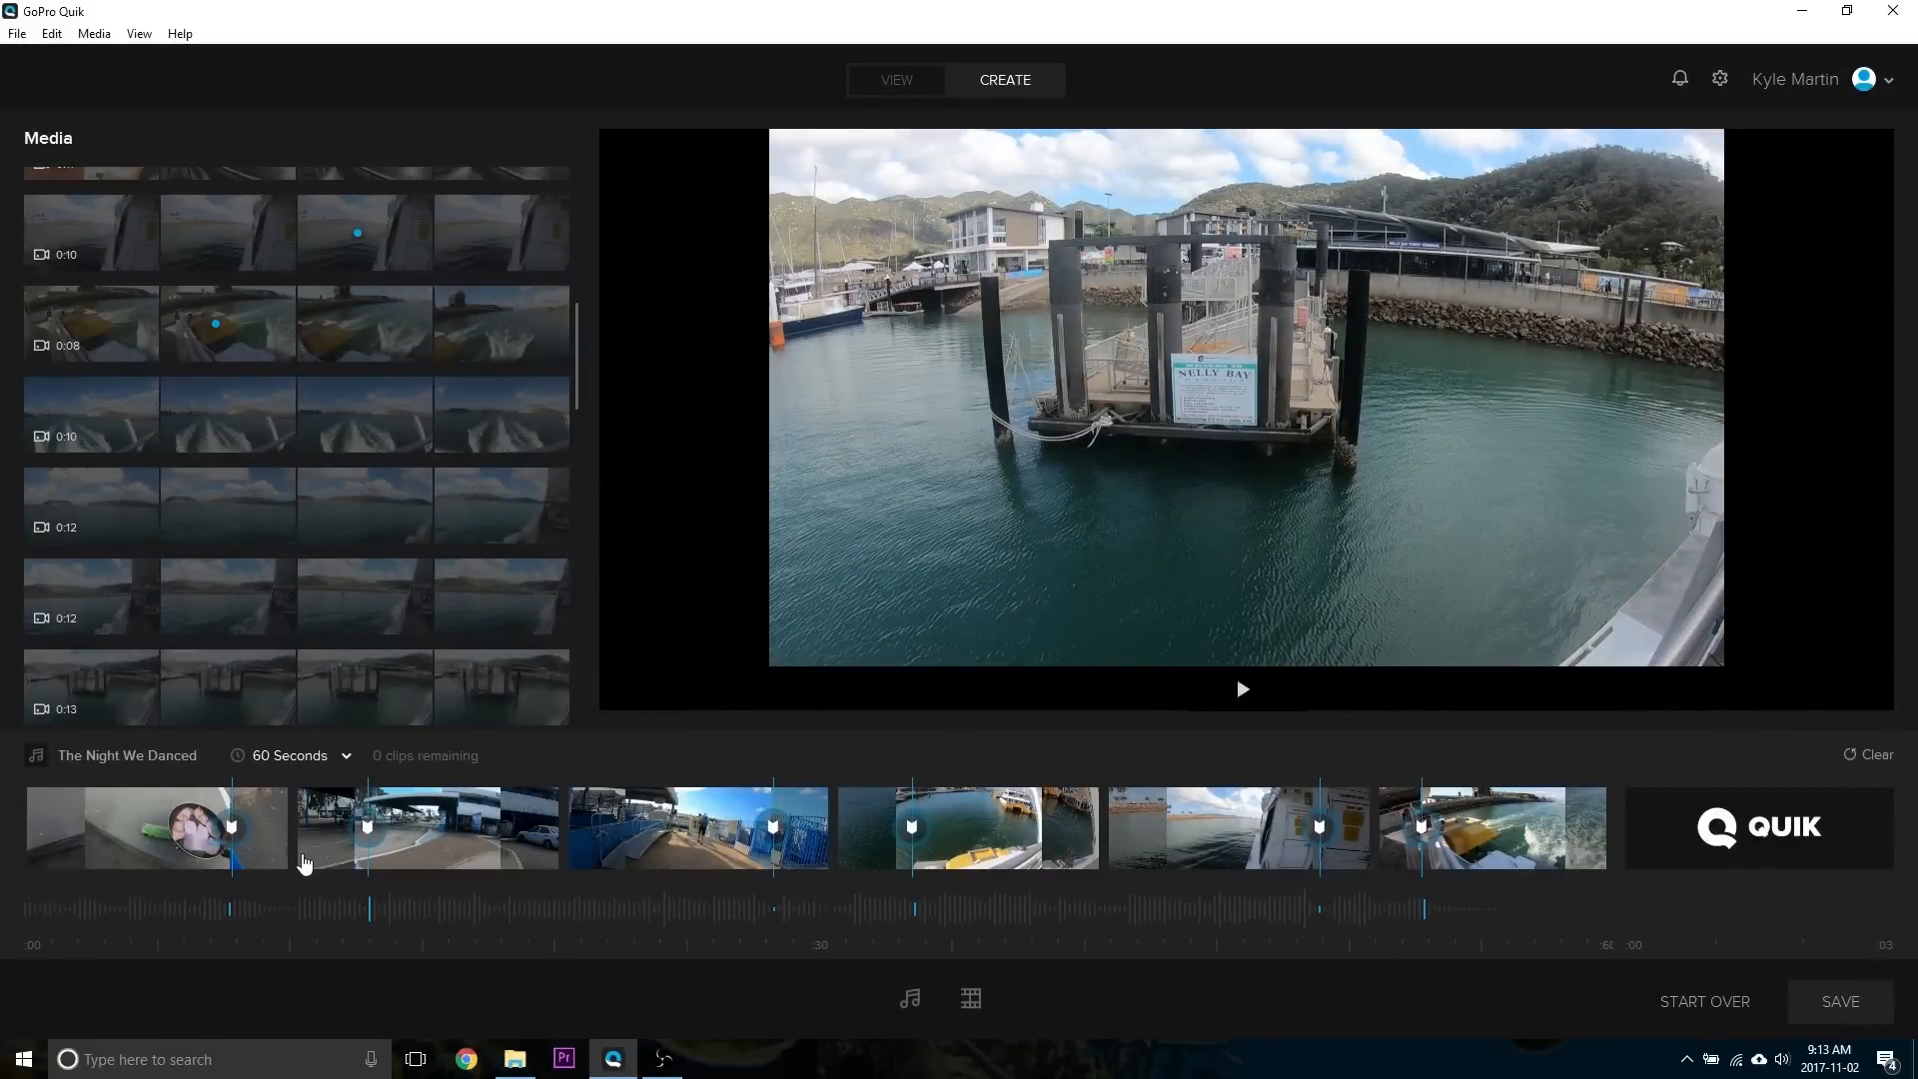
scroll(down, 3)
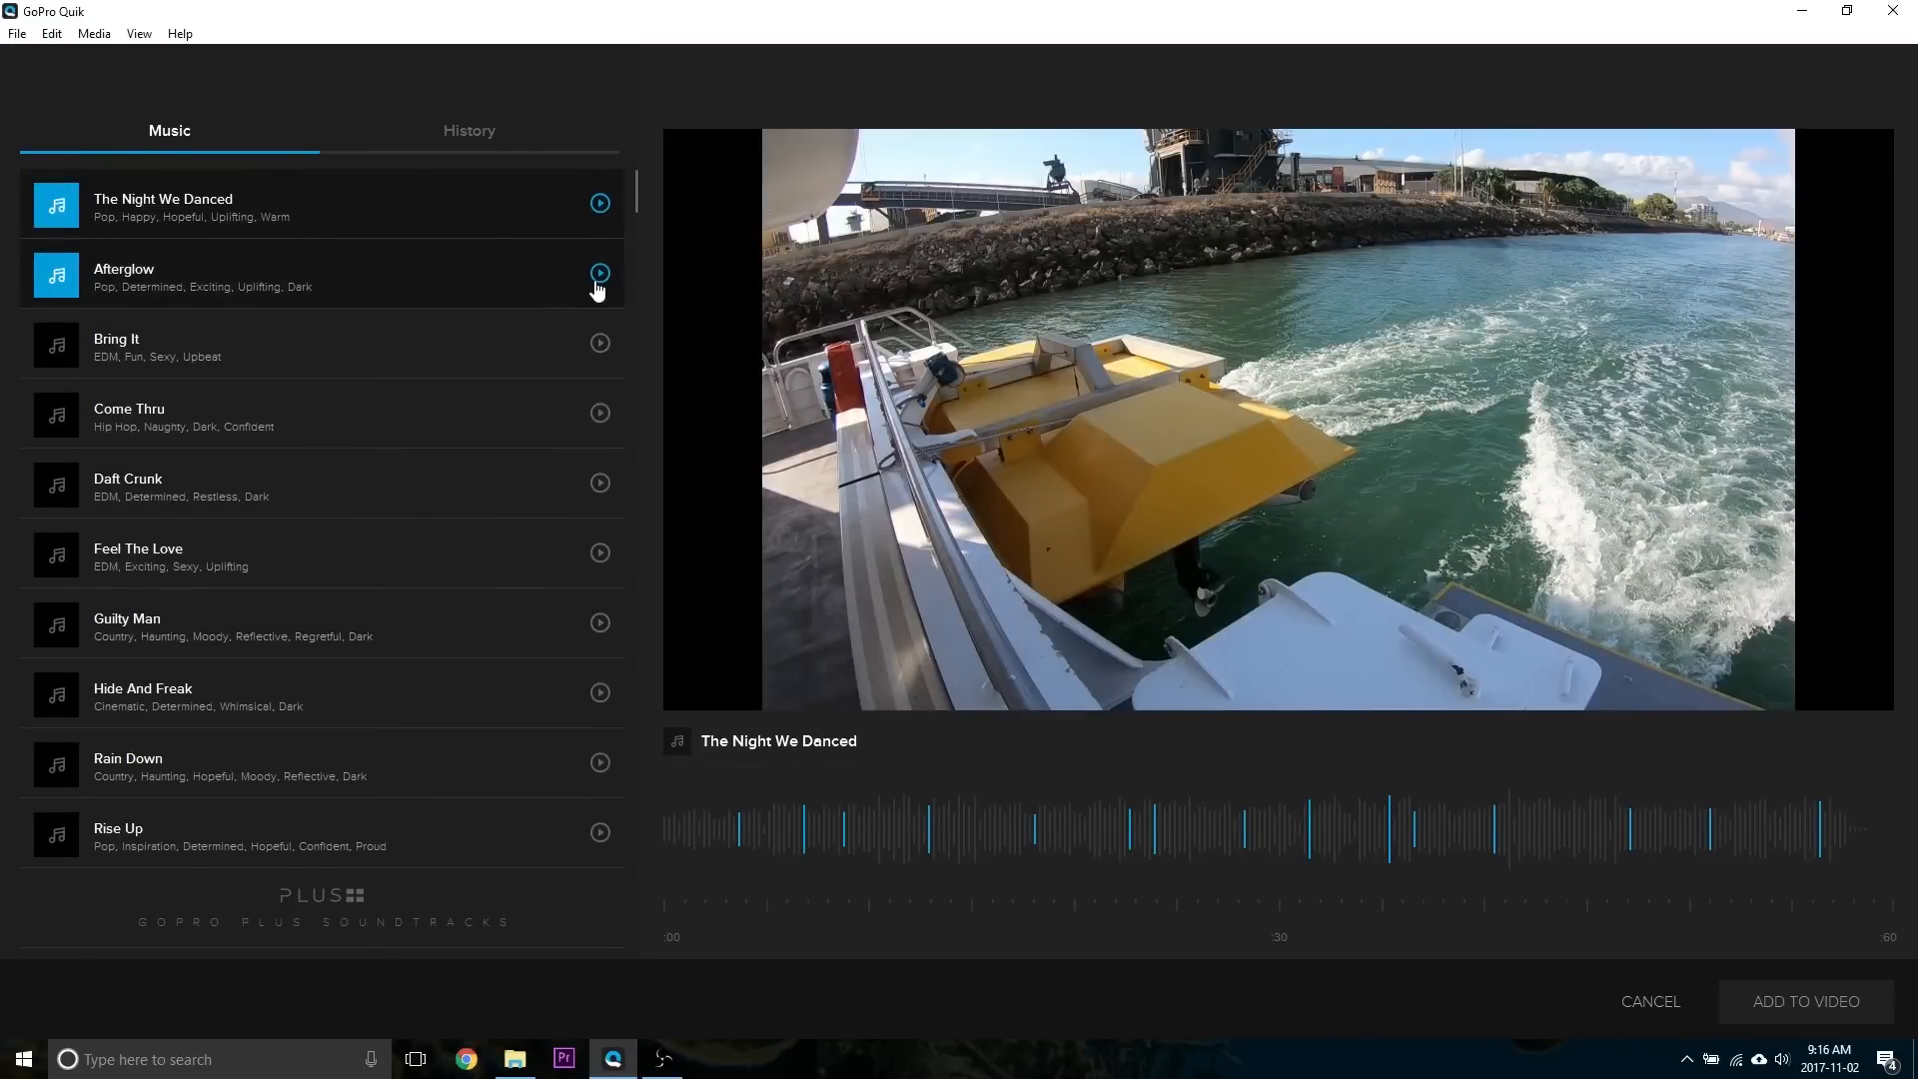
Step: Preview Afterglow, pick Rain Down and add it to the video
click(599, 271)
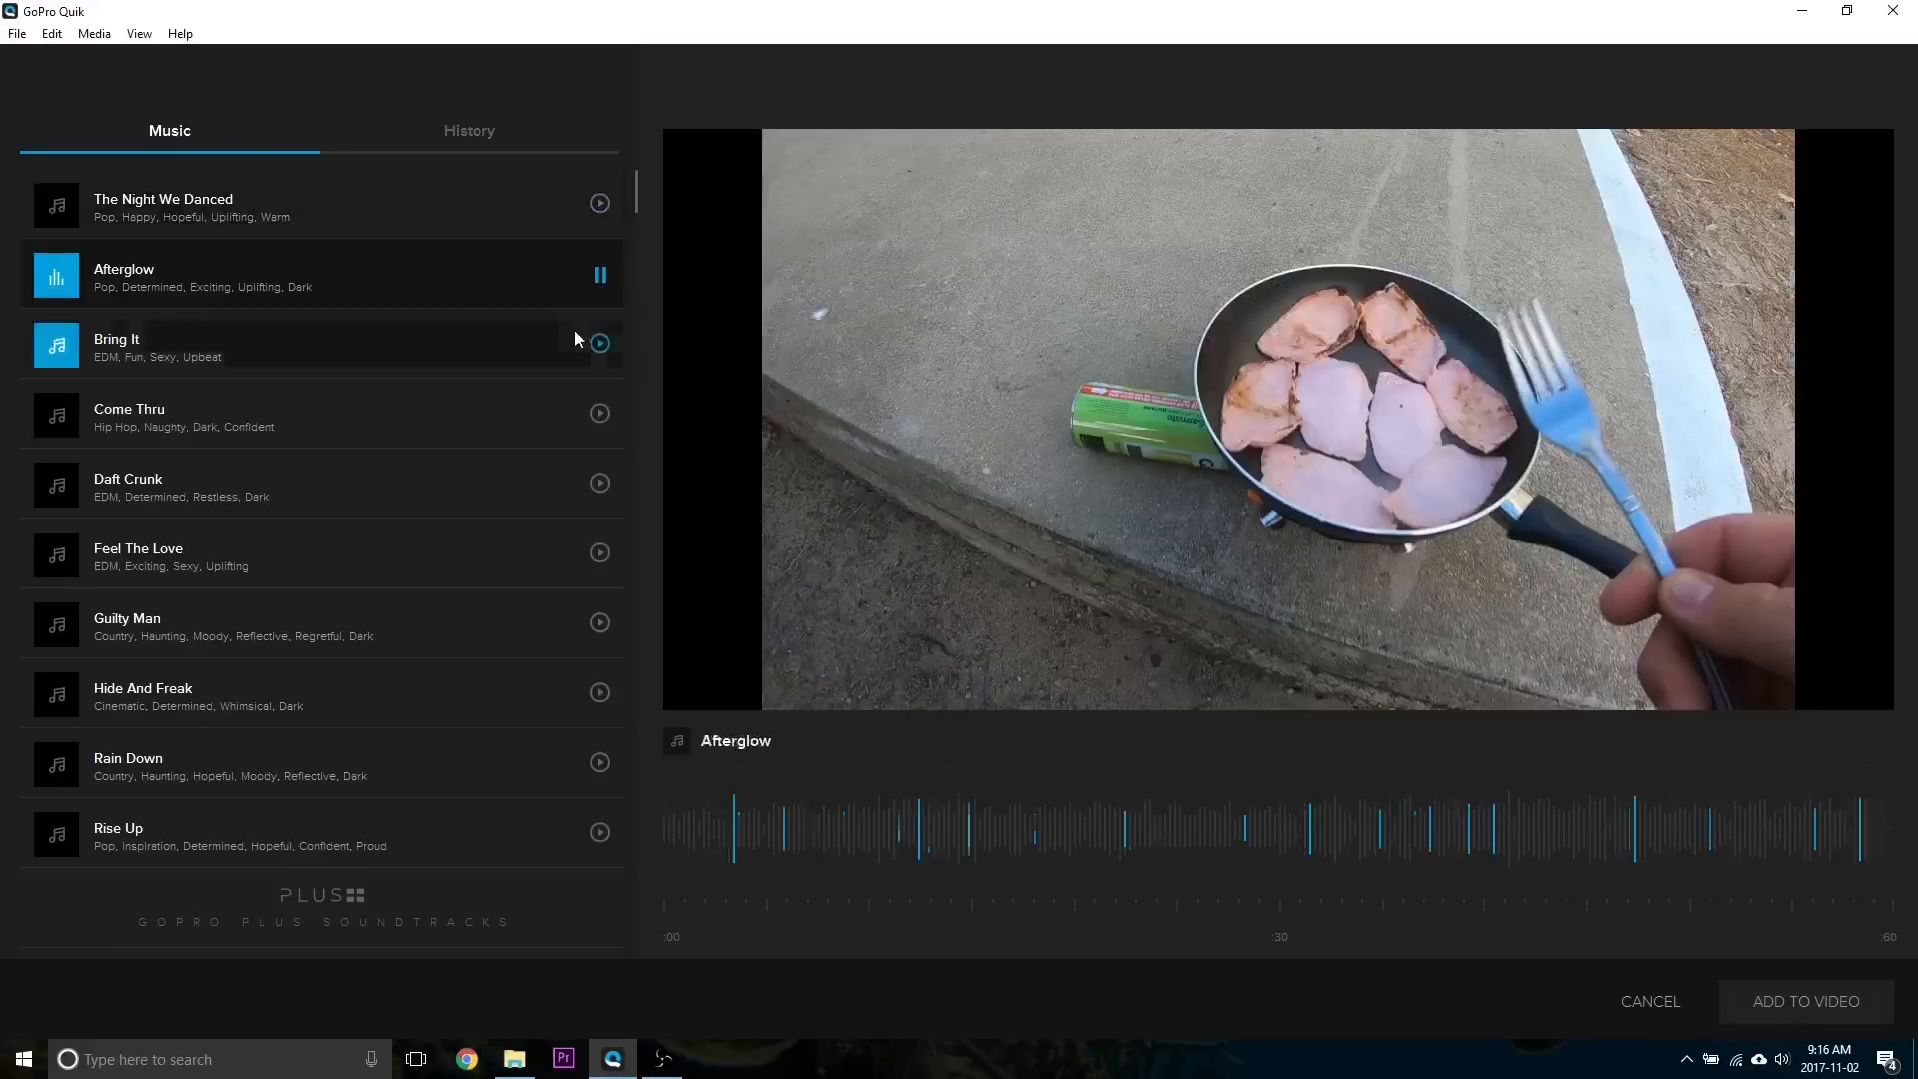
click(600, 343)
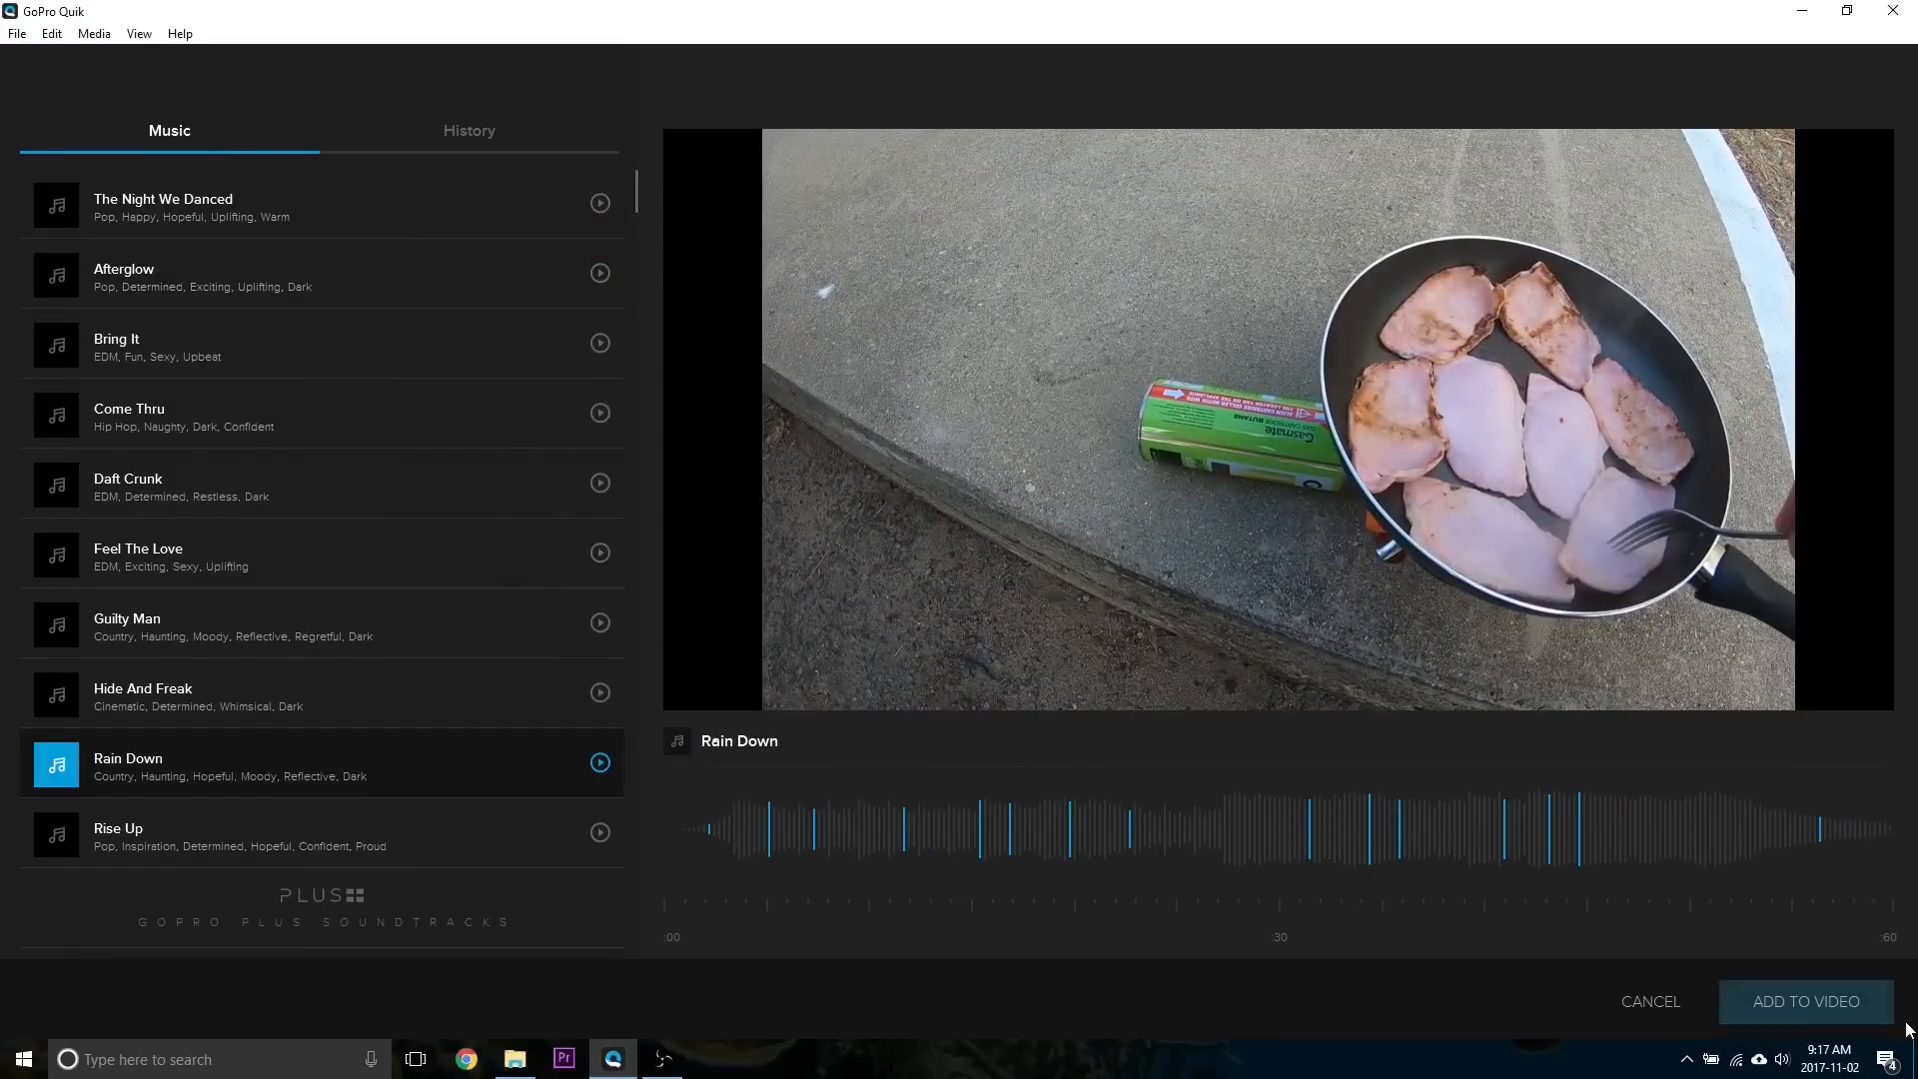
mouse_move(1804, 1003)
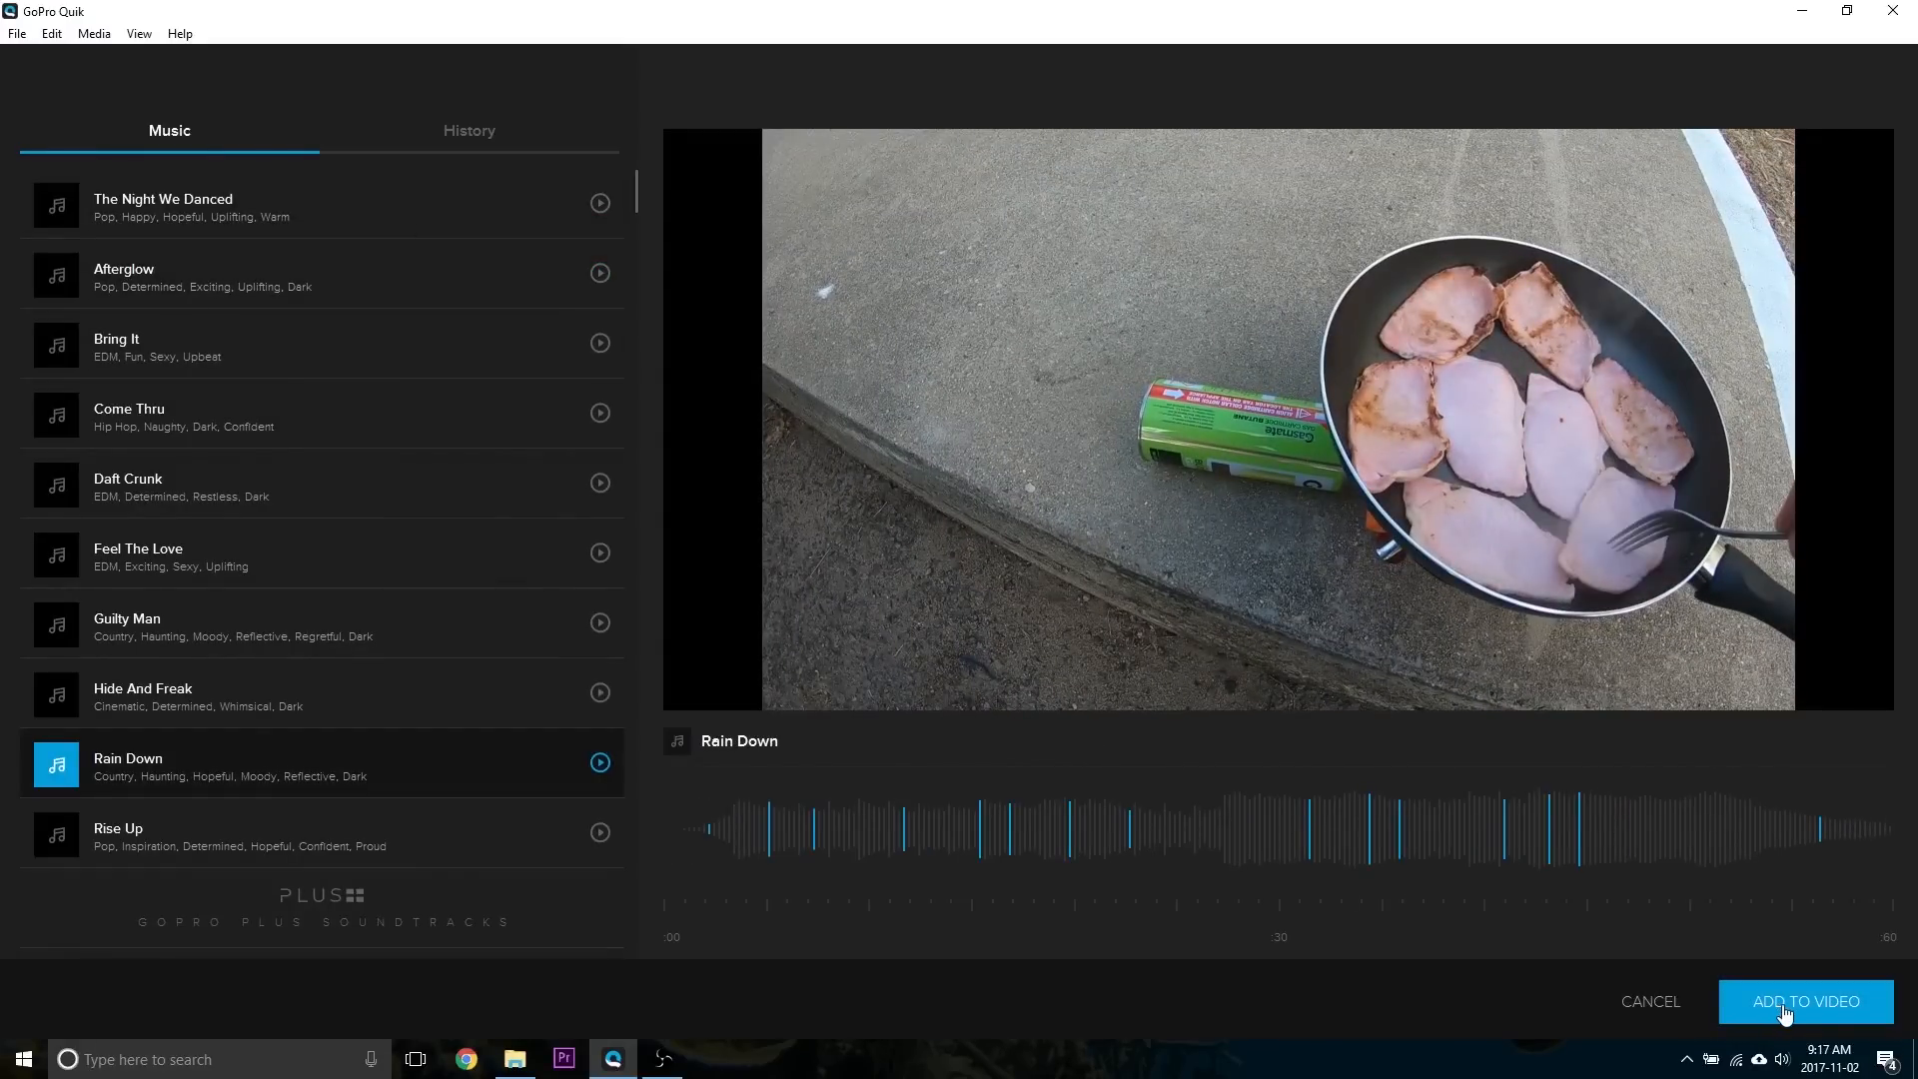
click(1803, 1001)
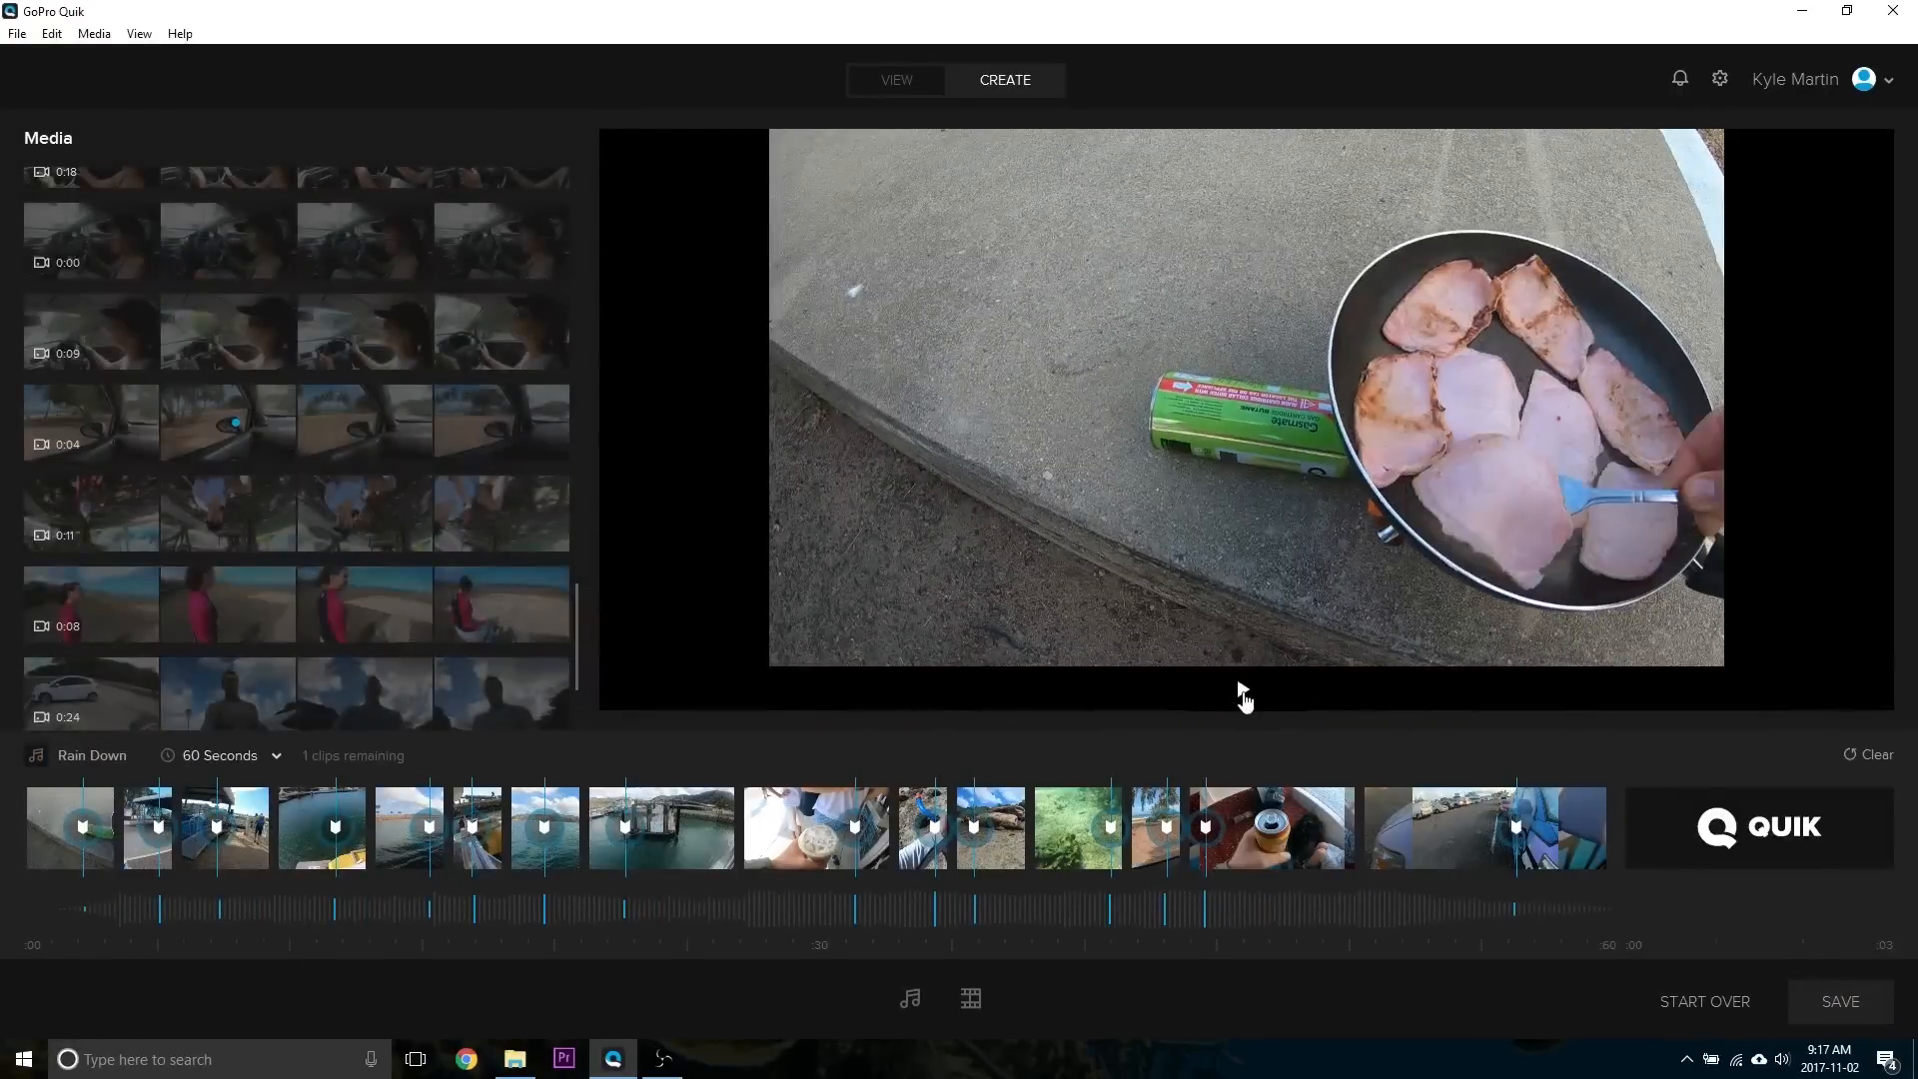
click(1839, 1002)
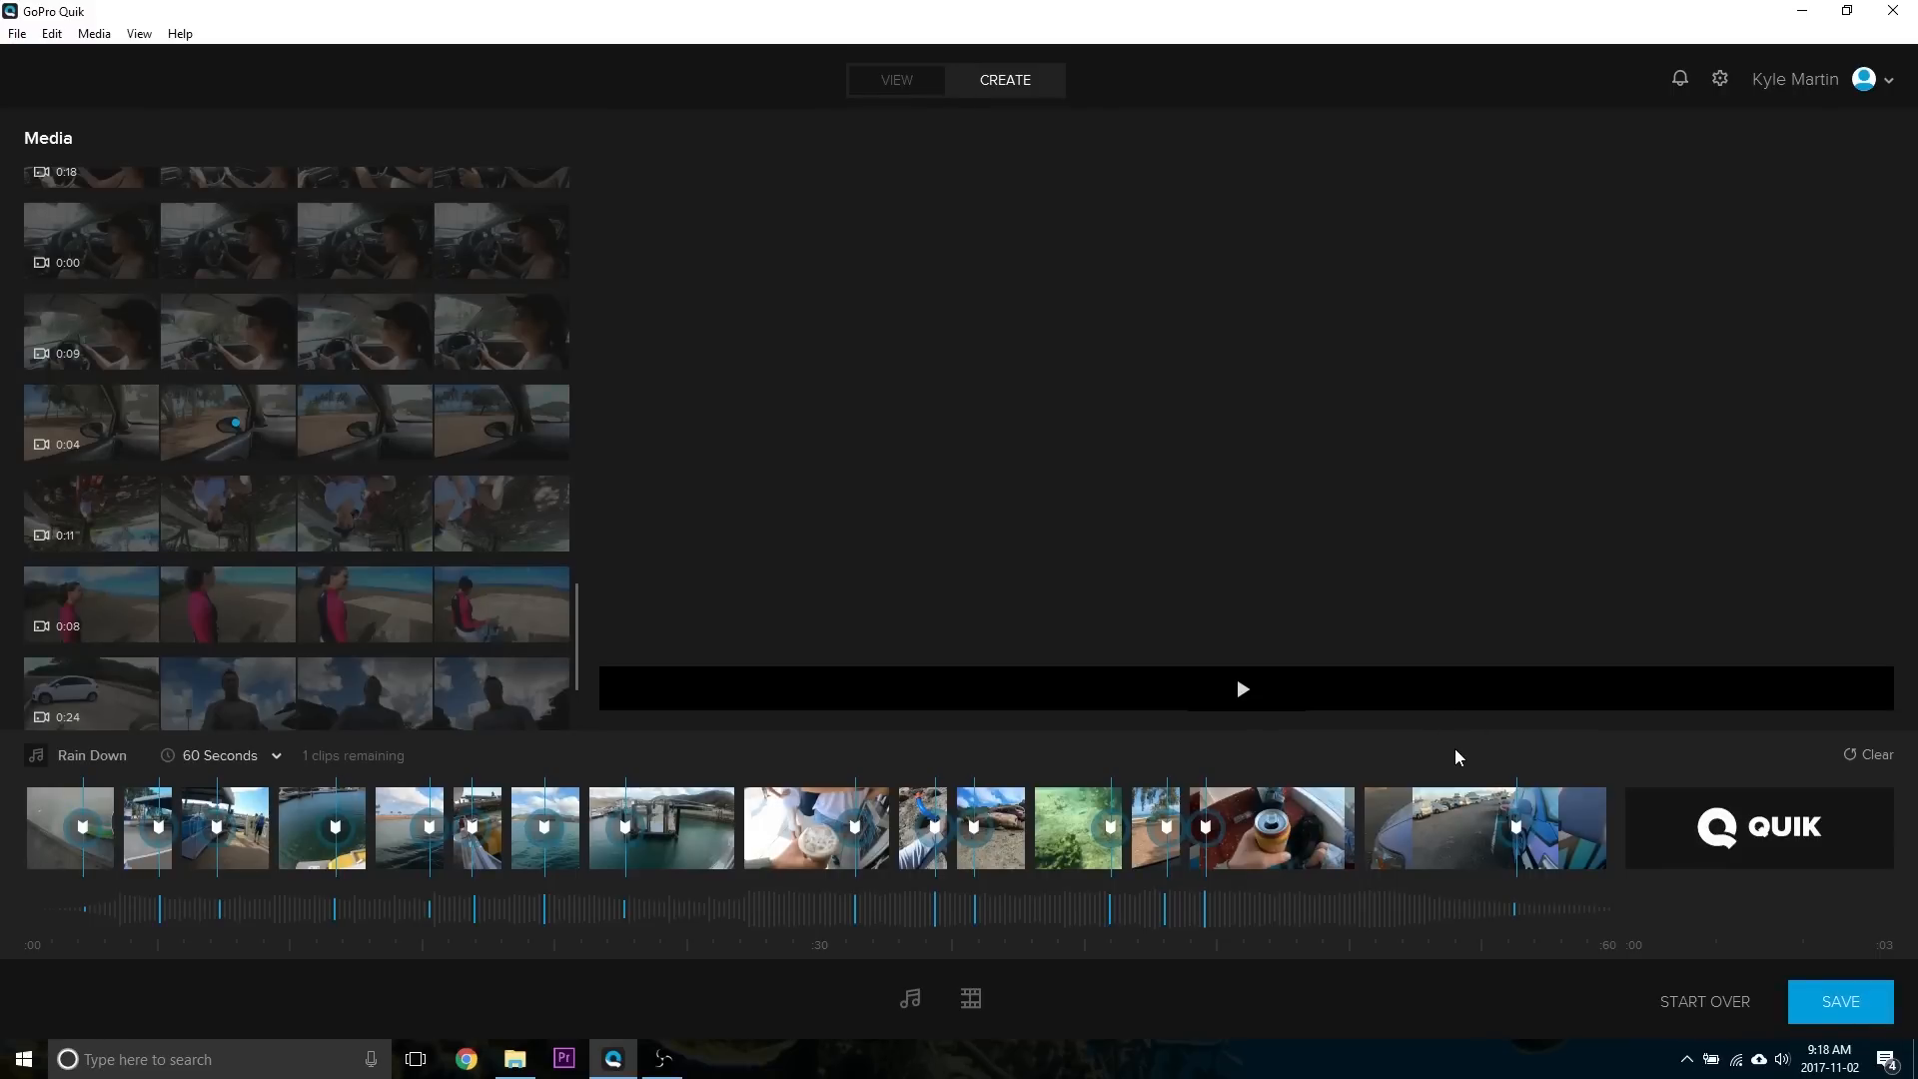
Step: Save the edit titled 'A Good Day' at 1080p - 60 fps
click(1839, 1002)
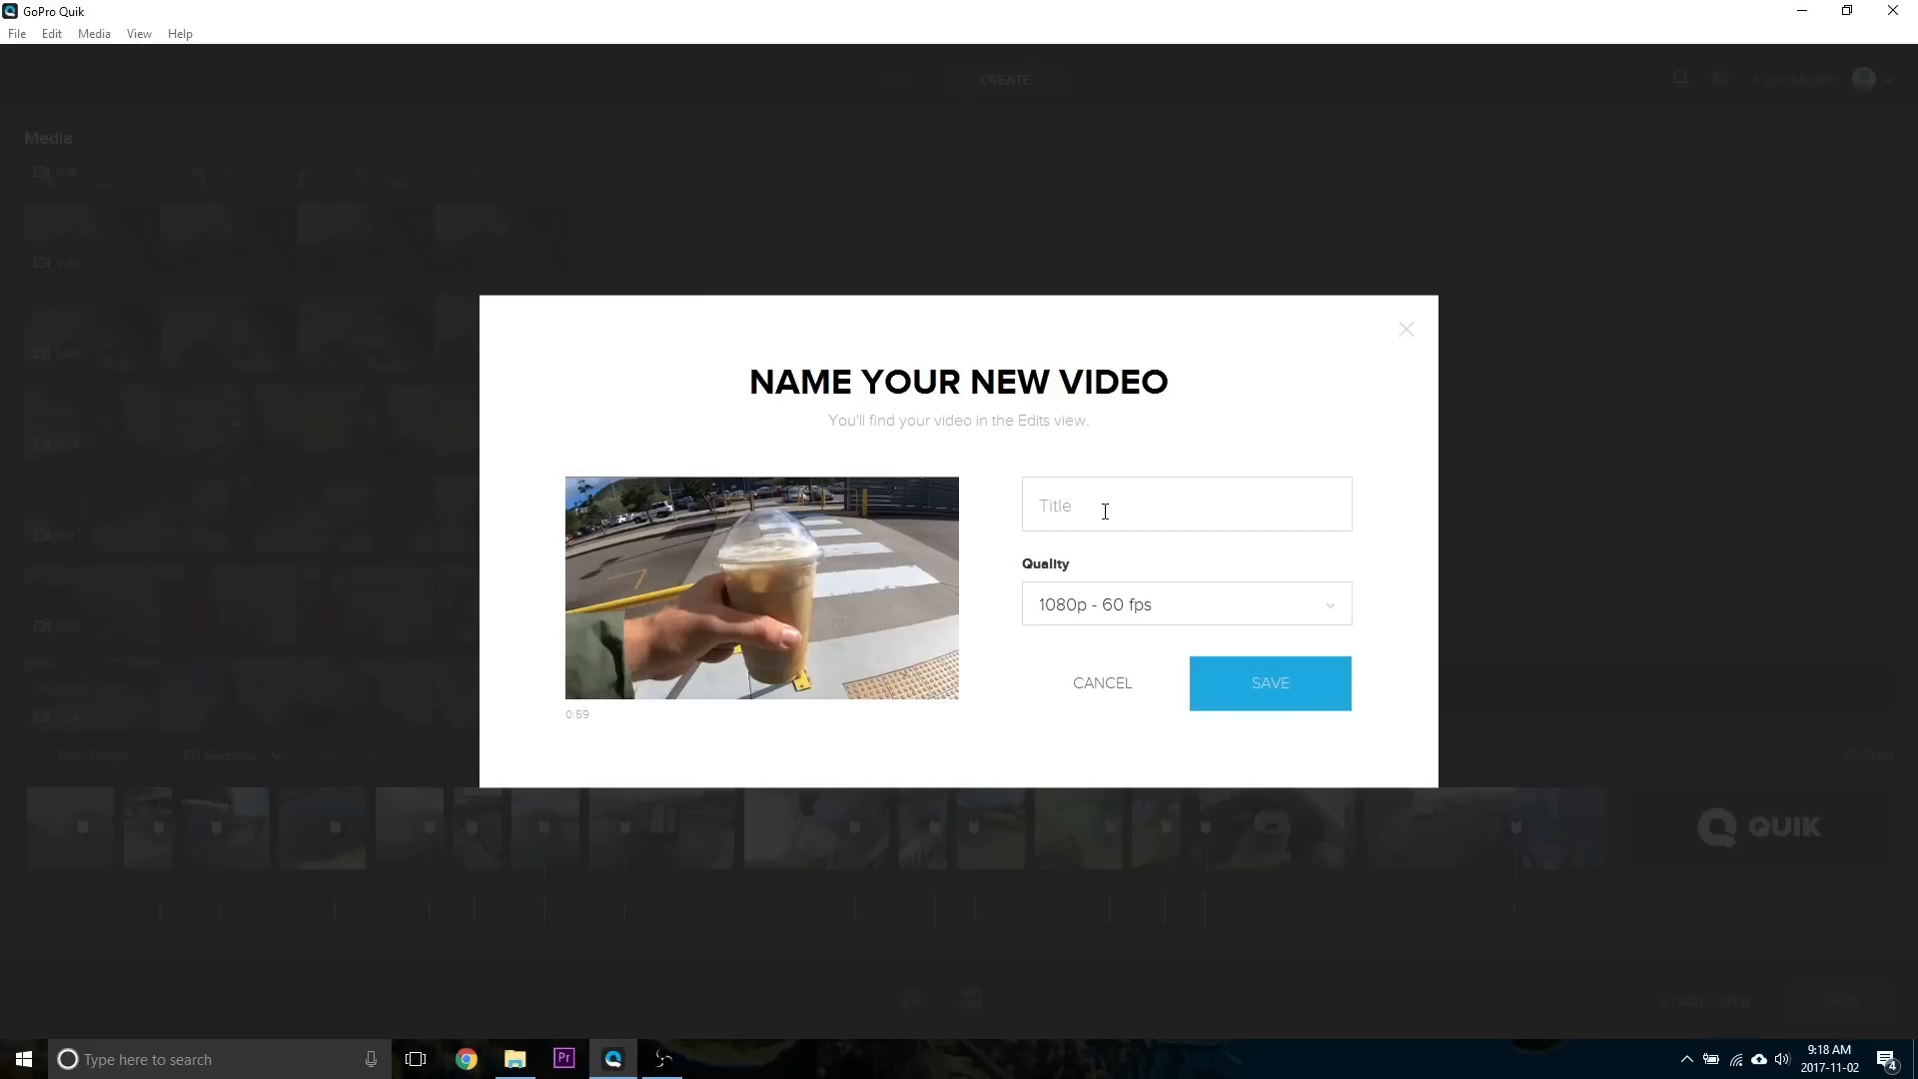
mouse_move(1264, 560)
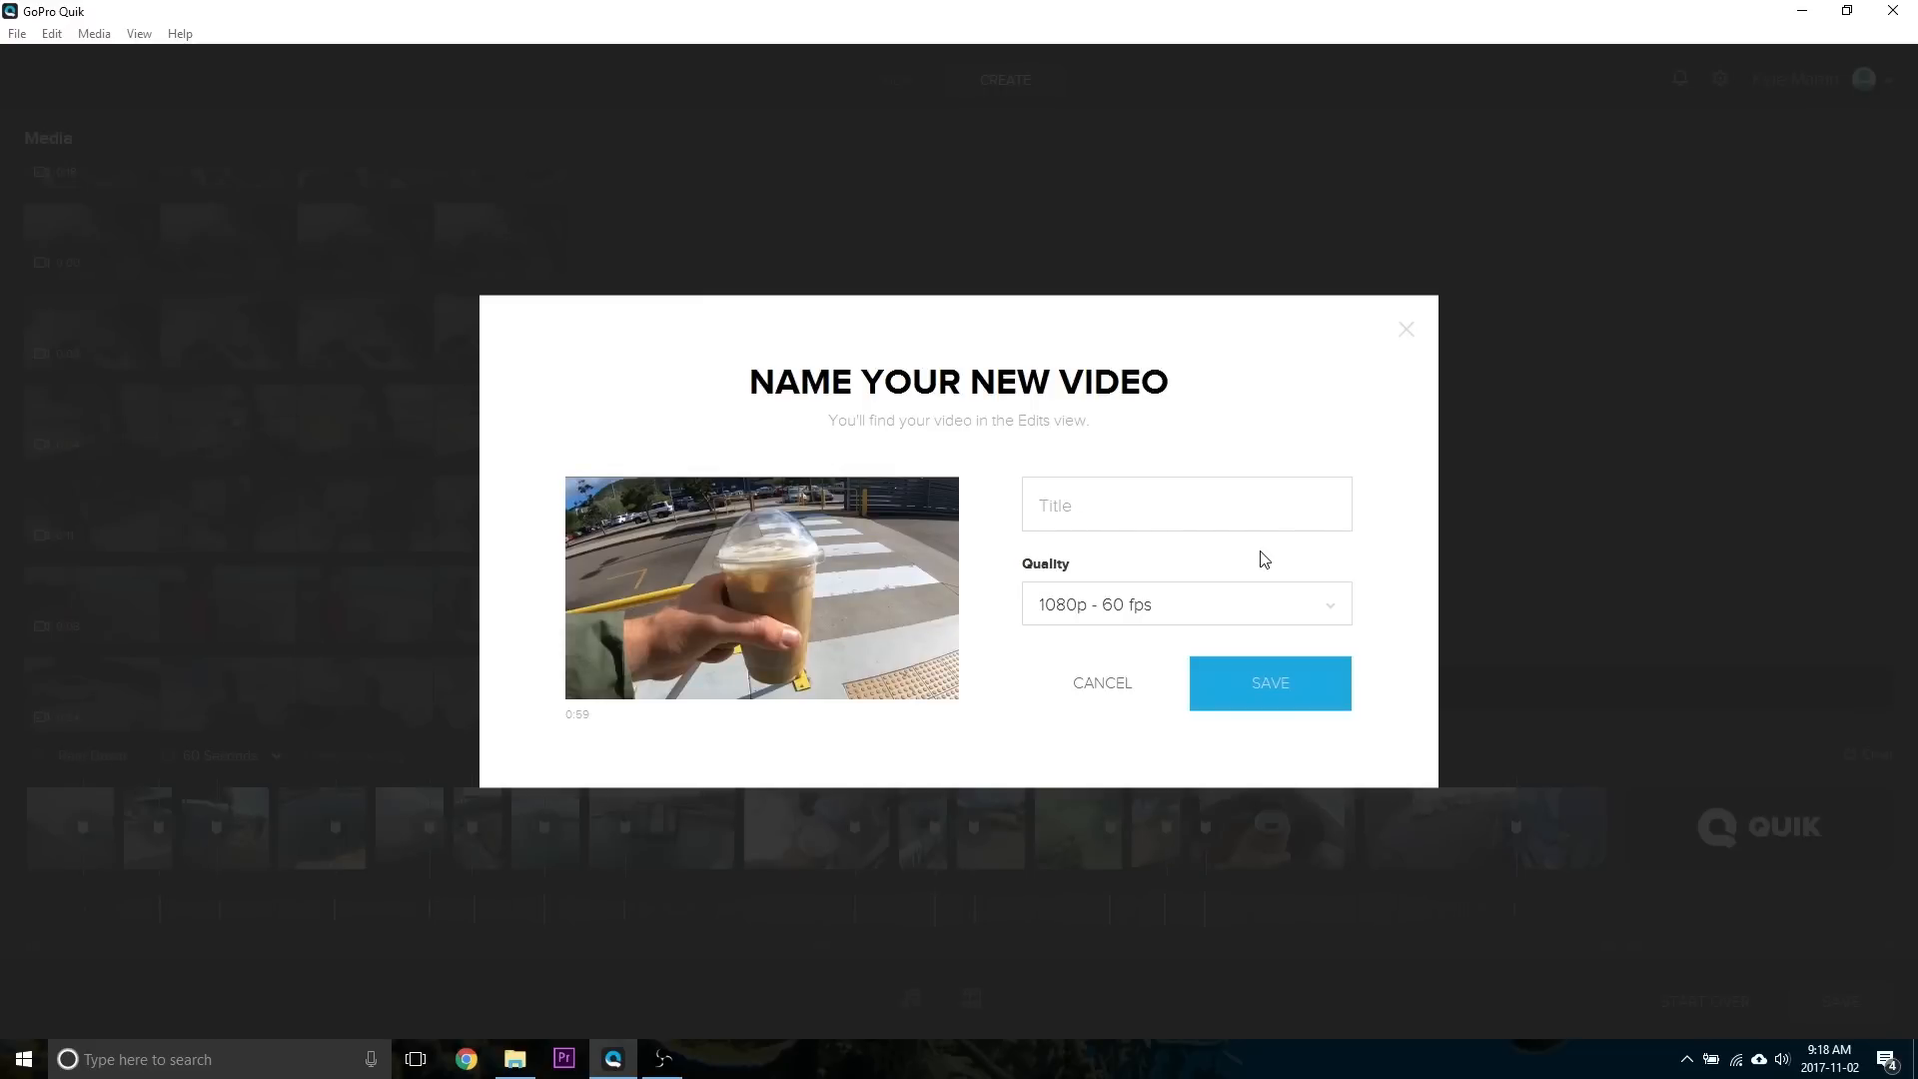
text(A Good Da)
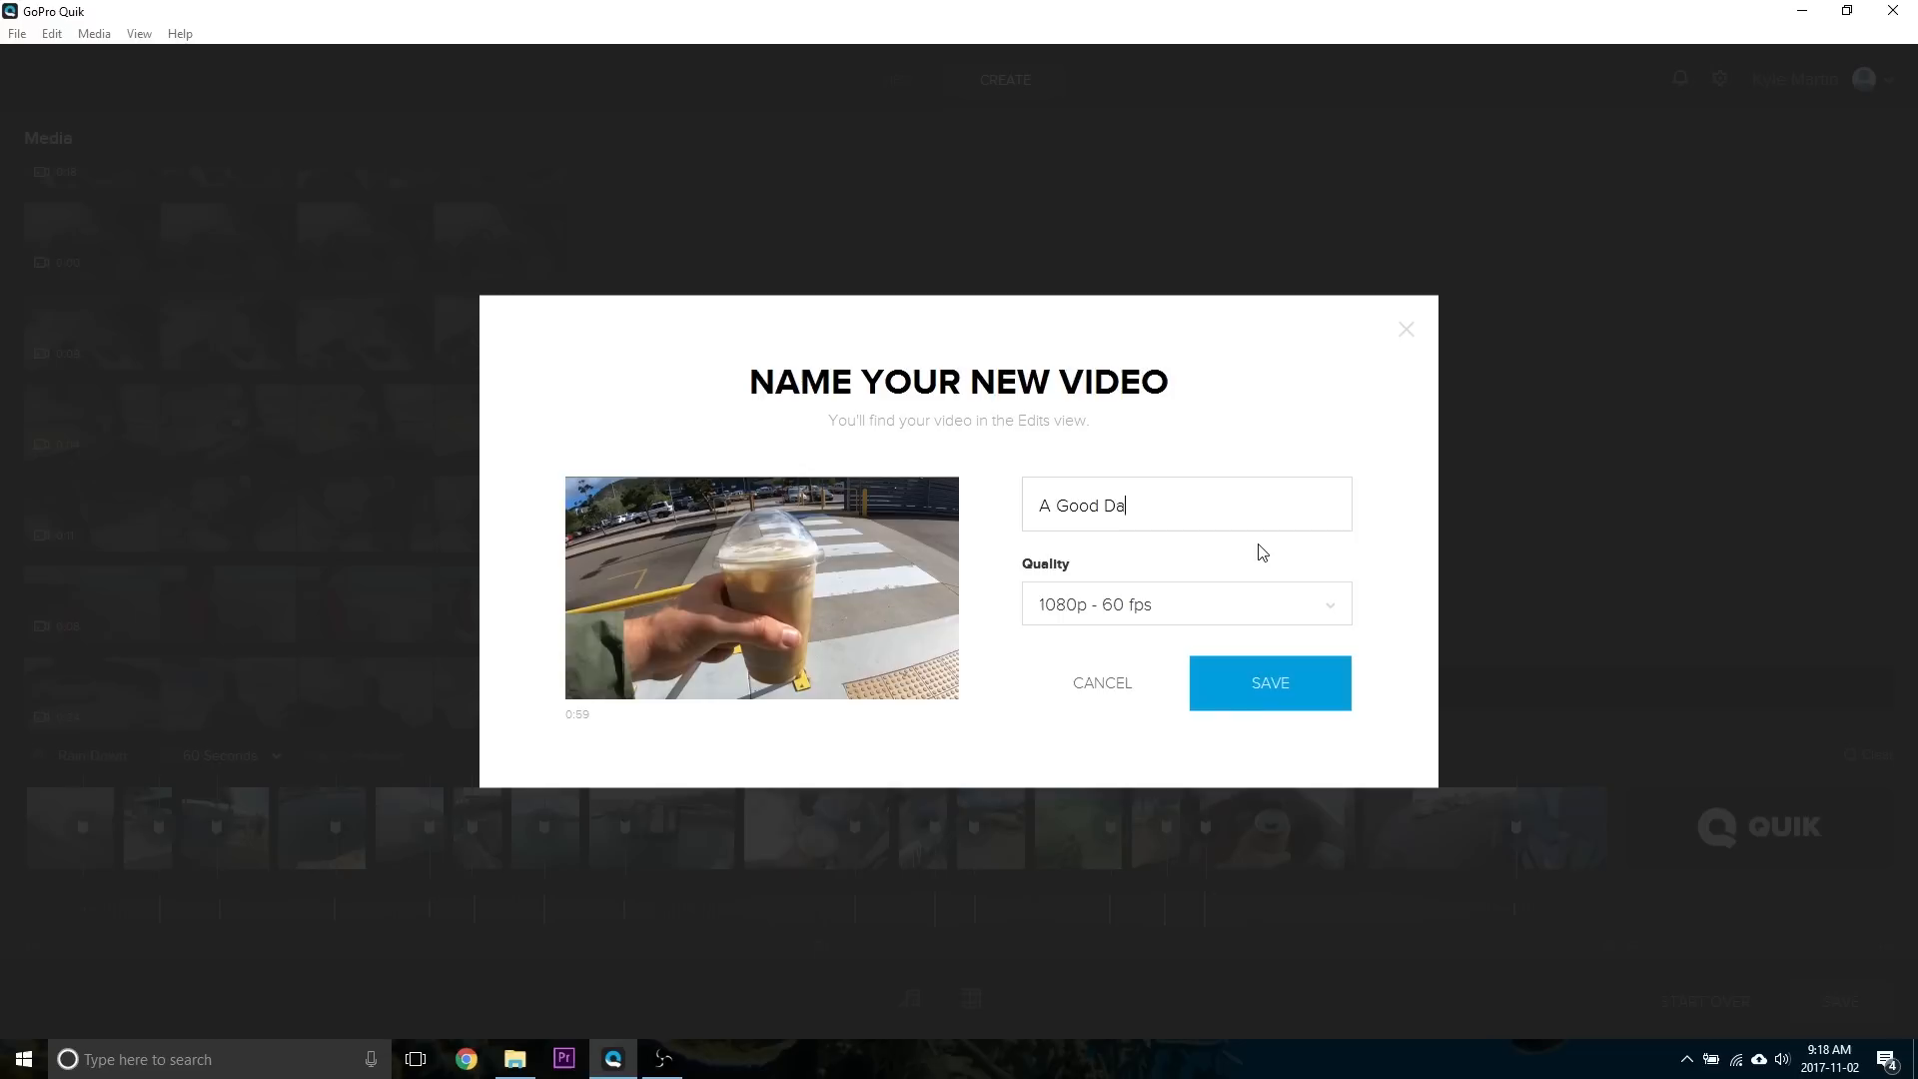
text(y)
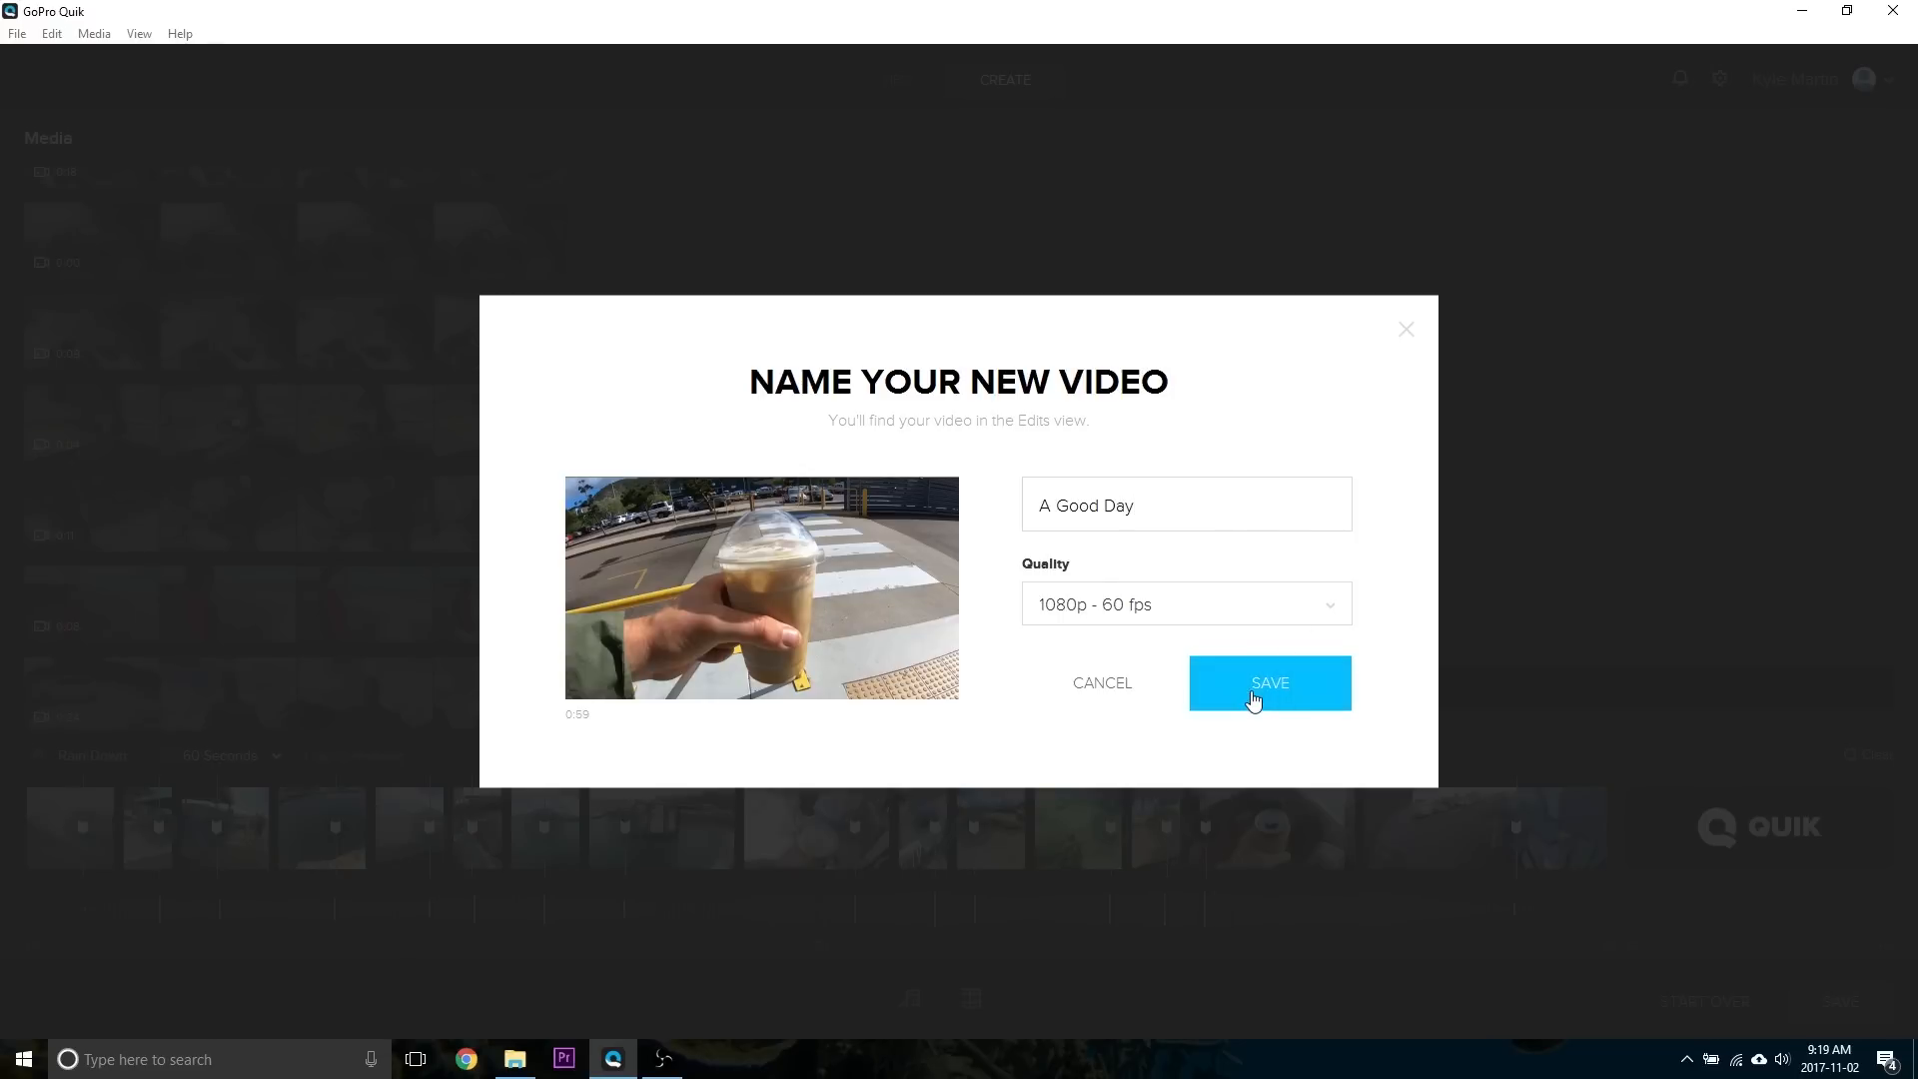
click(1269, 683)
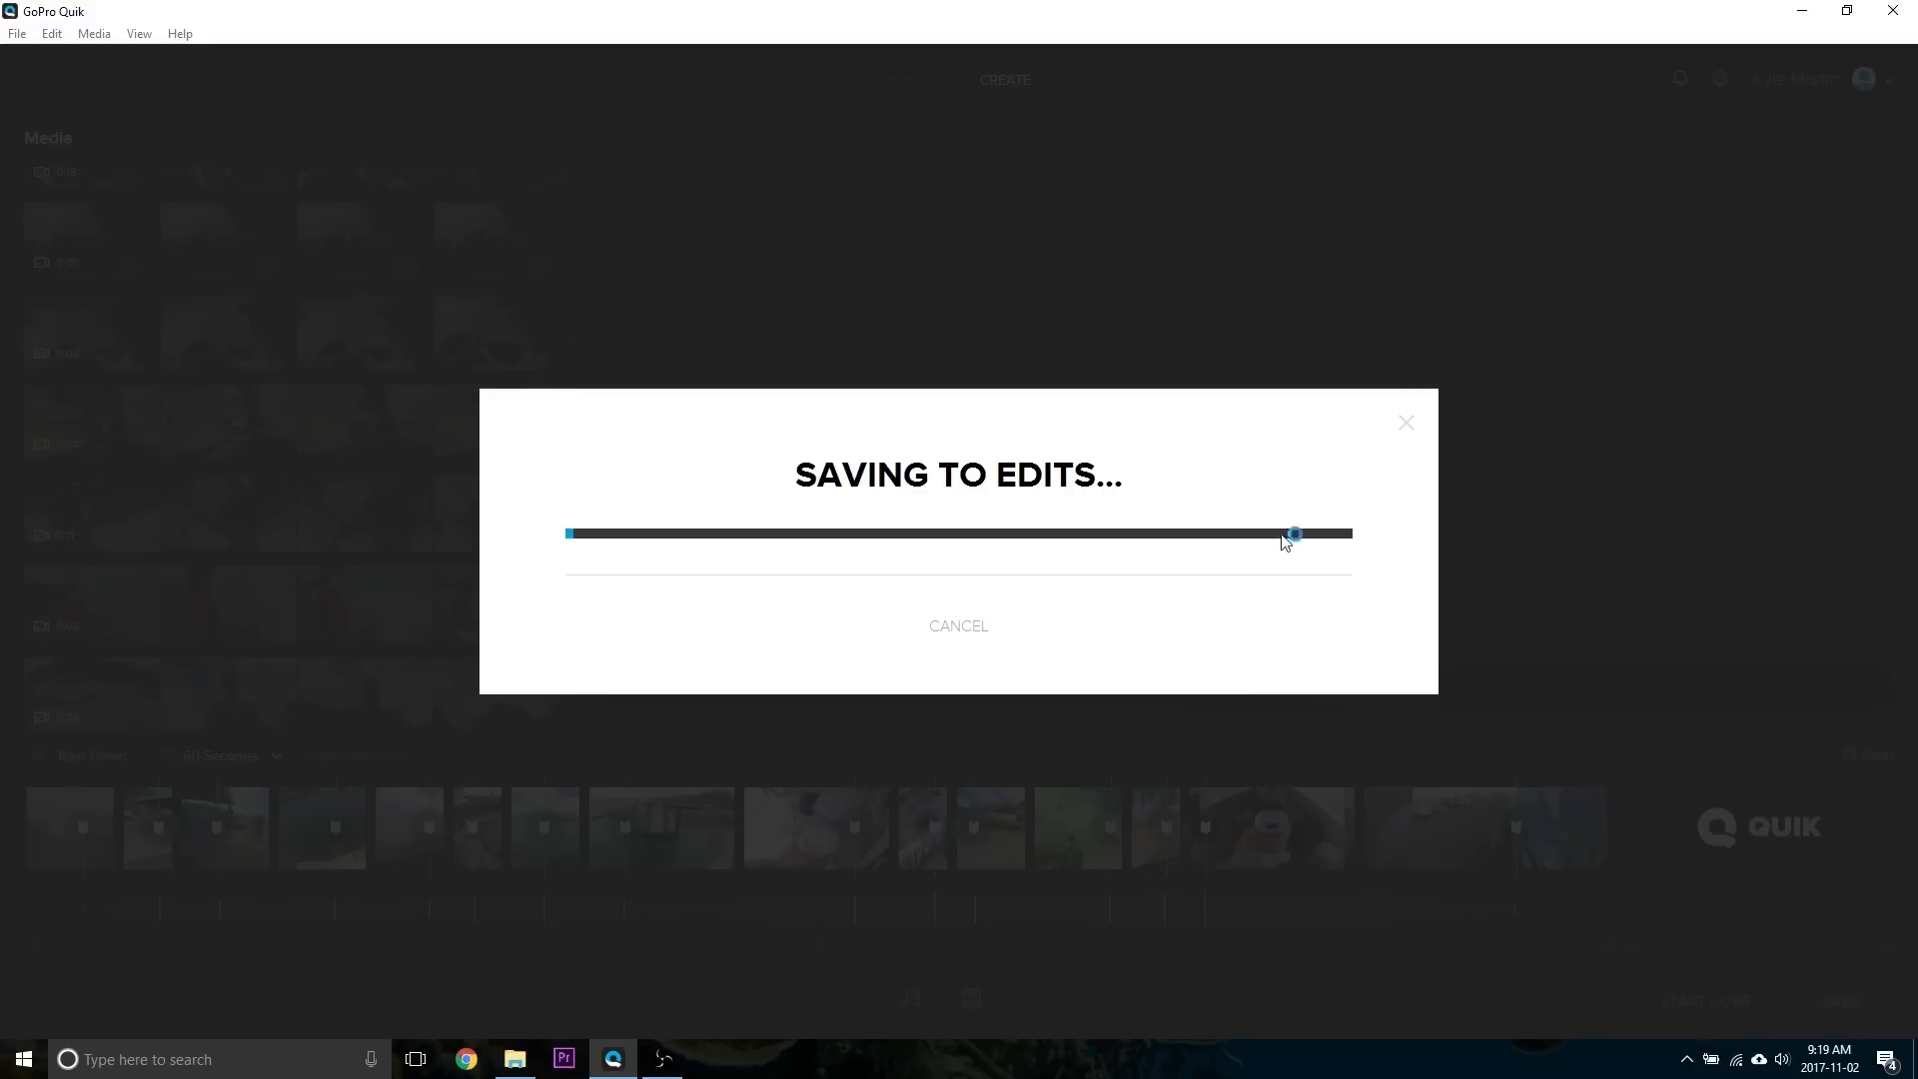
mouse_move(1456, 550)
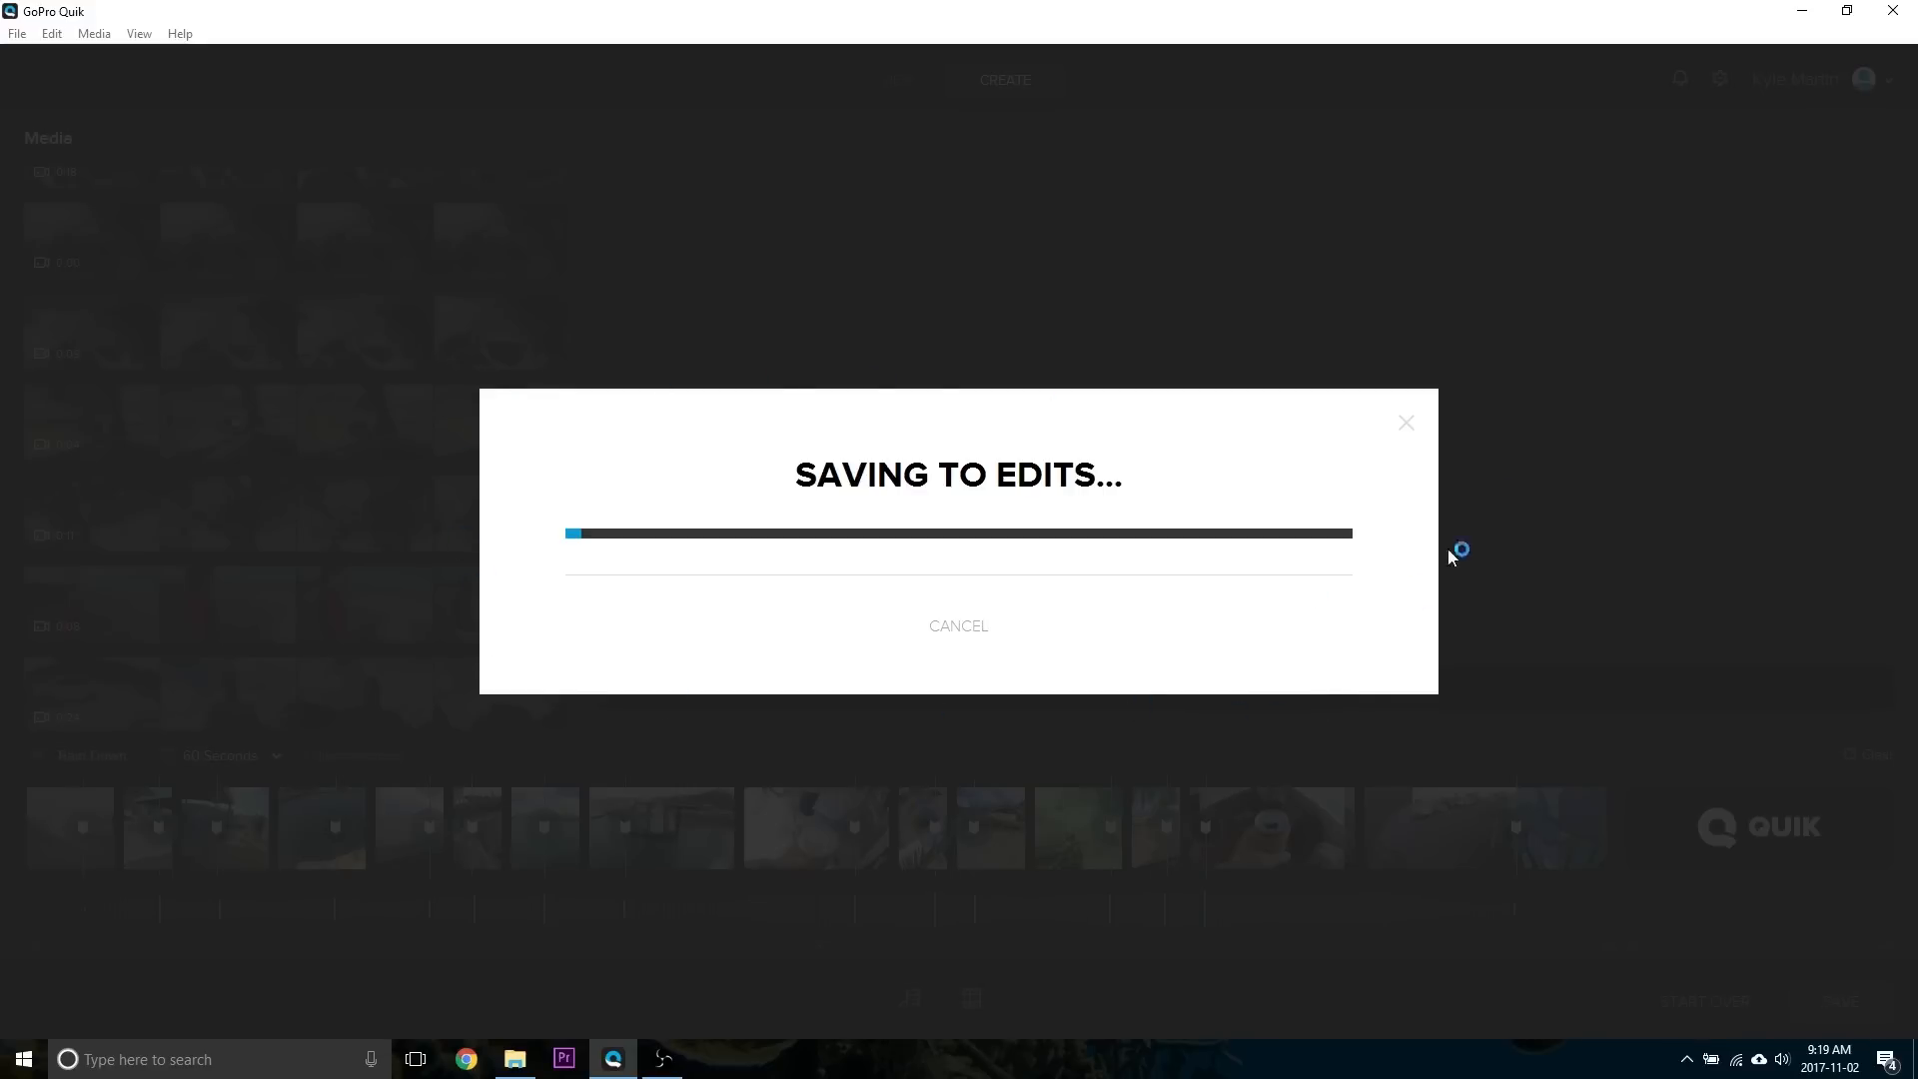